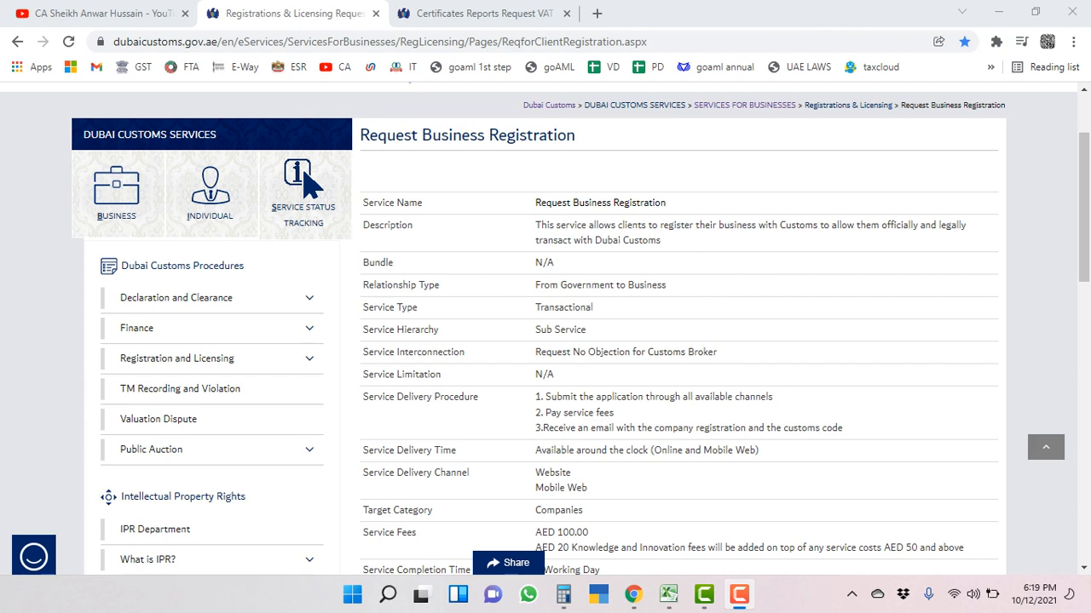
- Start the online New Business Registration service from the Dubai Trade service page
scroll("down", 3)
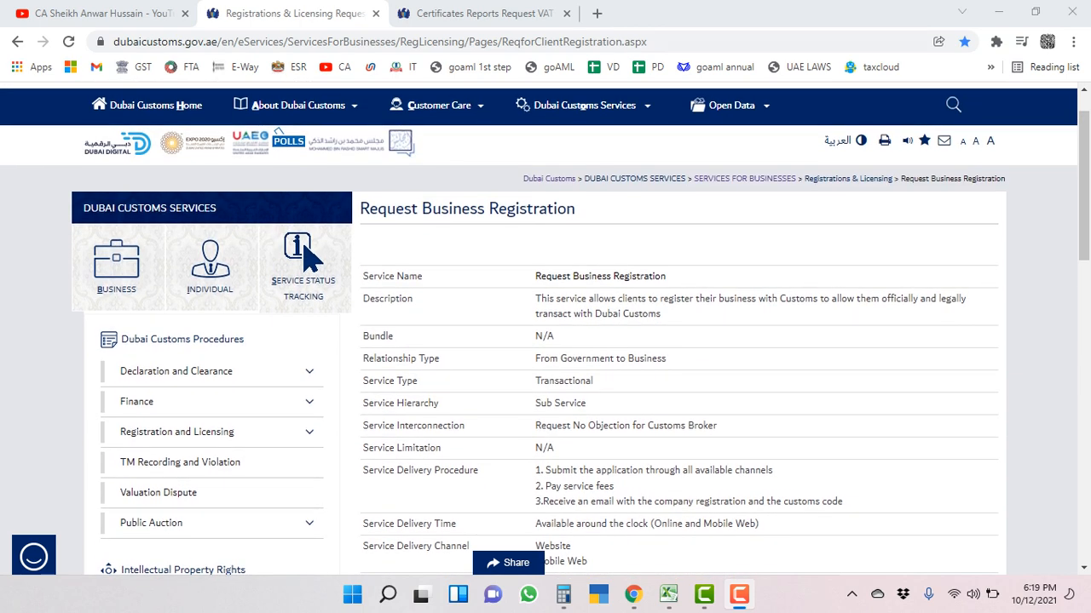
left_click(375, 41)
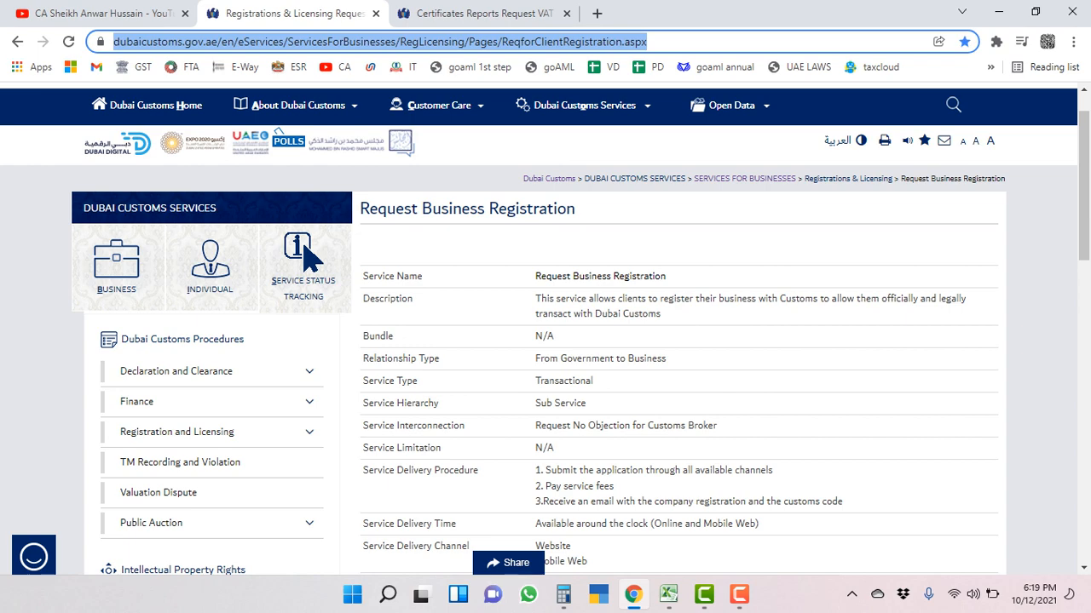
scroll("down", 3)
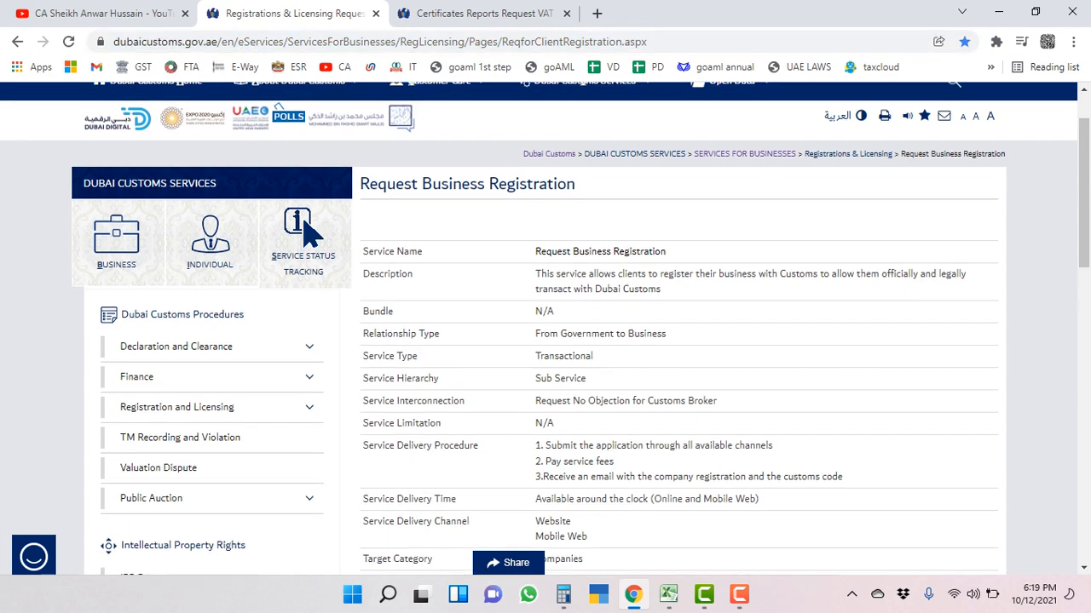
scroll("down", 3)
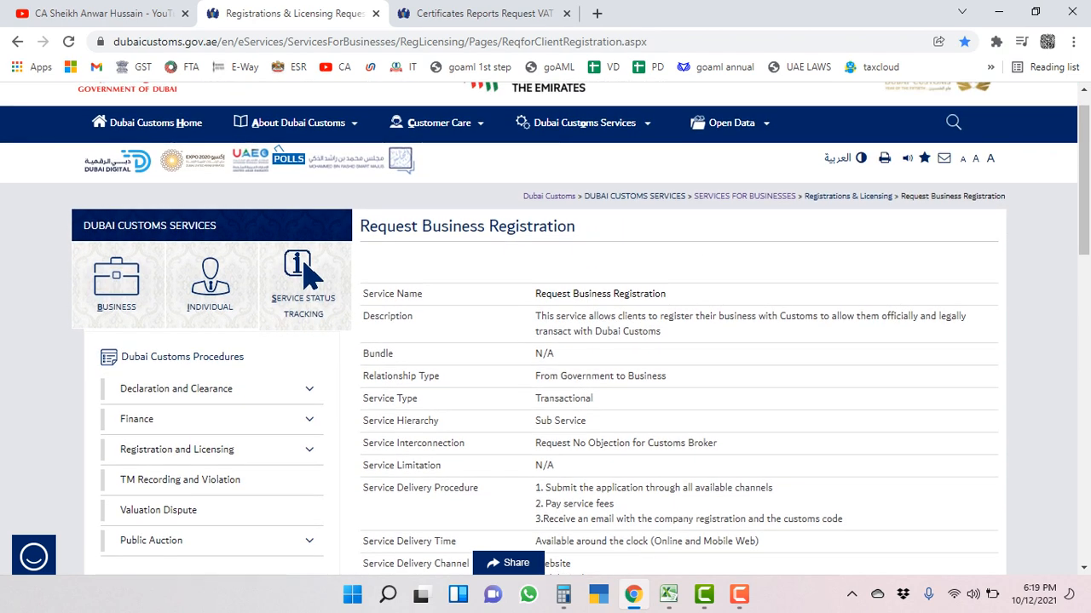
scroll("down", 3)
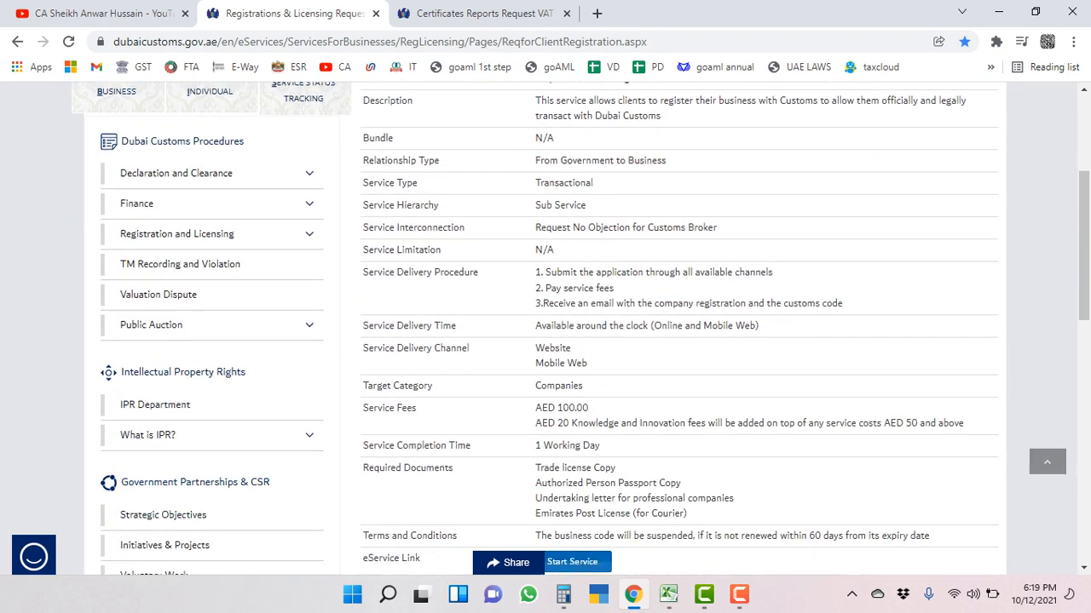
scroll("down", 3)
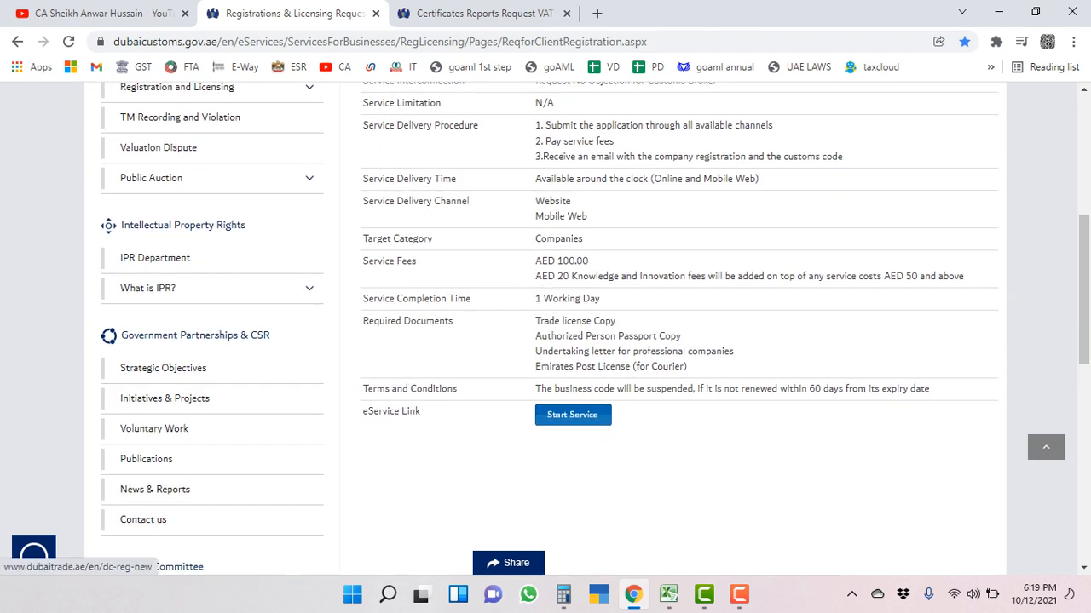
left_click(573, 416)
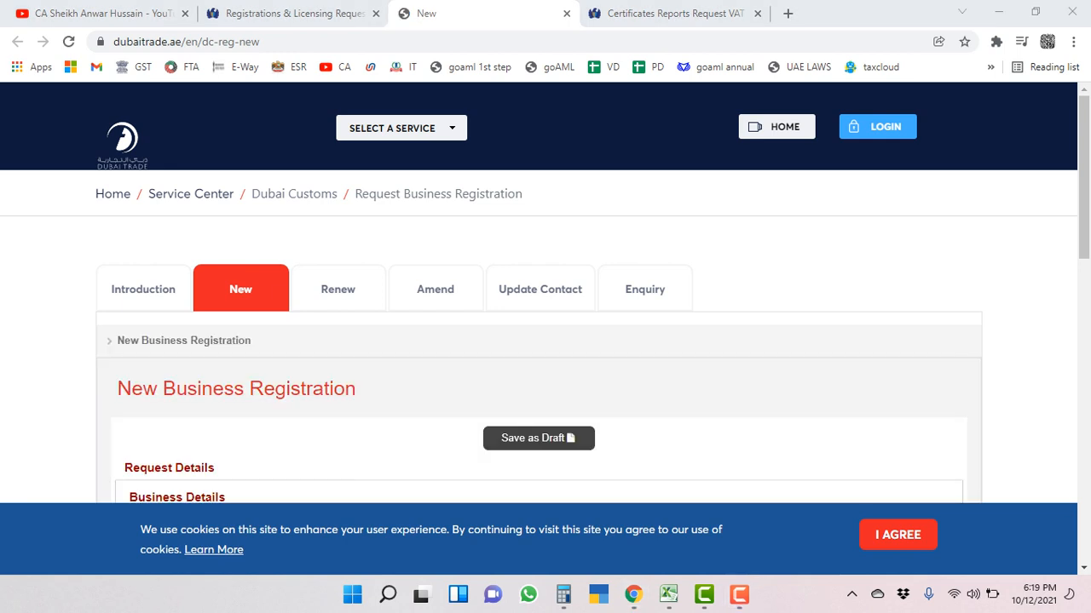
- Begin entering Sheikh Anwar LLC as the Business Name under Request Details
scroll("down", 3)
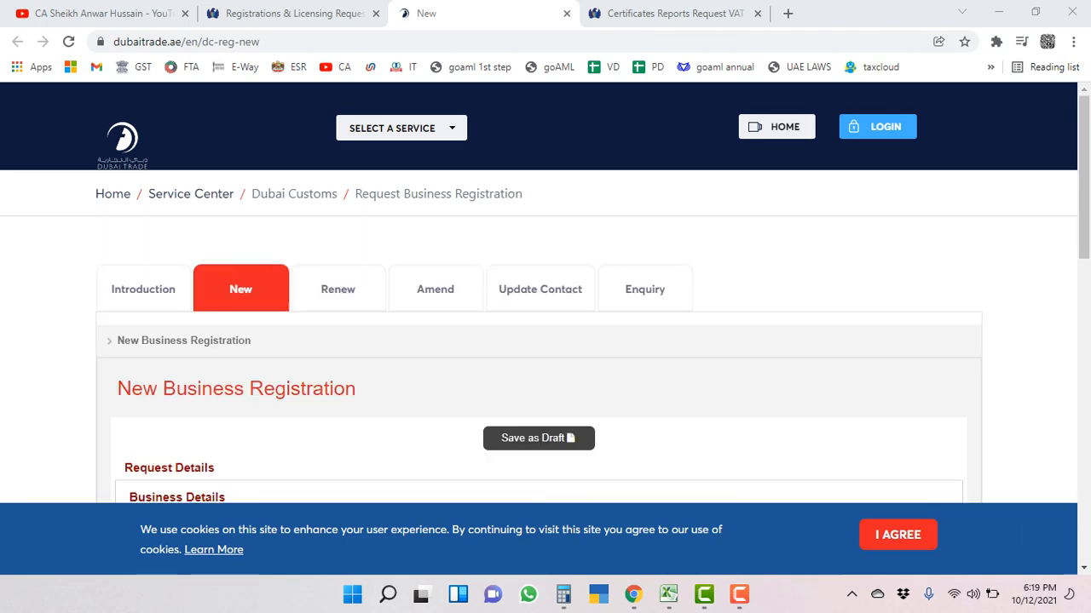
scroll("down", 3)
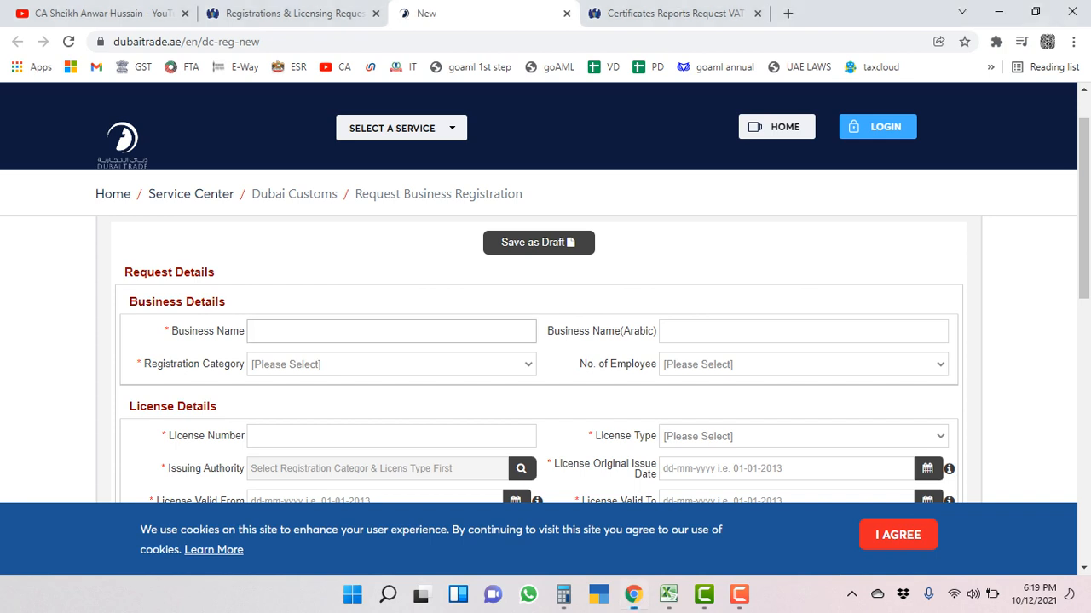
left_click(392, 330)
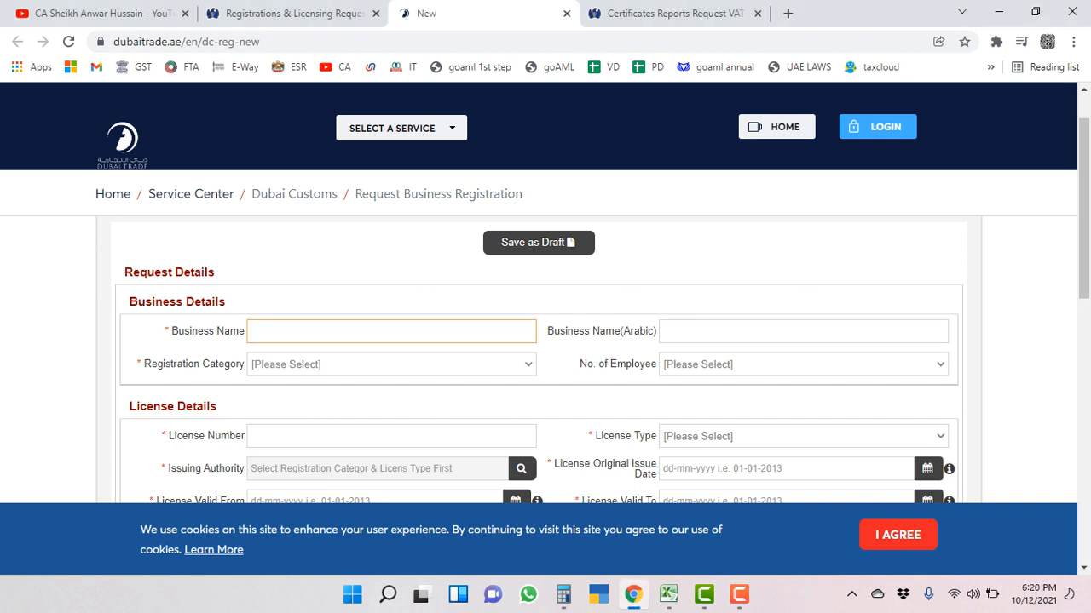
left_click(392, 331)
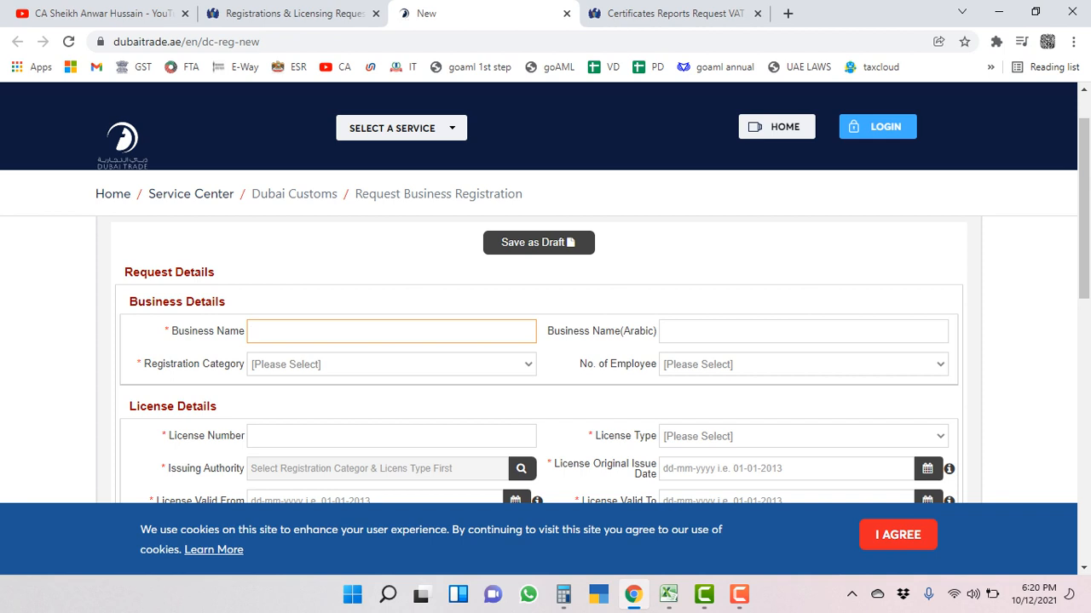
type("Sheikh Anwar LLC")
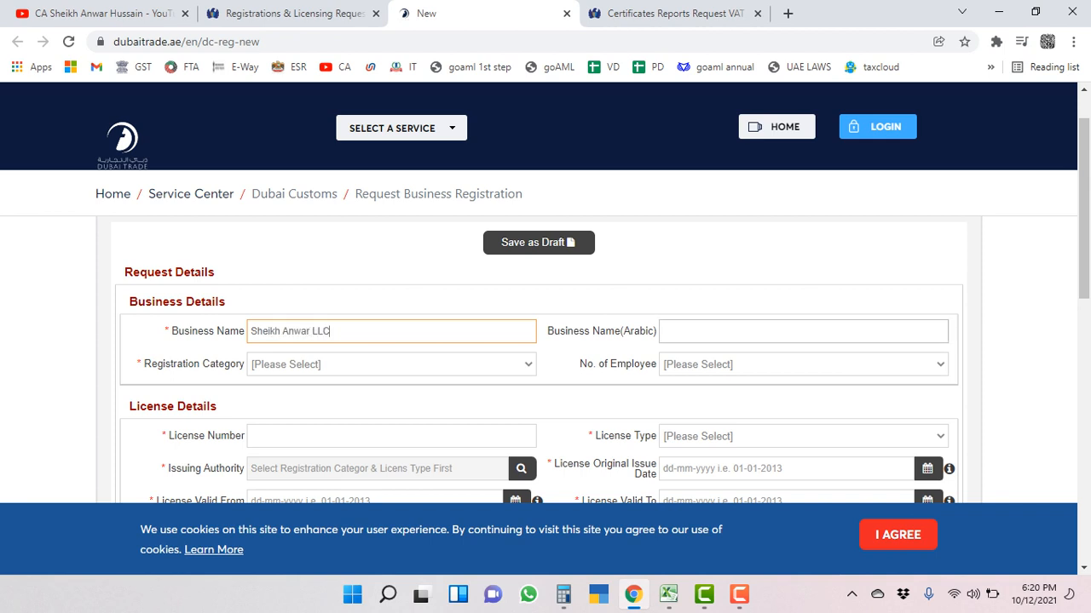
left_click(893, 14)
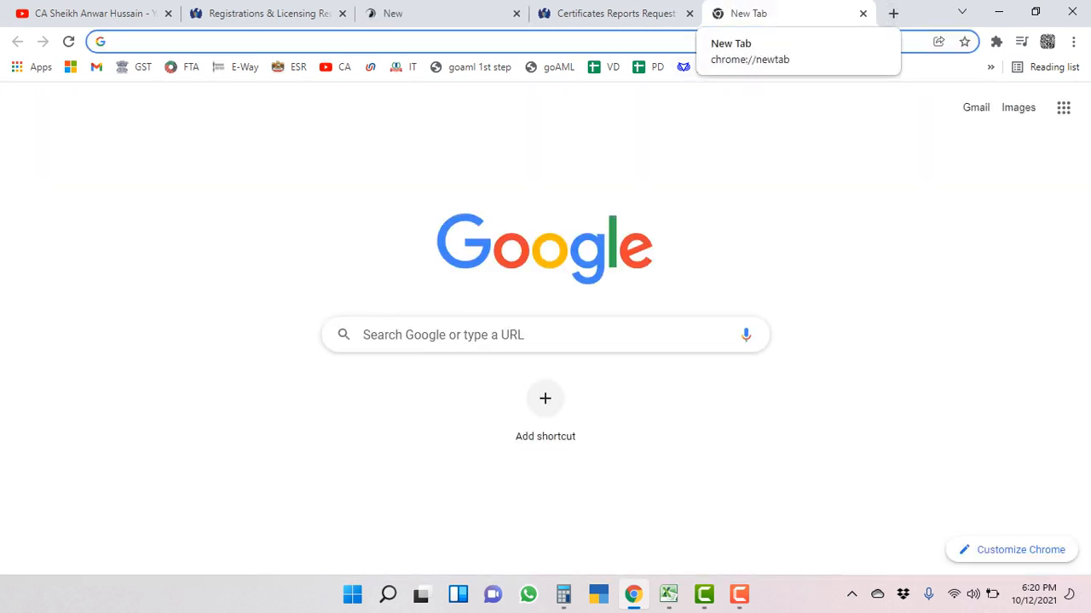
- Translate Sheikh Anwar LLC to Arabic via an 'english to arabic' search and copy the result
type("engligh to arabic")
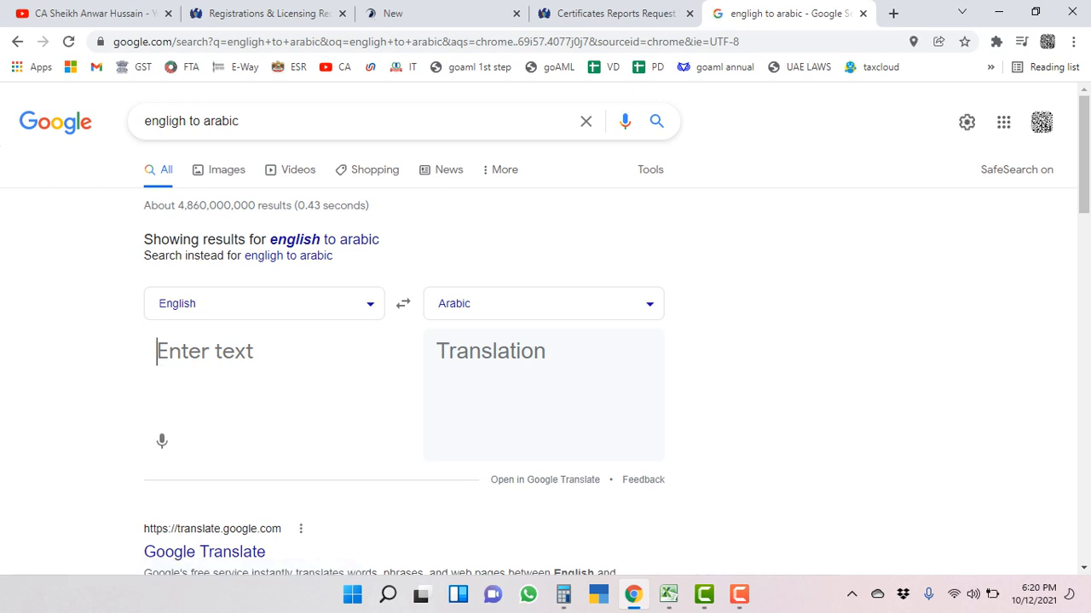
type("Sheikh AN")
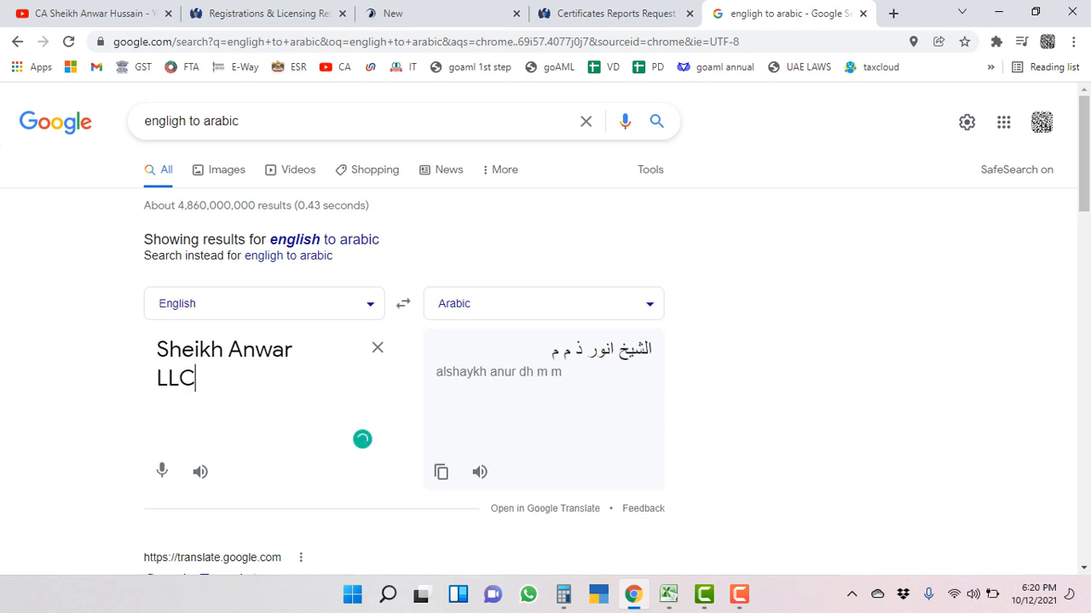
double_click(600, 349)
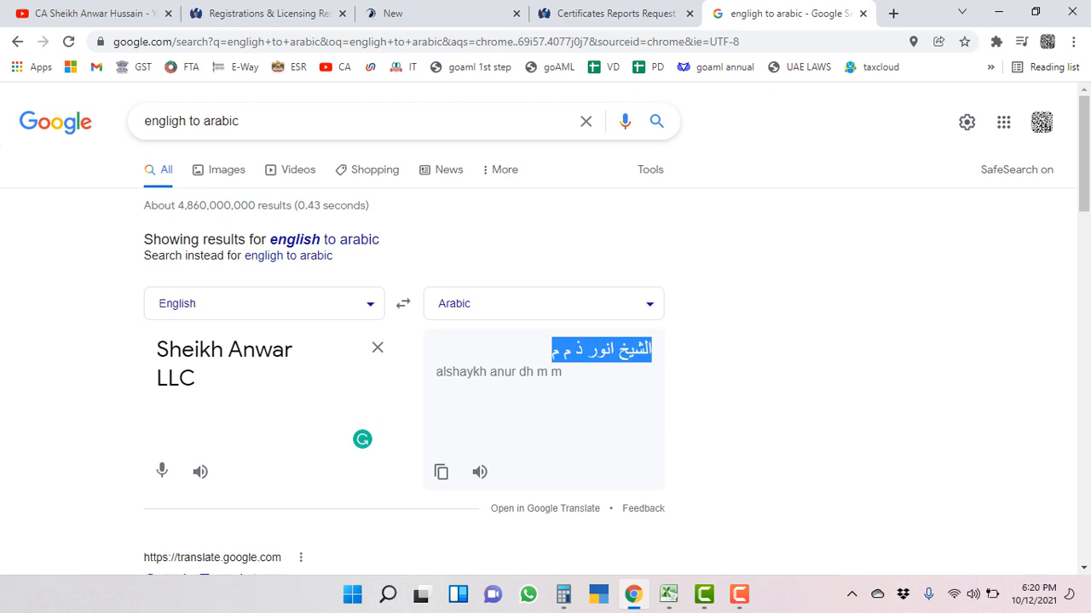
left_click(264, 14)
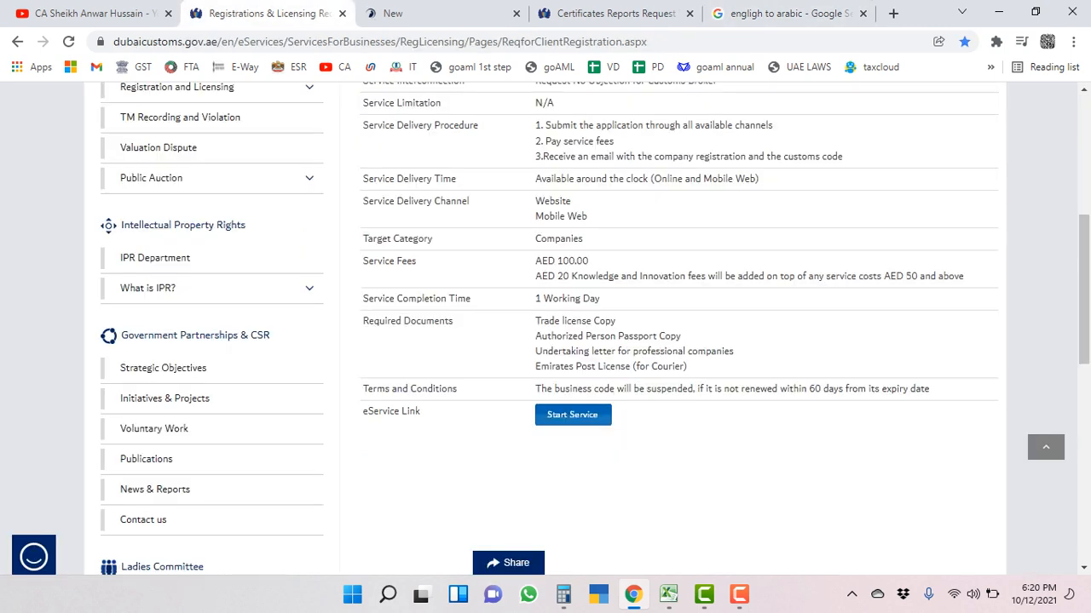
- Enter الشيخ انور ذ م م as Arabic name, category Dubai based companies, employees 0 - 5
left_click(572, 416)
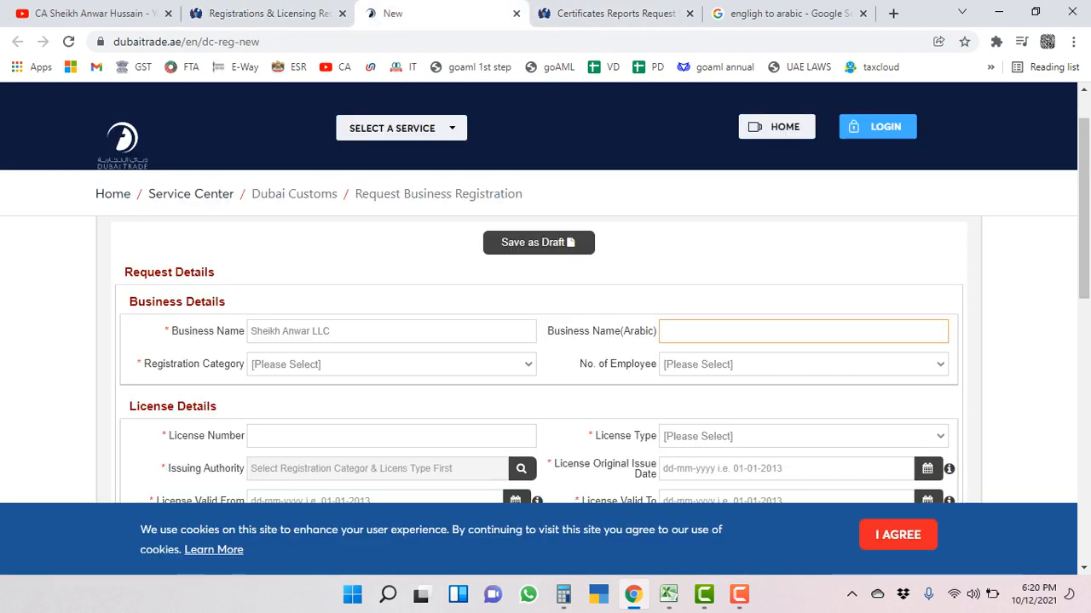
type("الشيخ انور ذ م م")
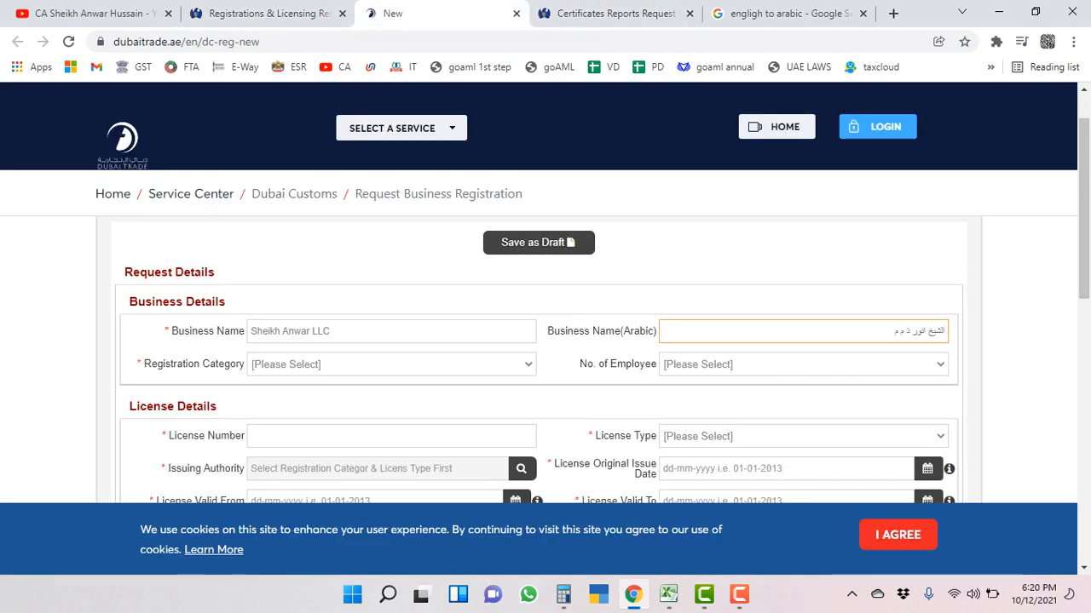
left_click(391, 364)
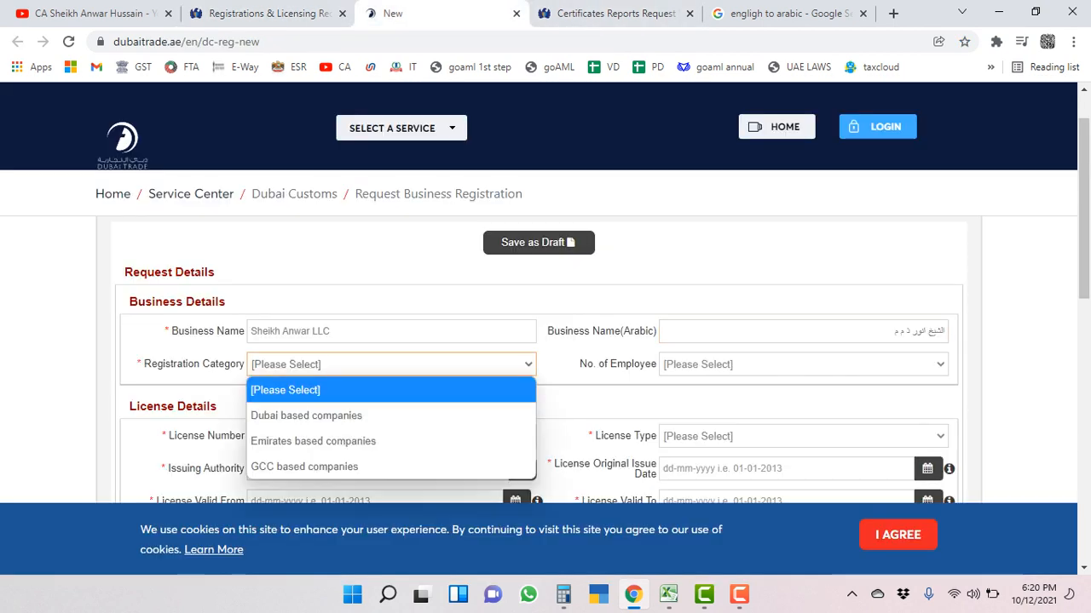
mouse_move(307, 415)
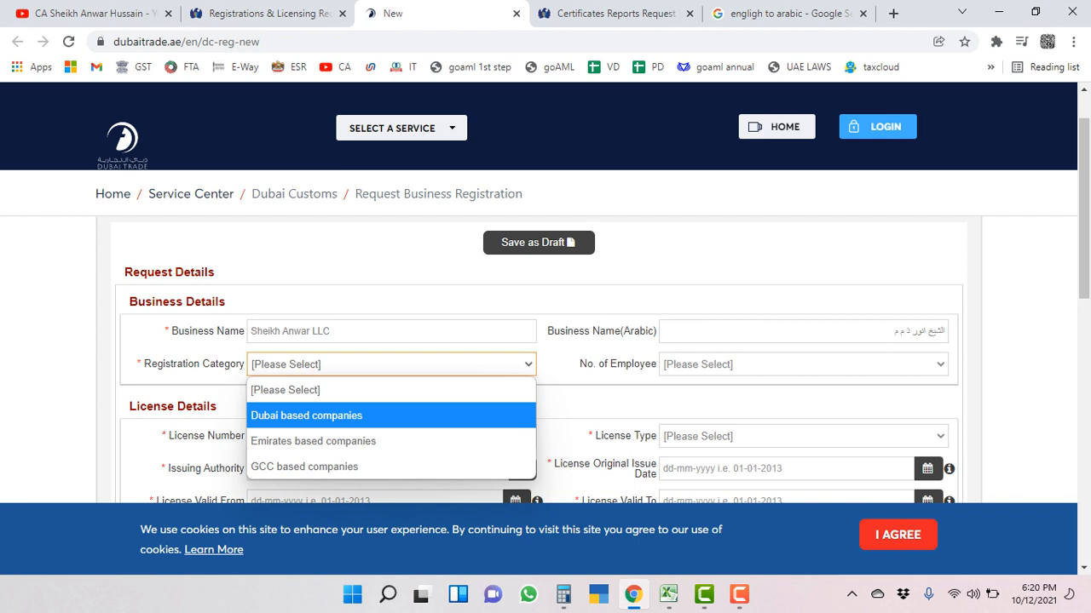
left_click(801, 365)
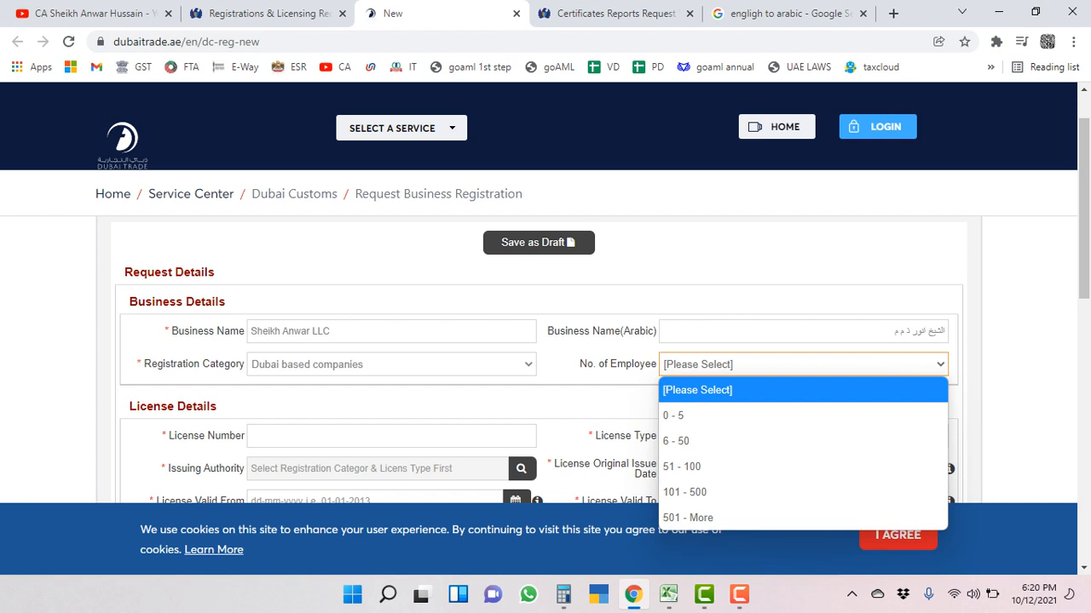
mouse_move(673, 416)
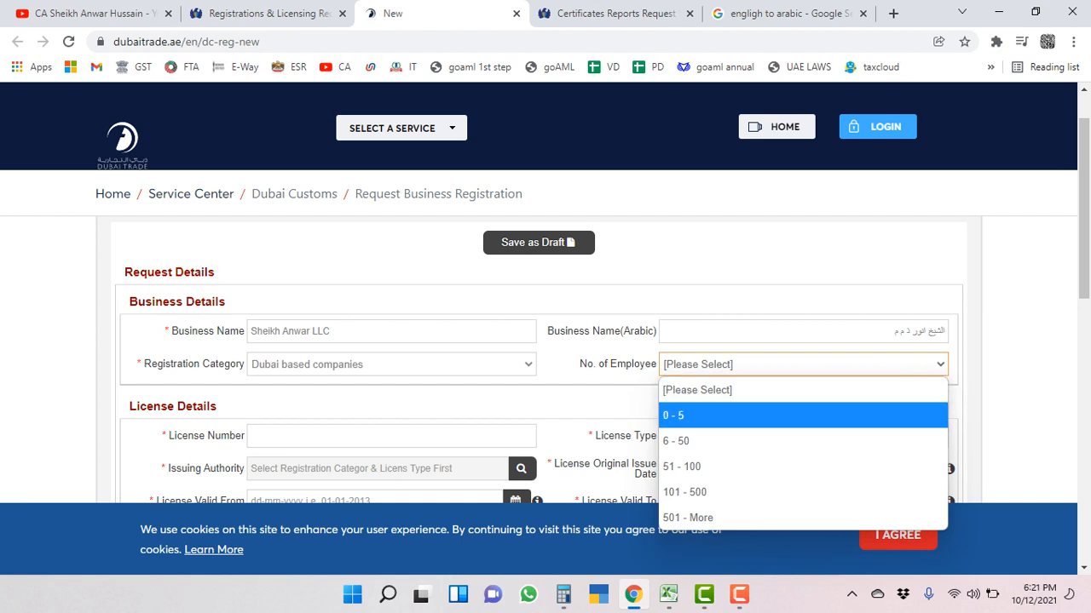
left_click(673, 416)
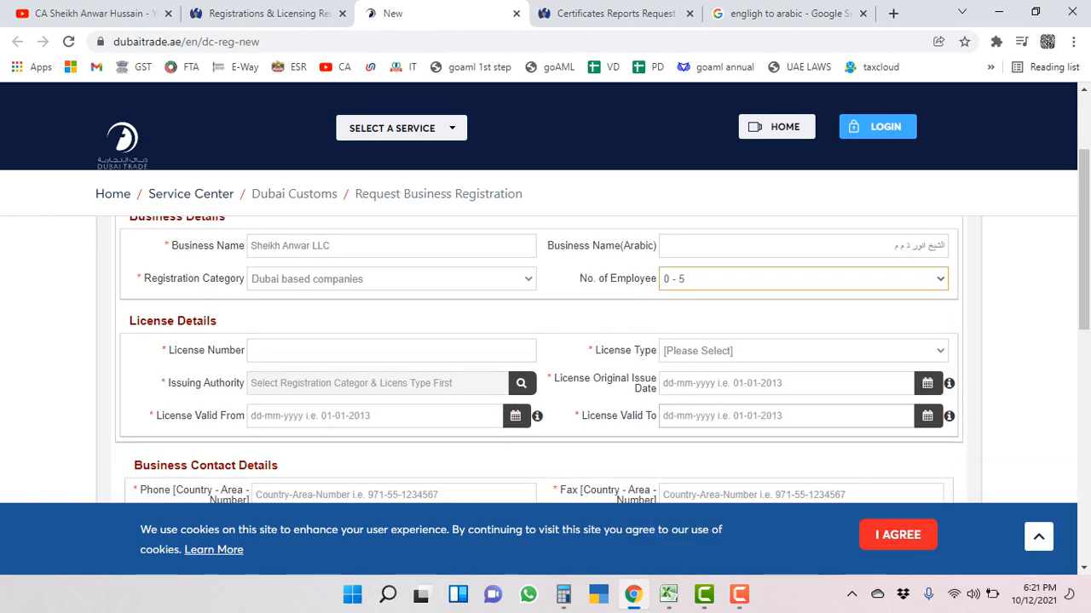
- Enter licence number 121212, type Commercial, issuing authority Department of Economic Development - Dubai
type("121212")
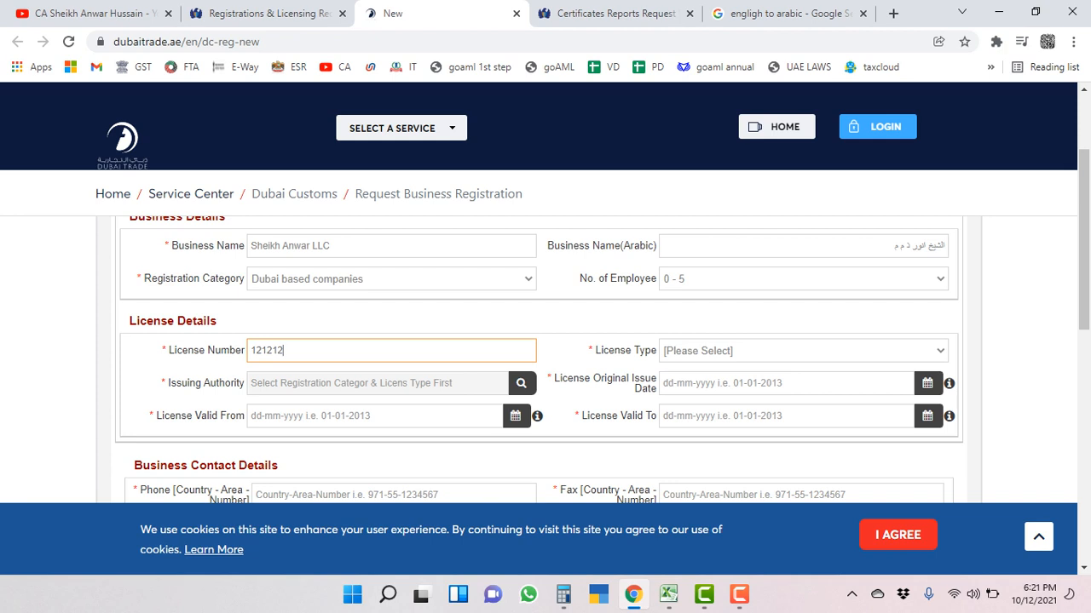
left_click(801, 351)
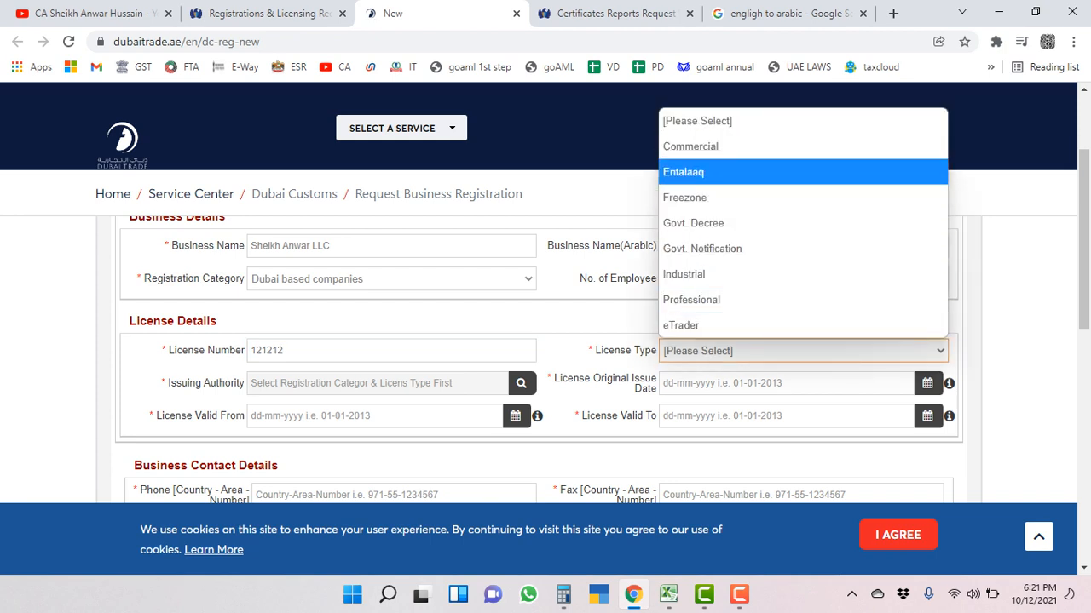
left_click(690, 146)
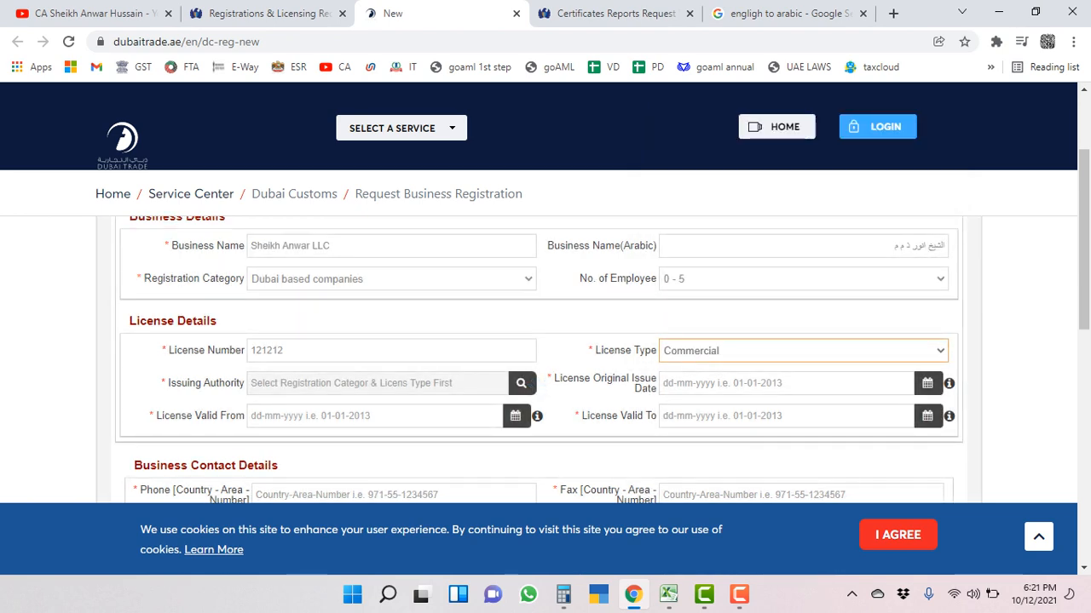
left_click(521, 382)
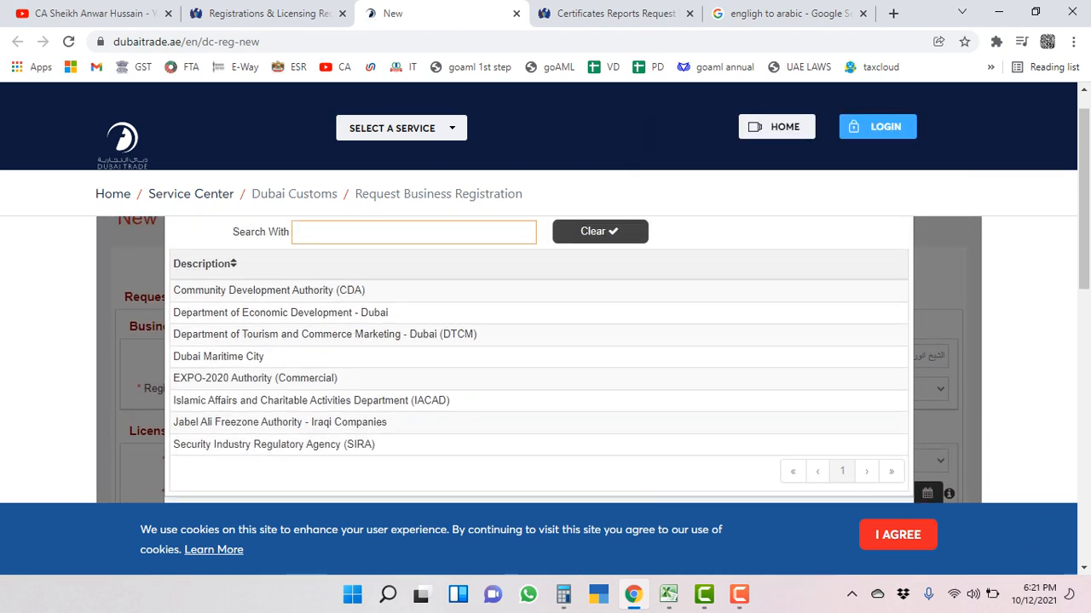
left_click(280, 313)
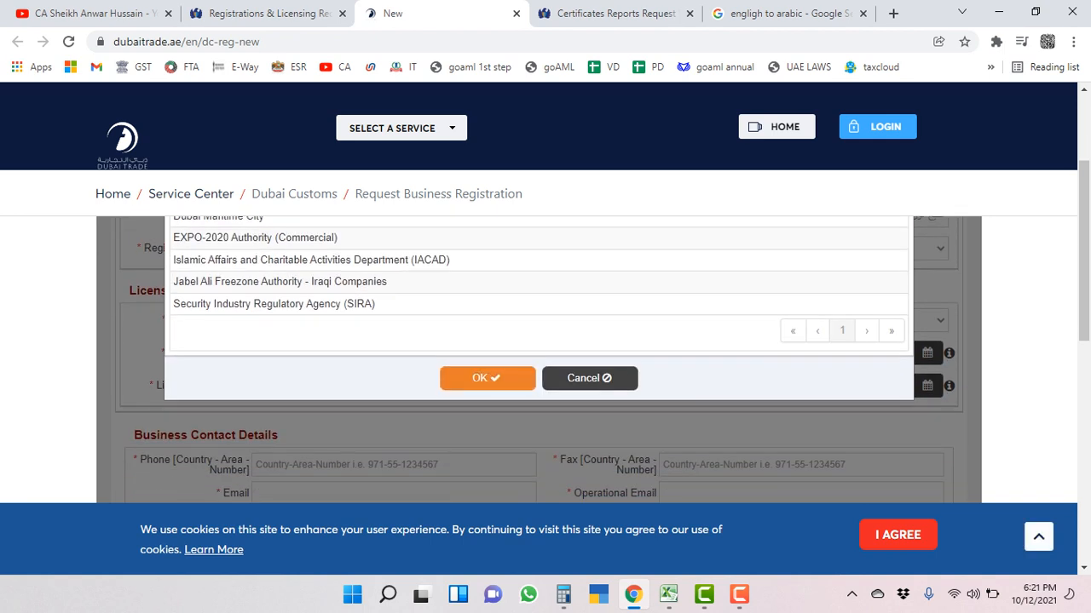
left_click(481, 378)
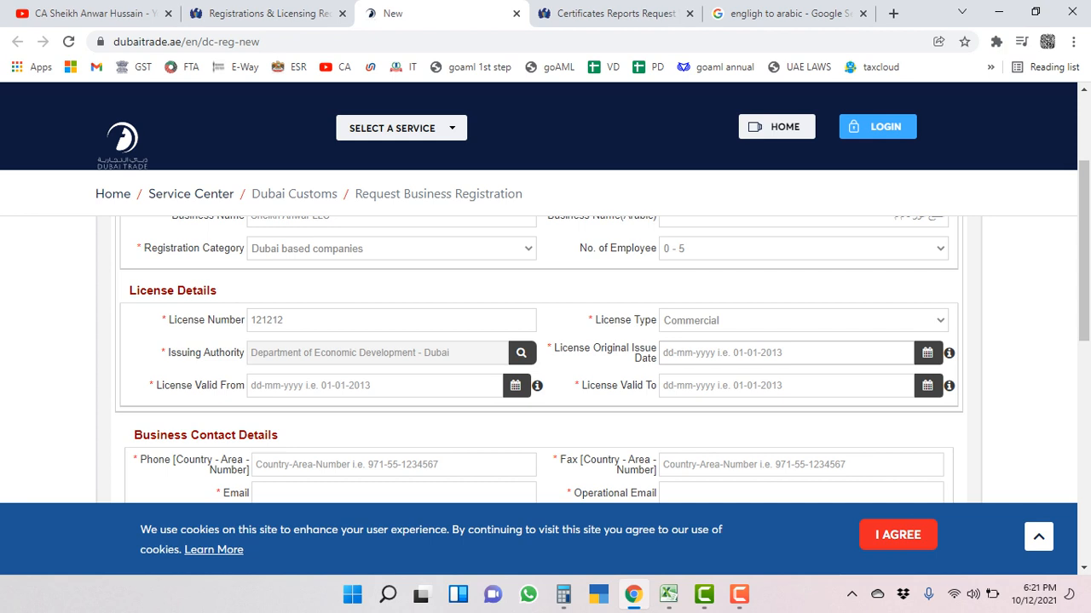
- Set the licence Original Issue Date and Valid From date to 02-11-2021
left_click(927, 353)
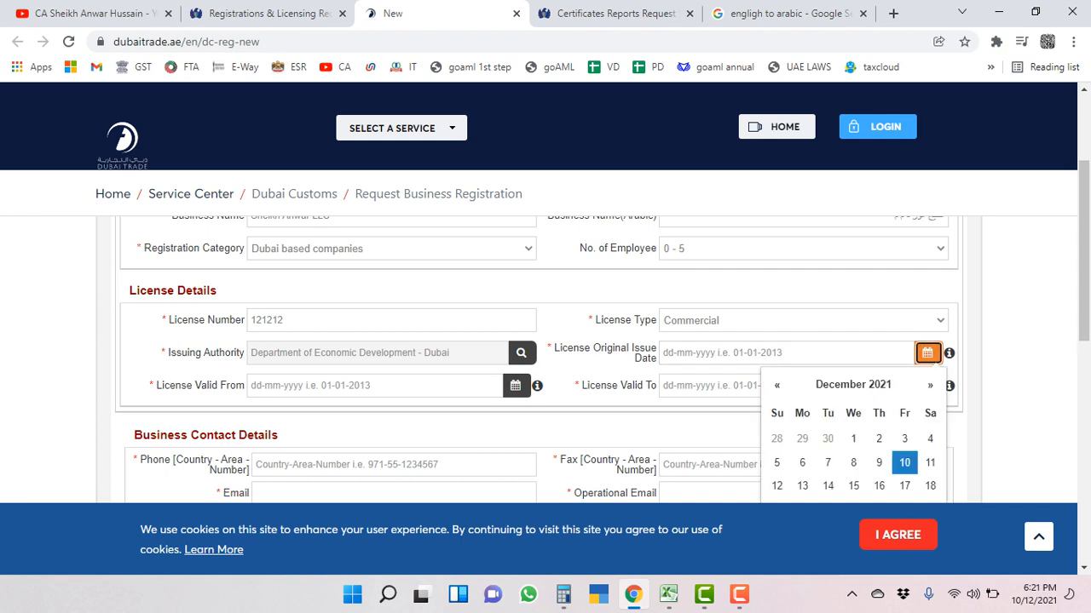
left_click(777, 385)
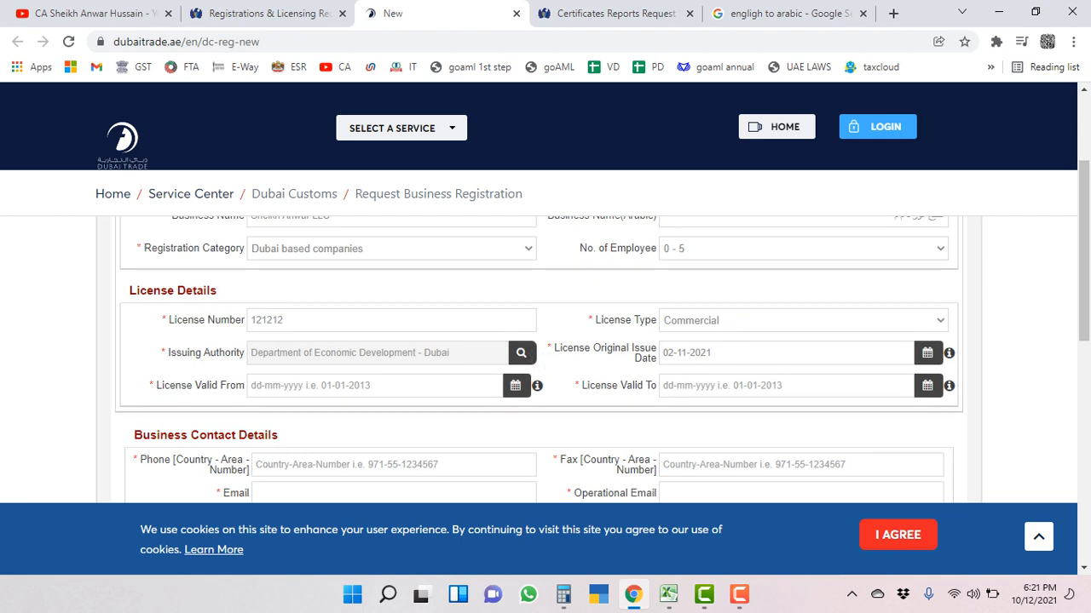
left_click(516, 385)
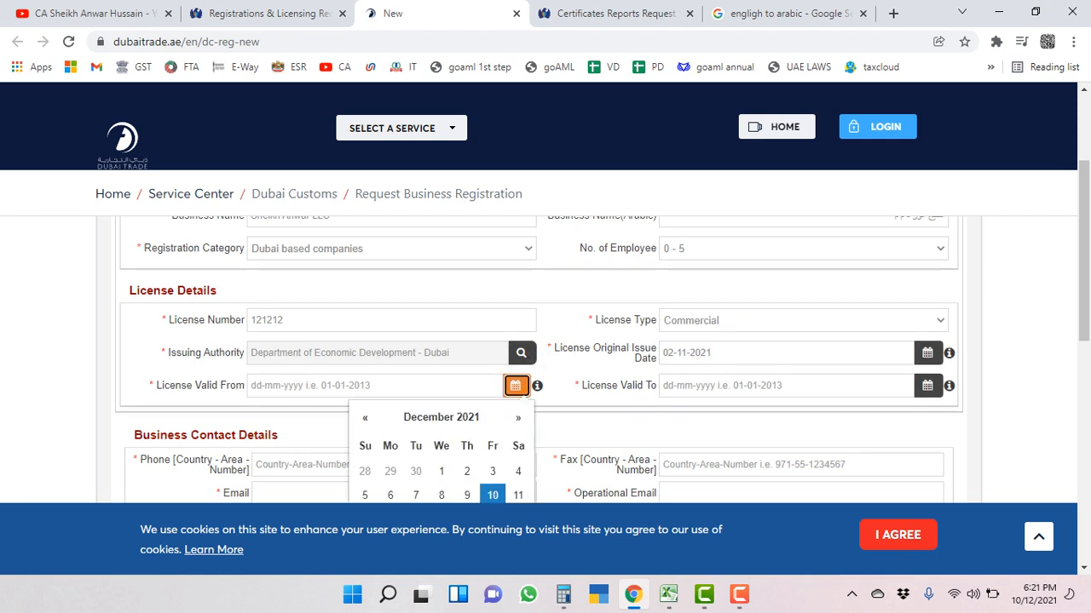
left_click(518, 417)
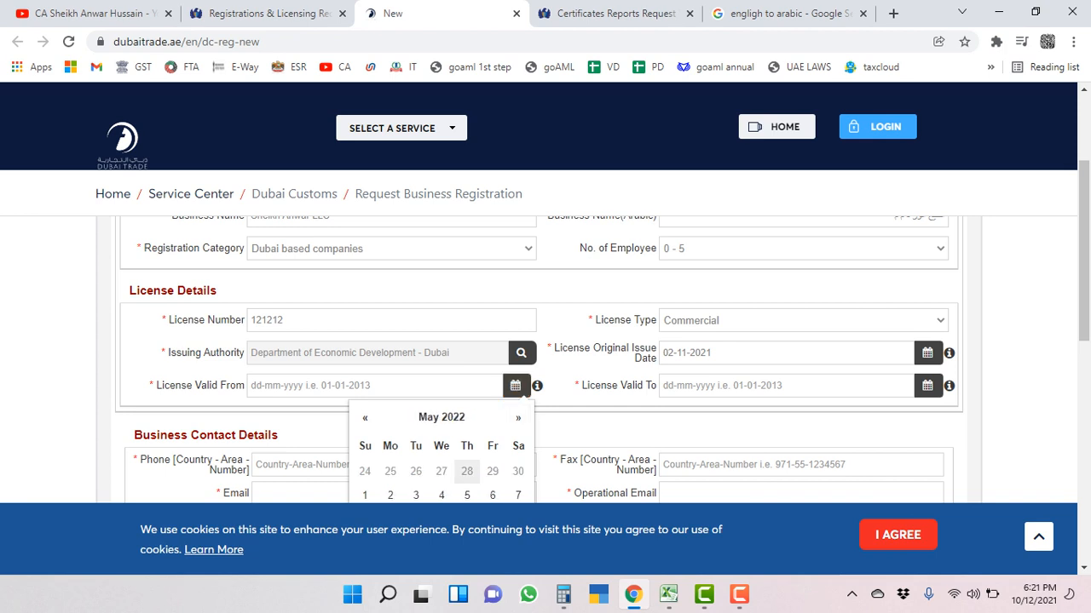
left_click(467, 494)
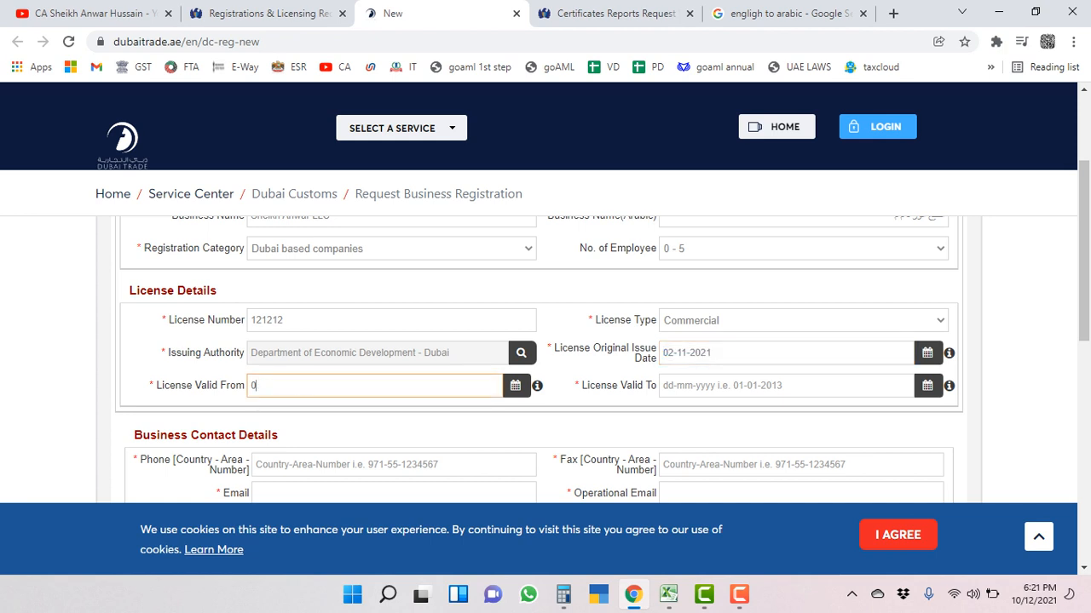
type("02-11-2021")
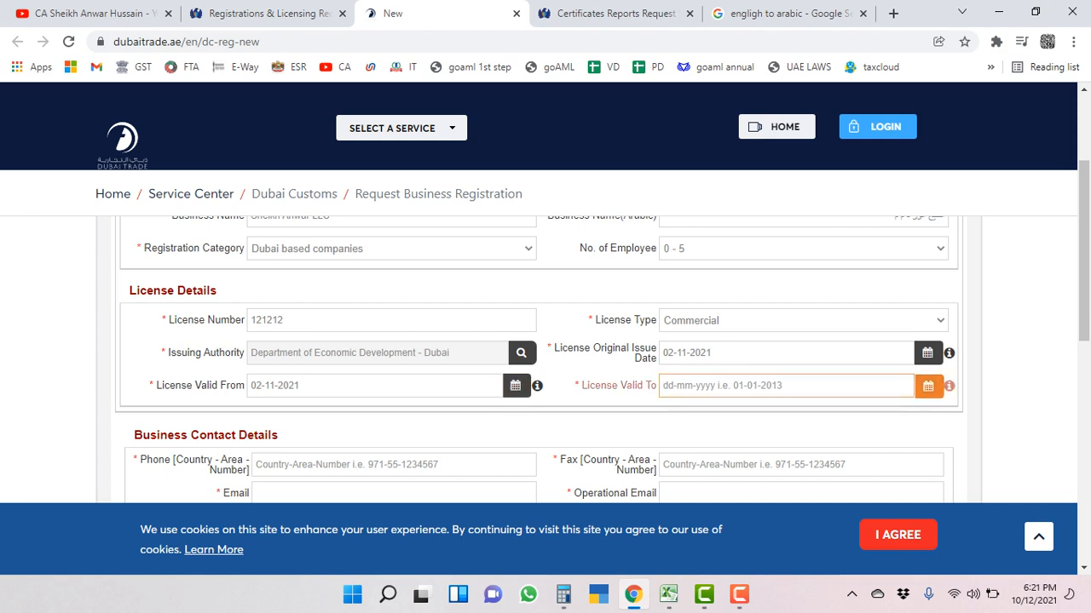
- Set the licence Valid To date to 01-11-2022
left_click(927, 385)
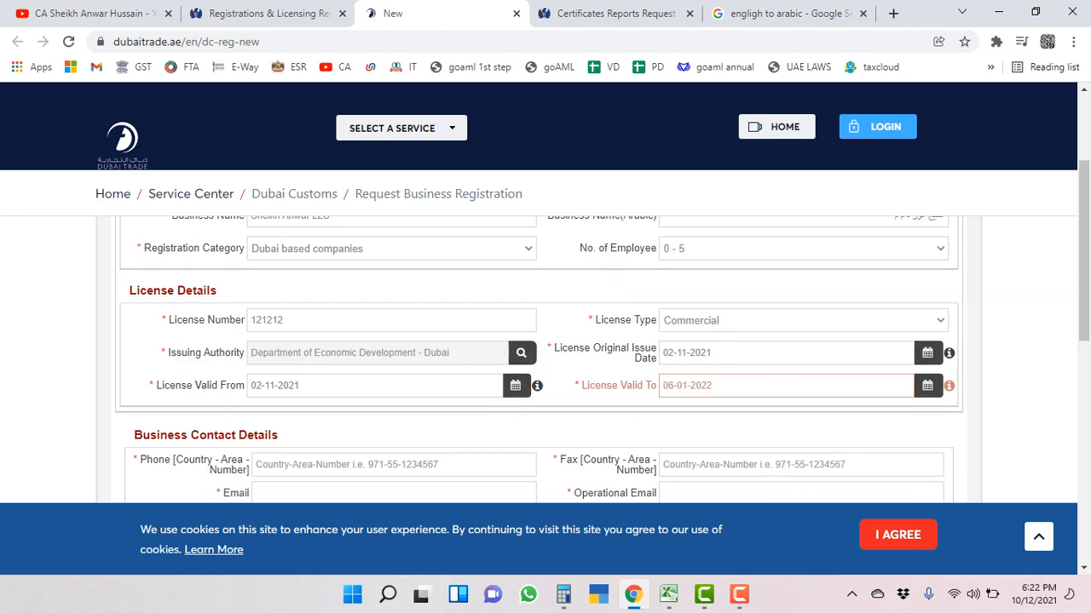
left_click(927, 385)
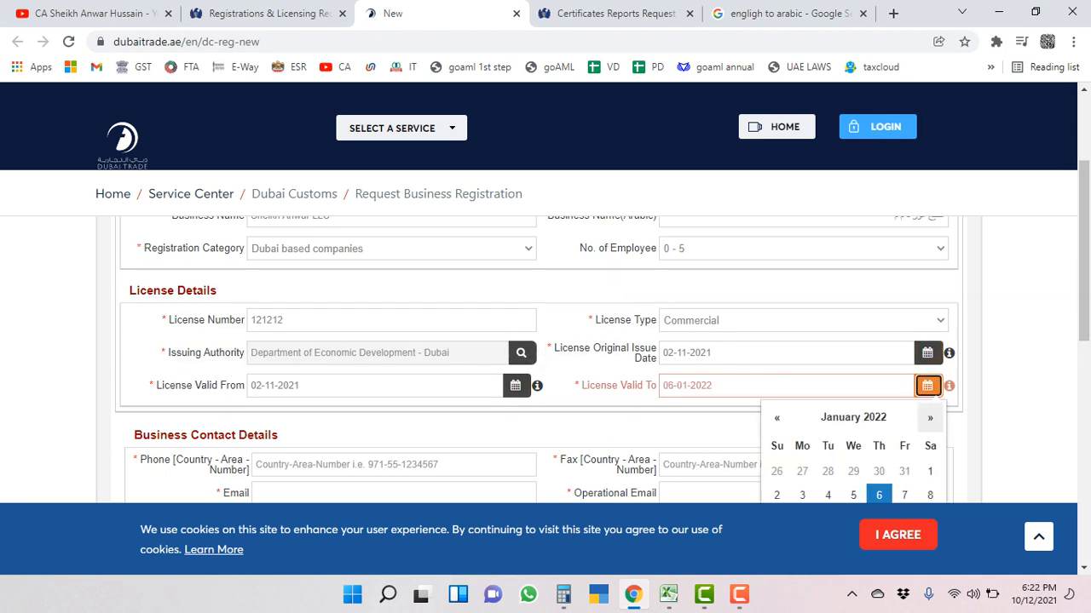
left_click(930, 418)
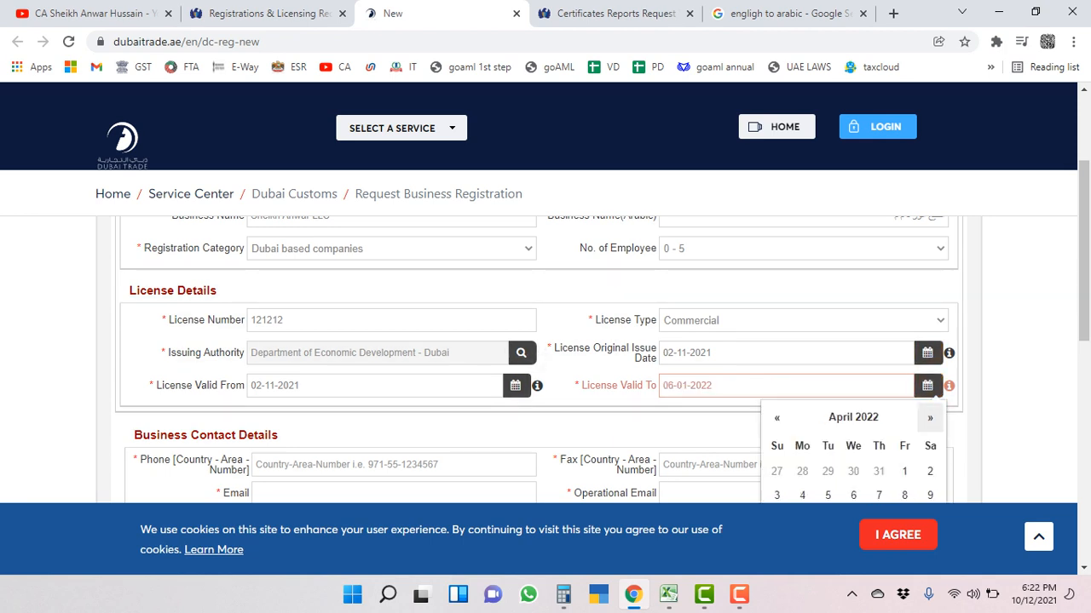
left_click(931, 416)
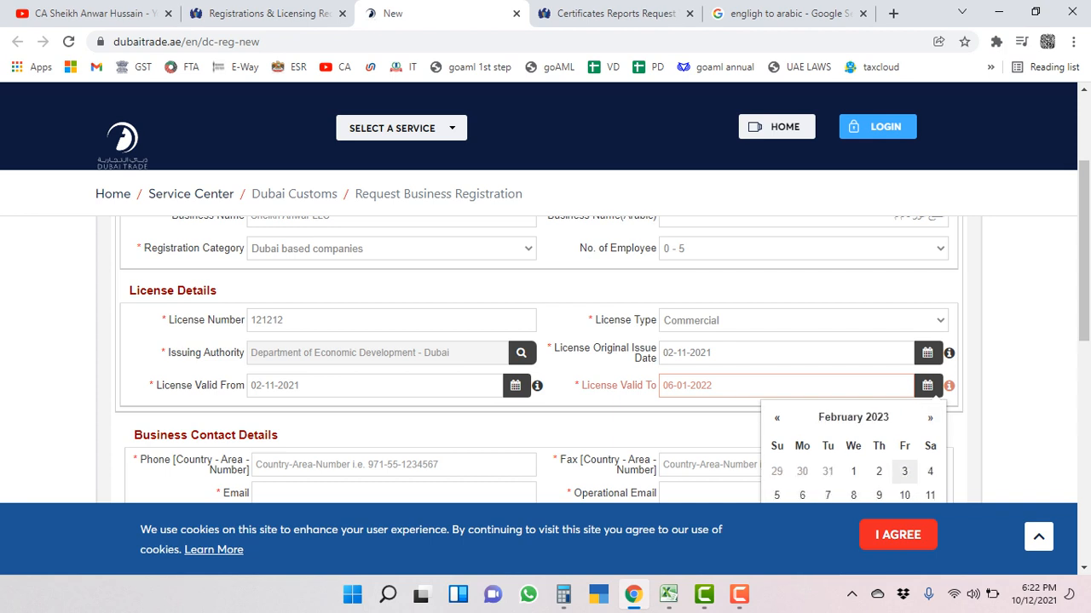
left_click(903, 470)
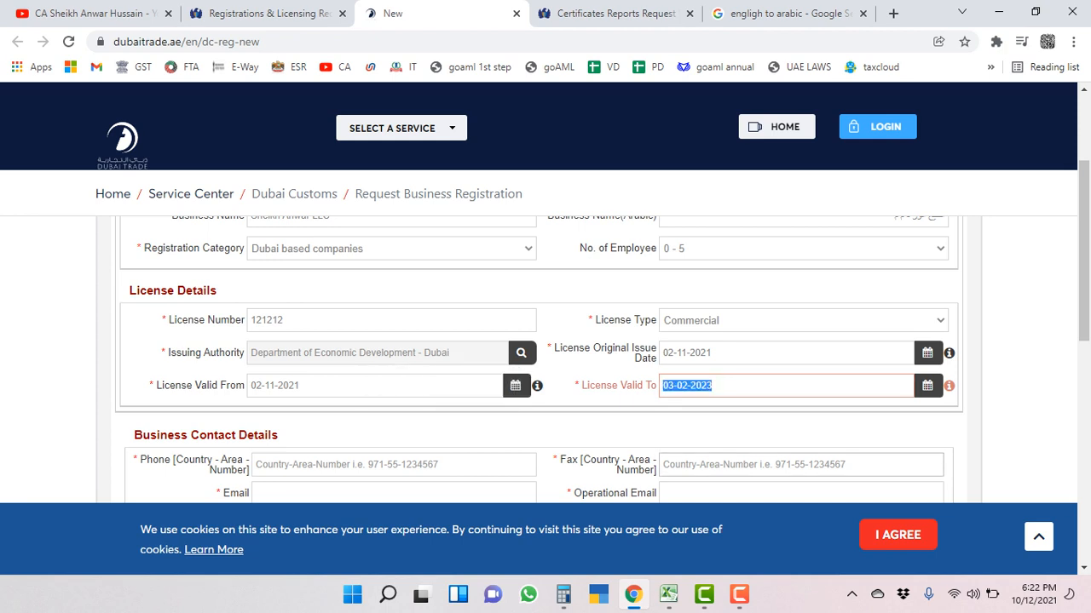
type("011")
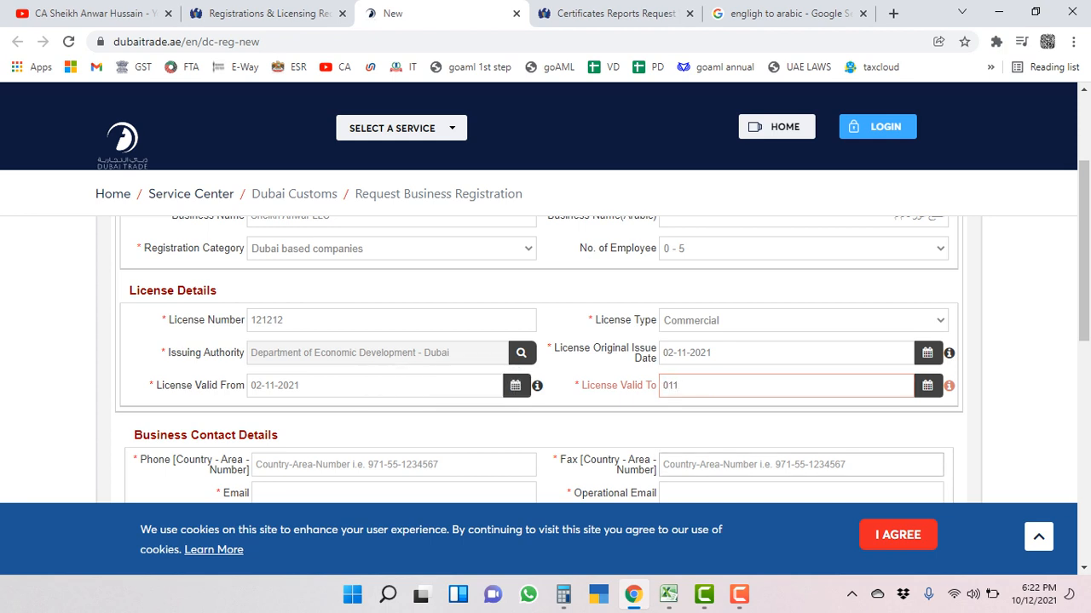
type("01-11-")
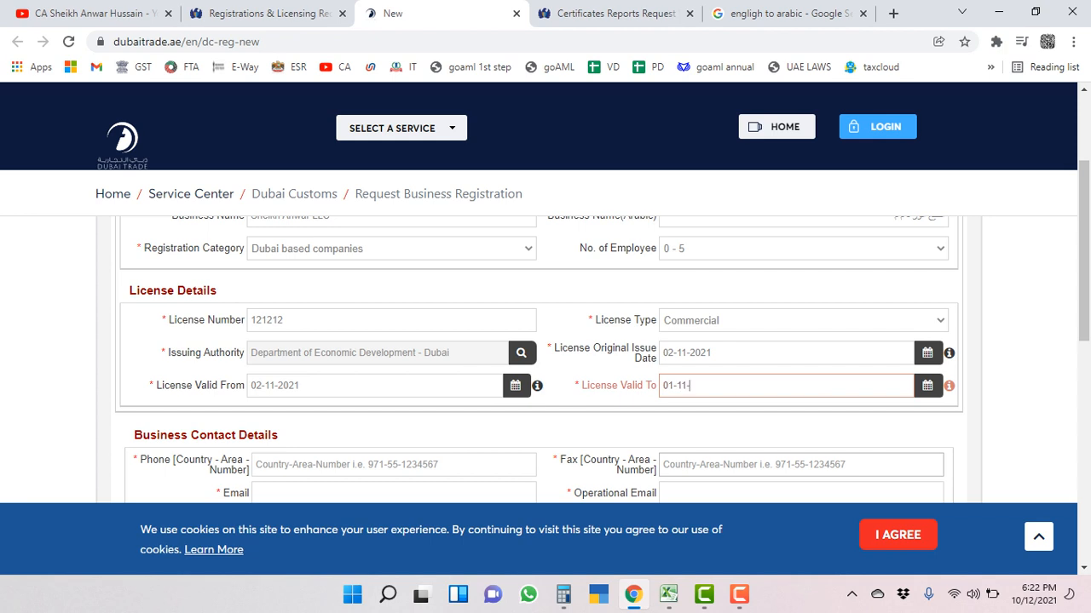
type("2022")
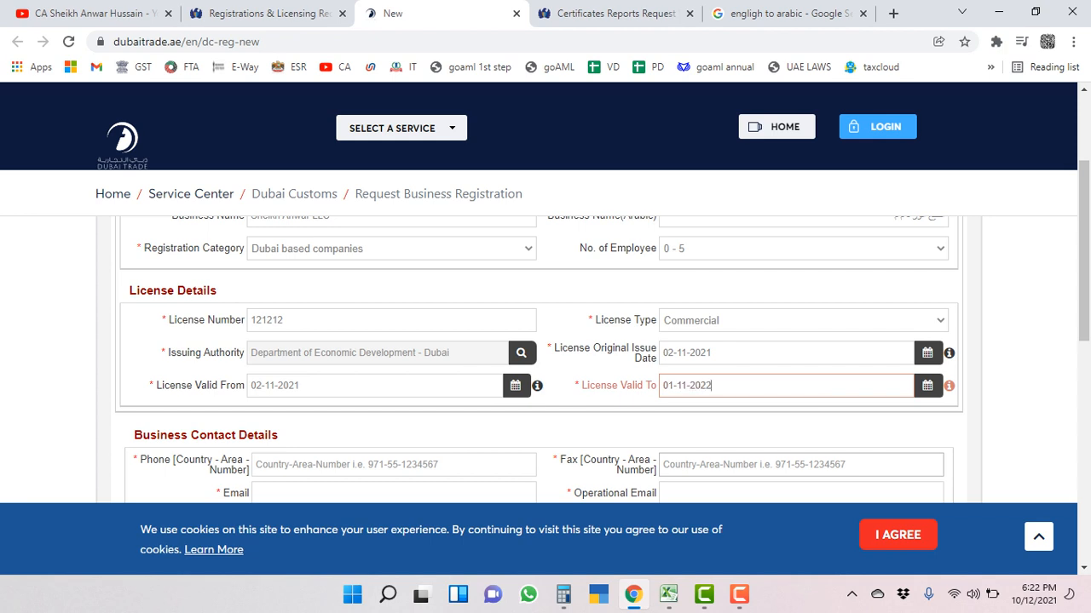
left_click(927, 385)
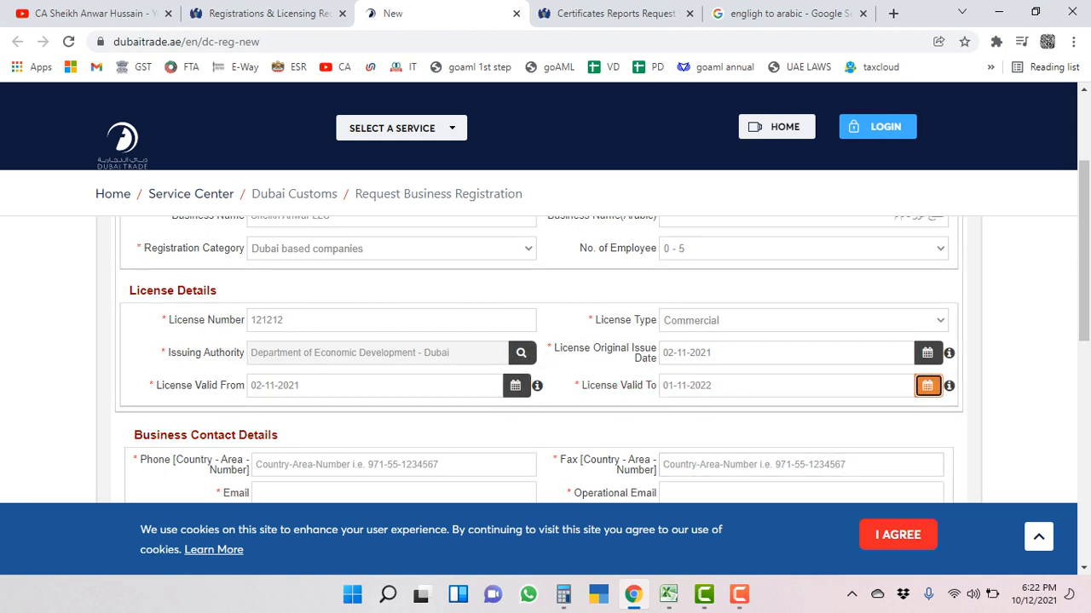
scroll("down", 3)
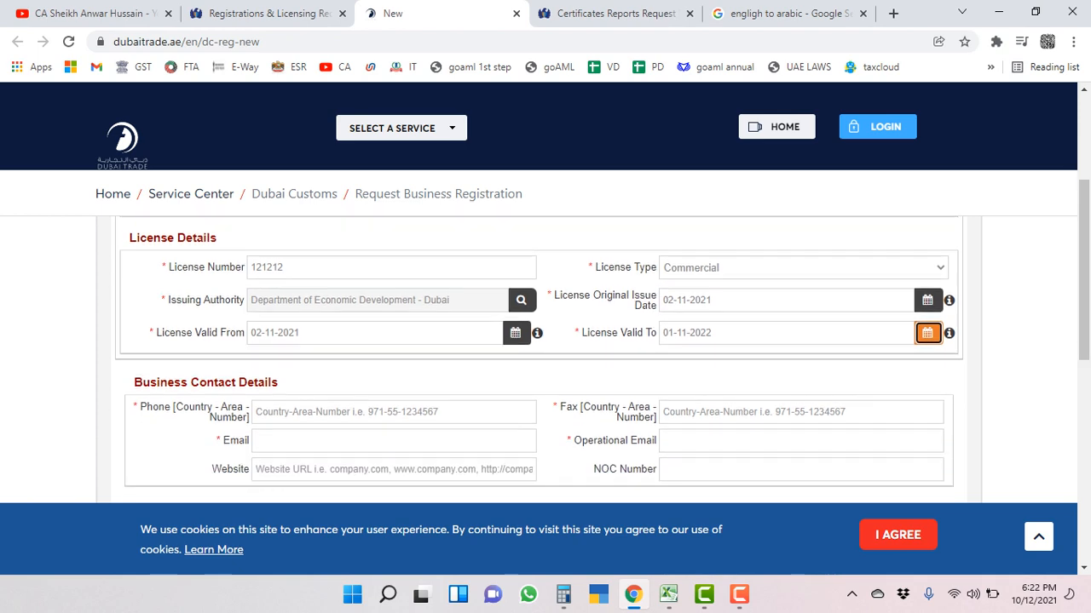
scroll("down", 3)
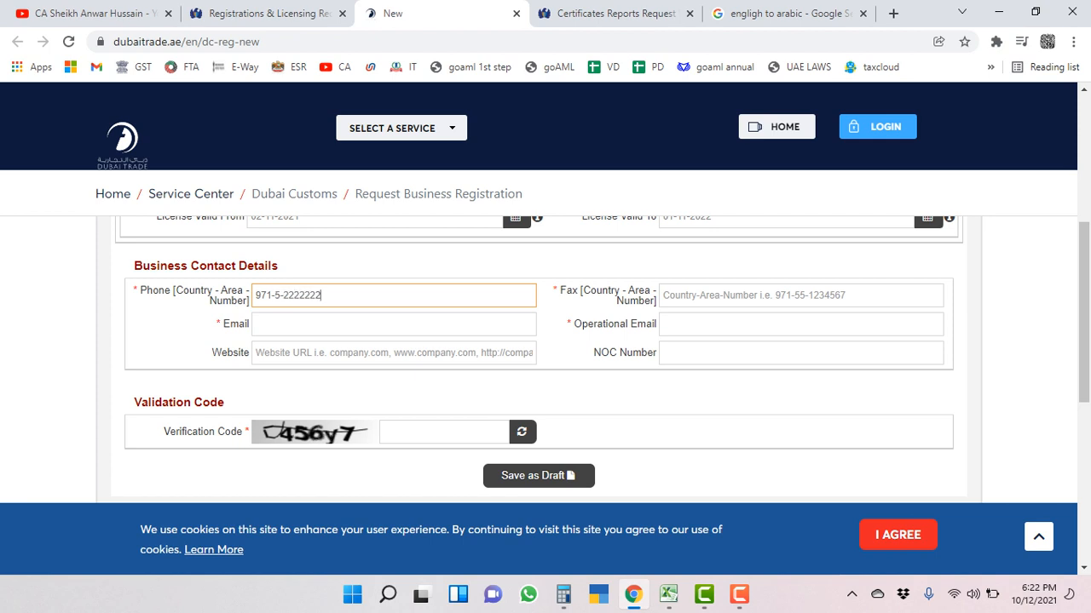
left_click(801, 294)
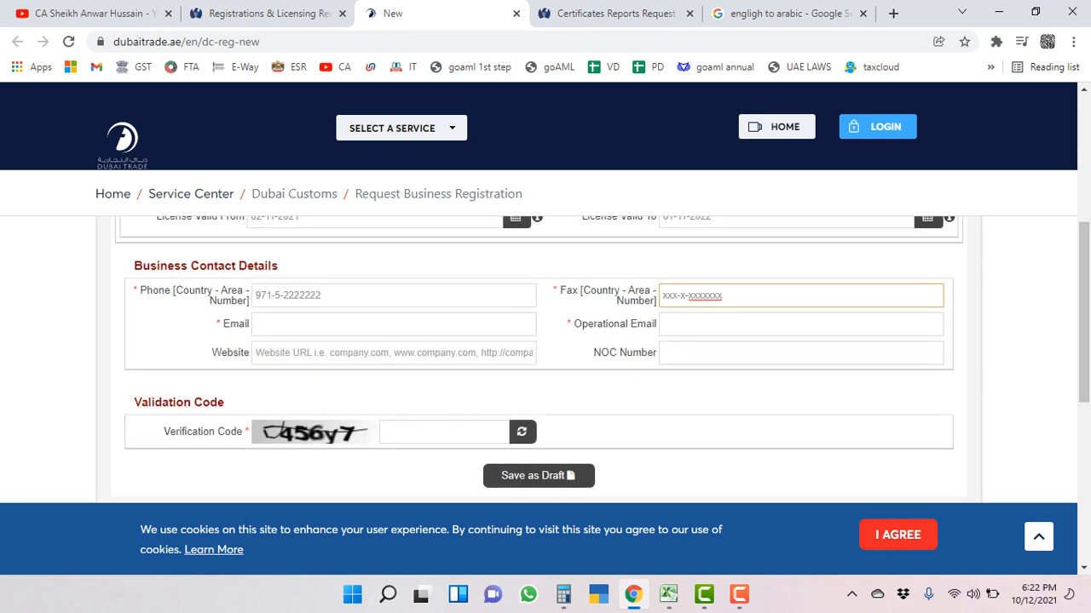
type("971-5-")
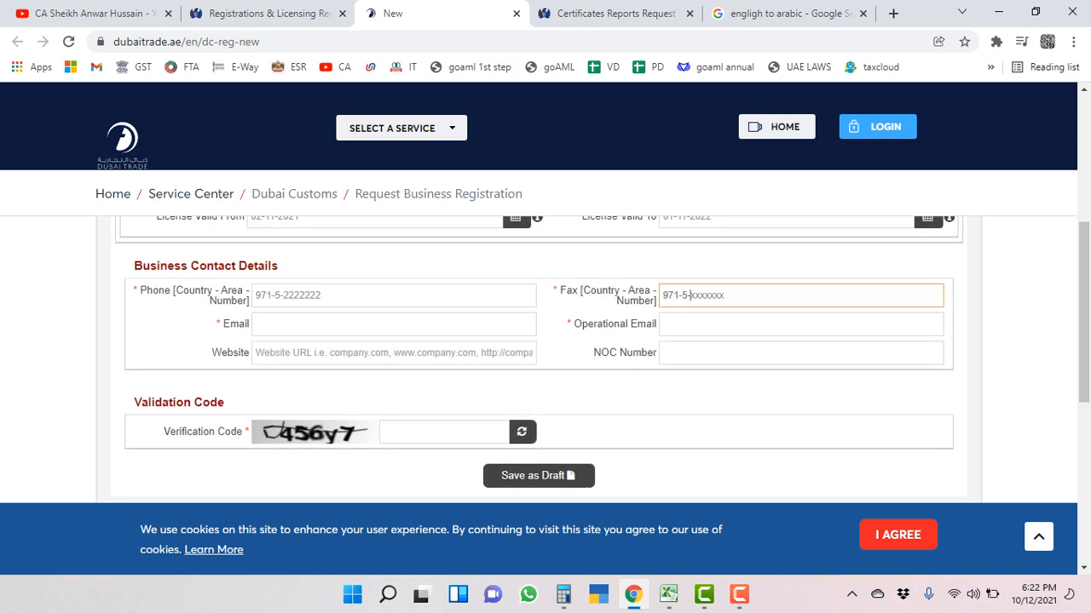
left_click(394, 324)
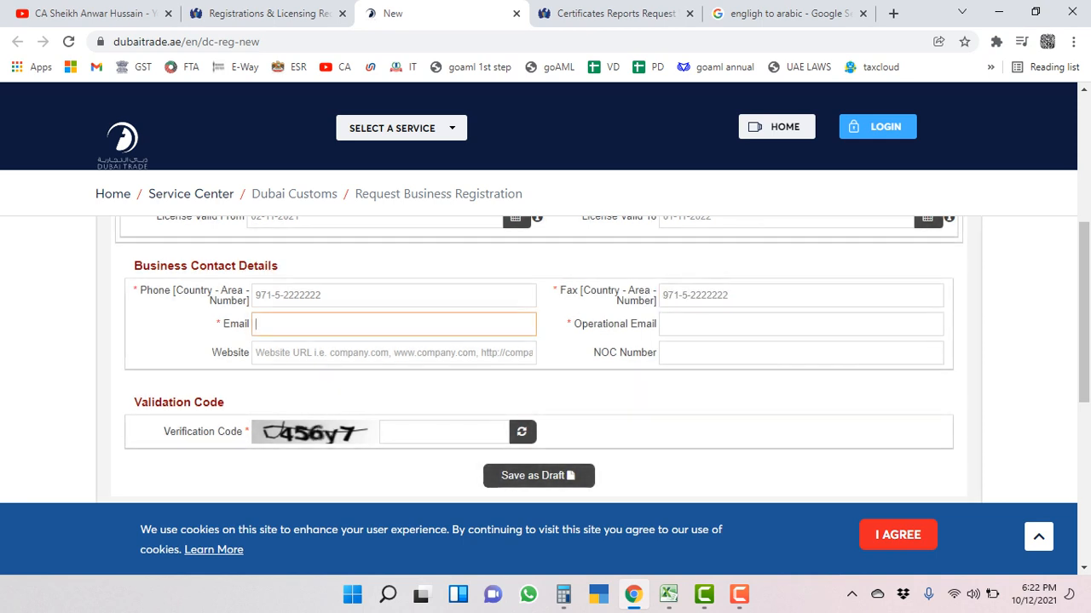
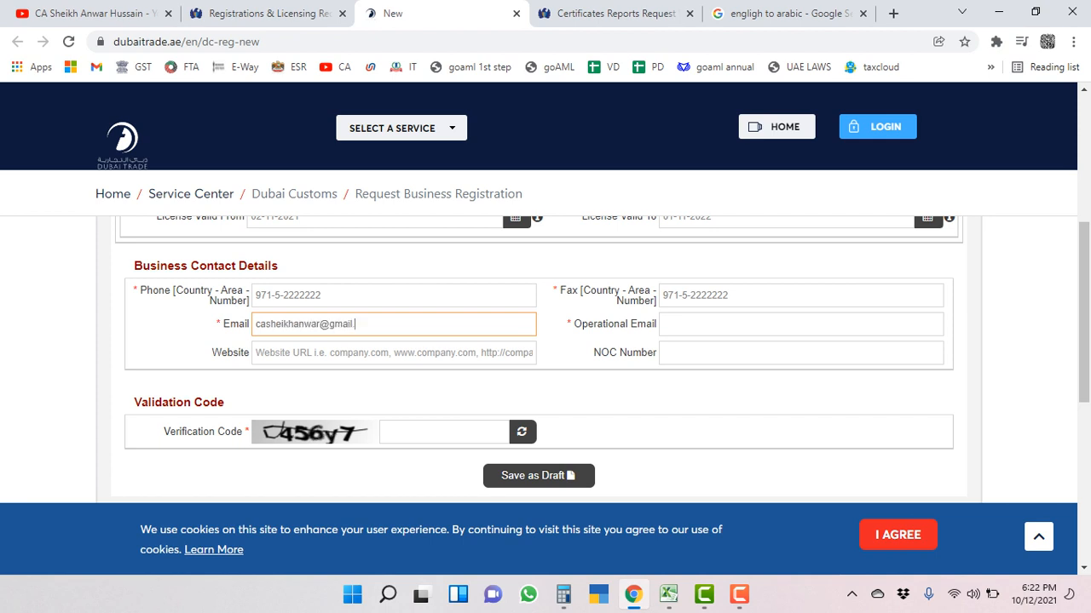
left_click(801, 323)
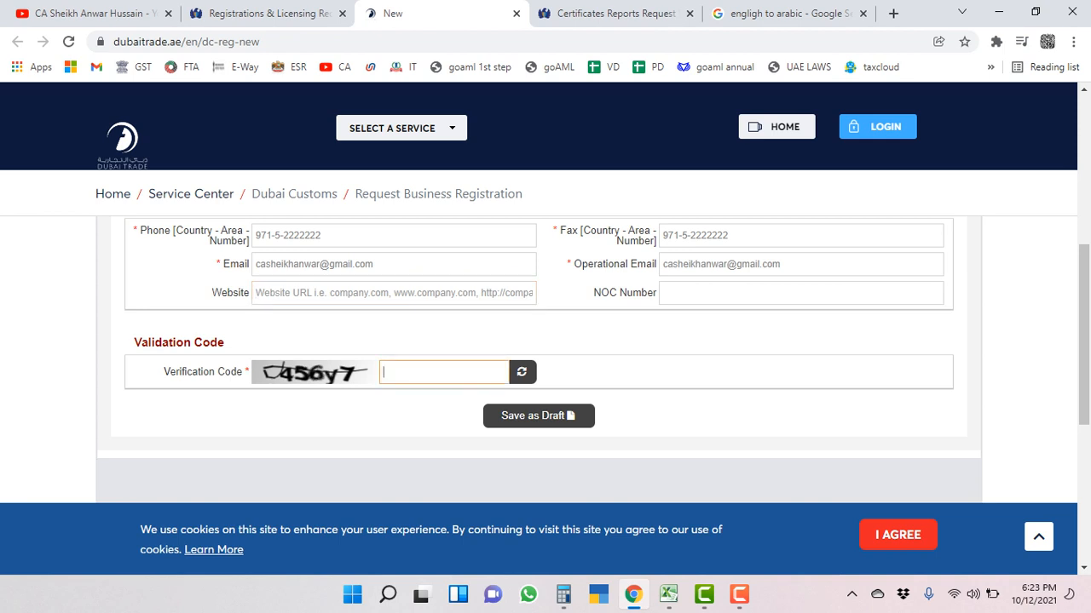
- Enter the verification code and save the registration request as a draft with a request ID
type("456")
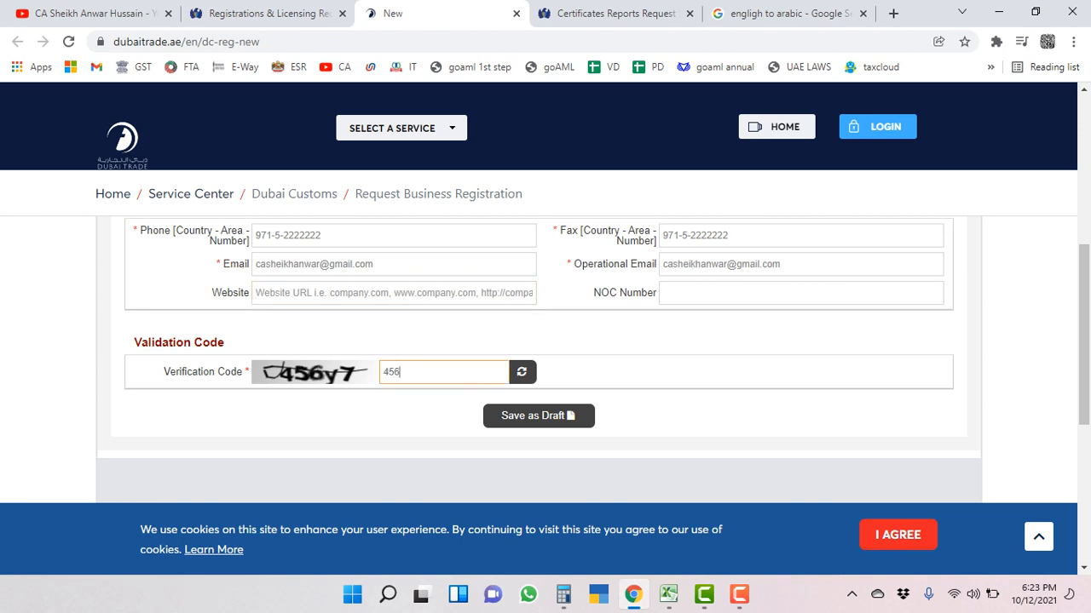
type("y7")
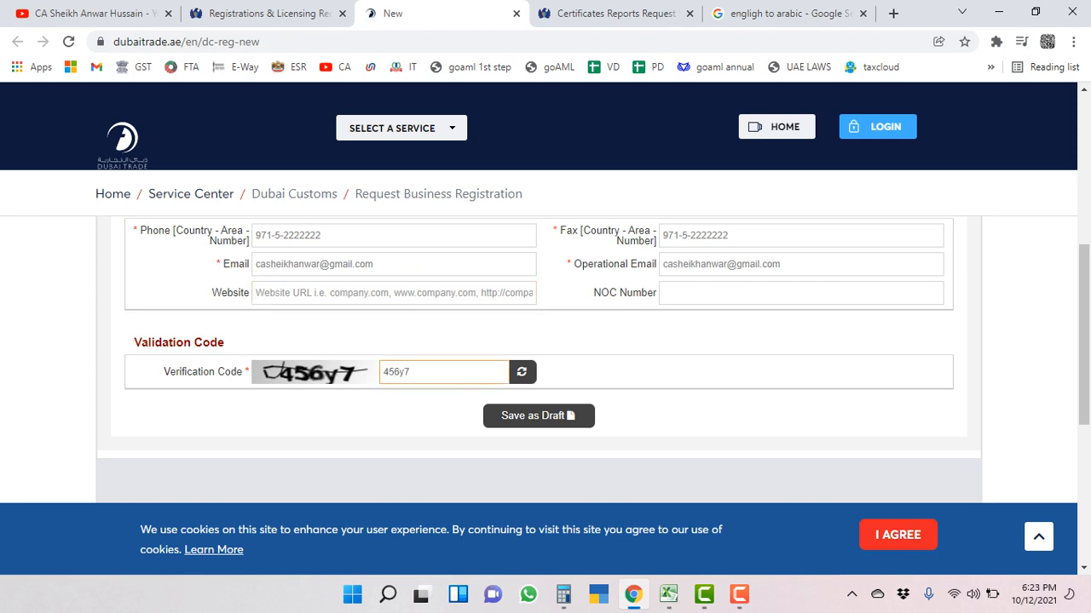
left_click(539, 416)
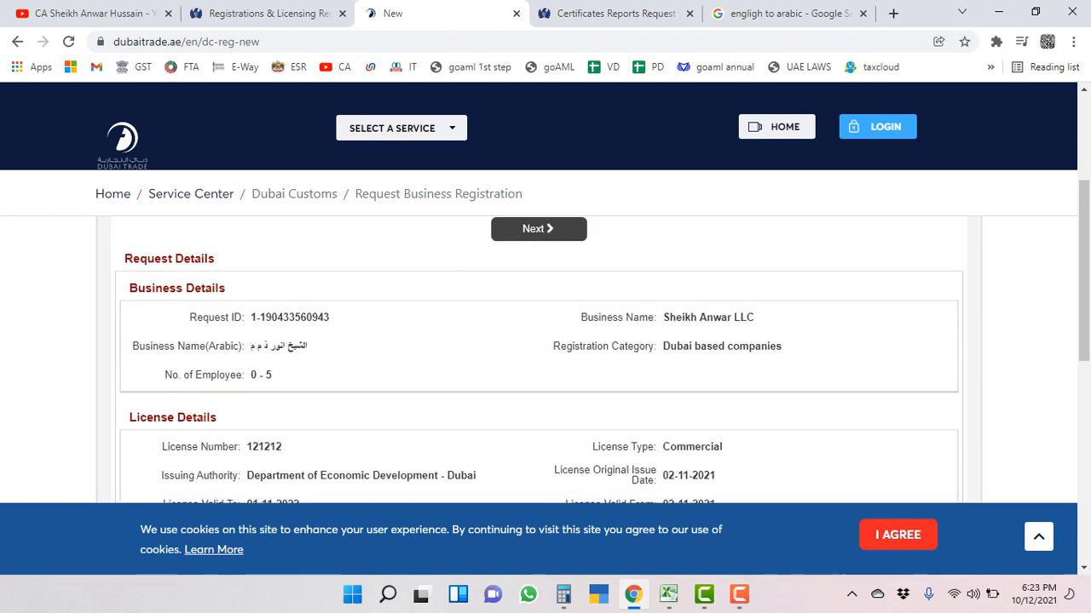
double_click(294, 317)
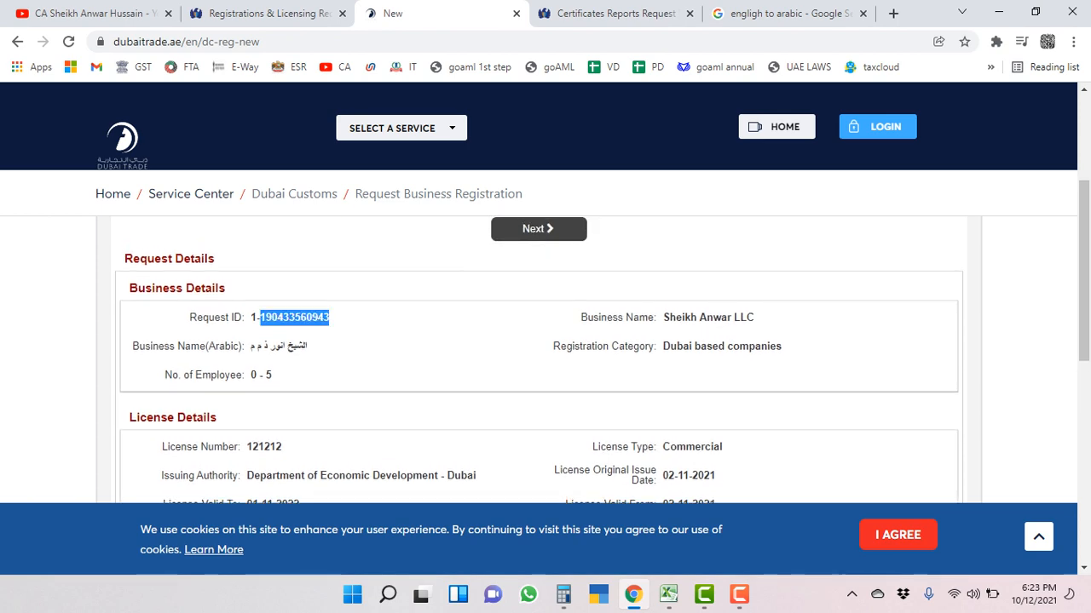
- Scroll down the registration page to the Business Addresses section
scroll("down", 3)
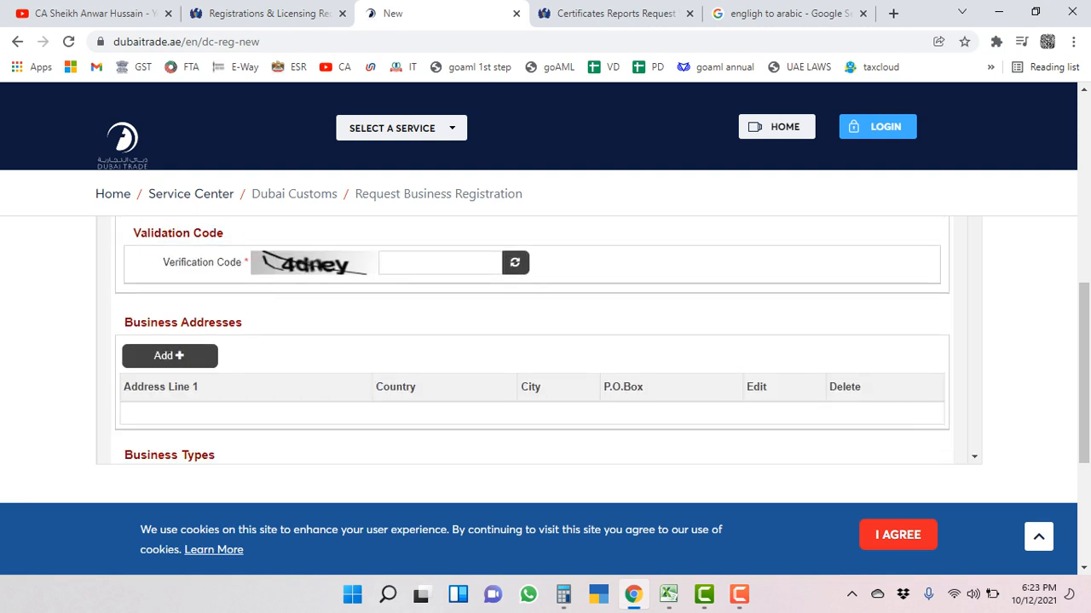
scroll("down", 3)
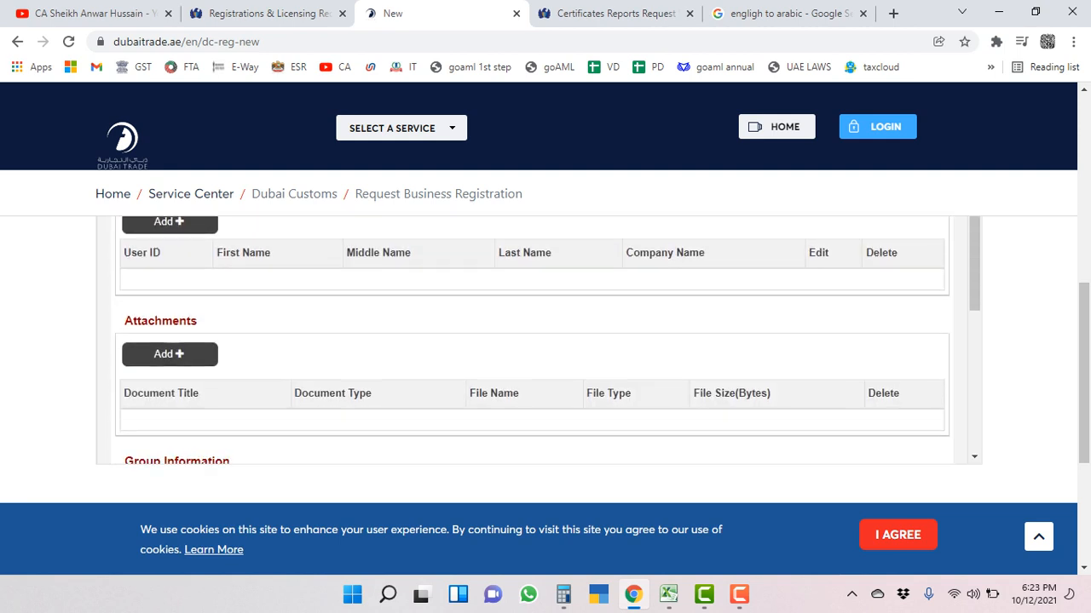
scroll("down", 3)
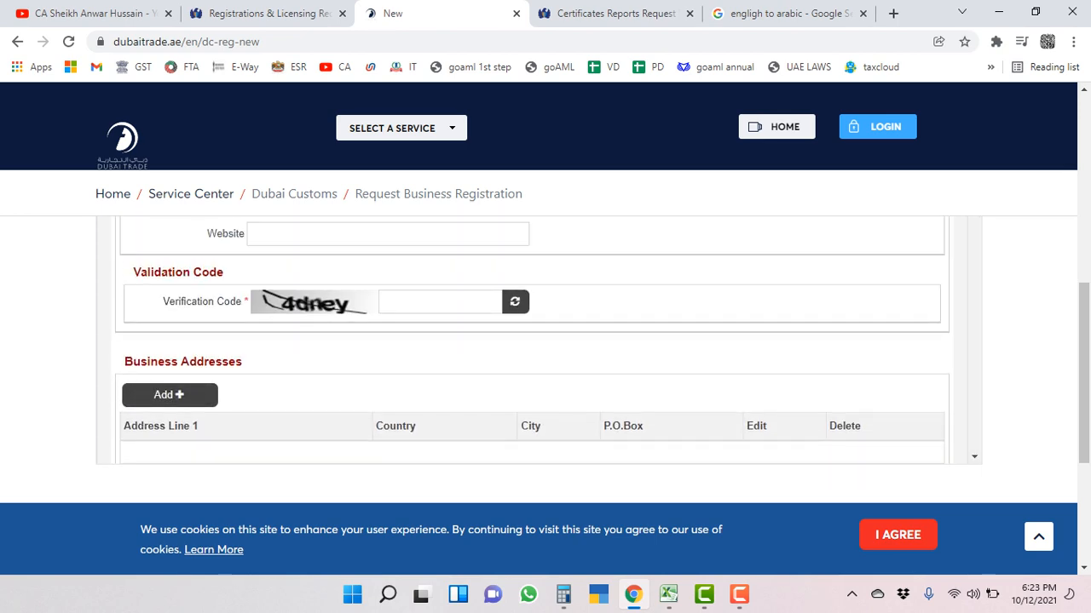
scroll("down", 3)
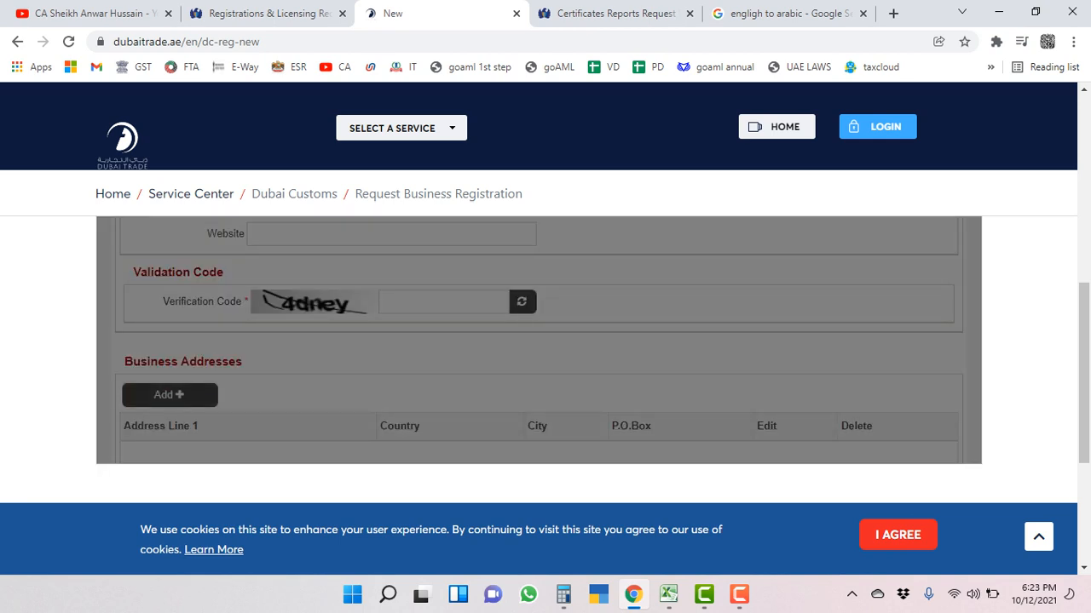
left_click(169, 395)
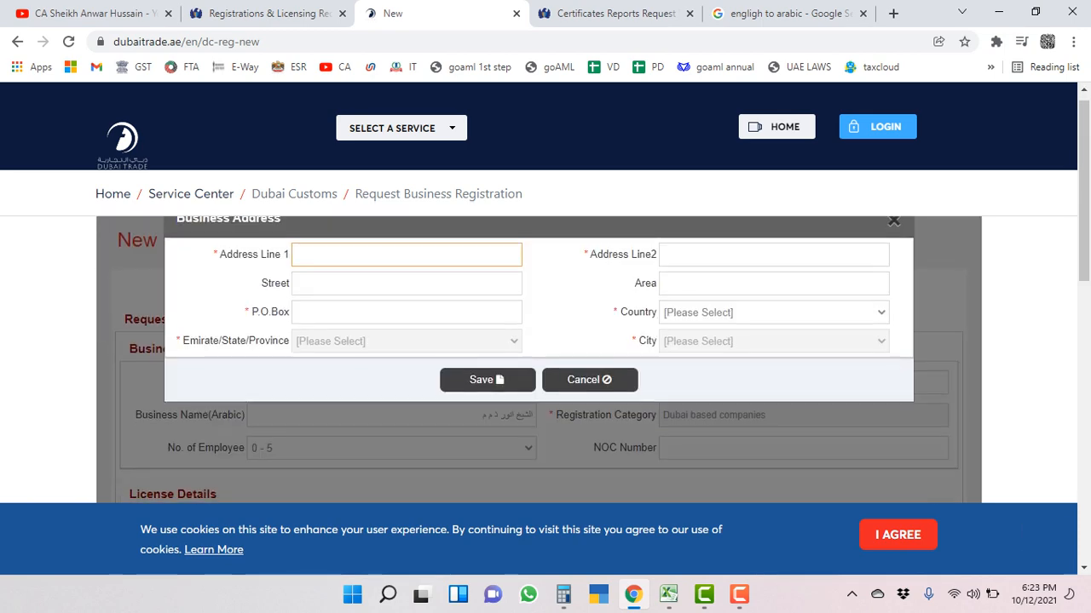
type("Shop No")
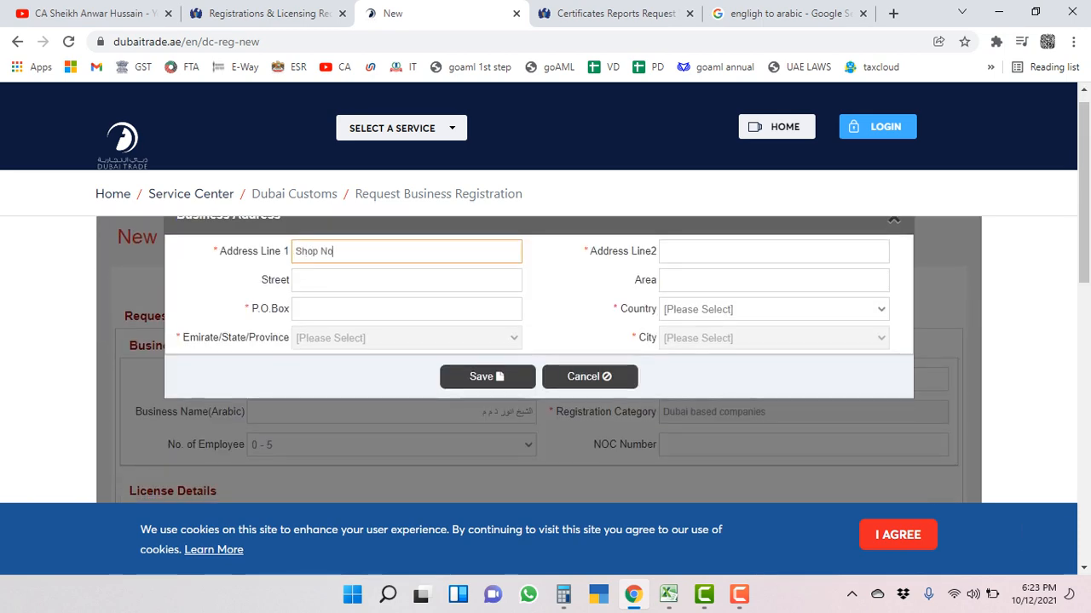
type("D")
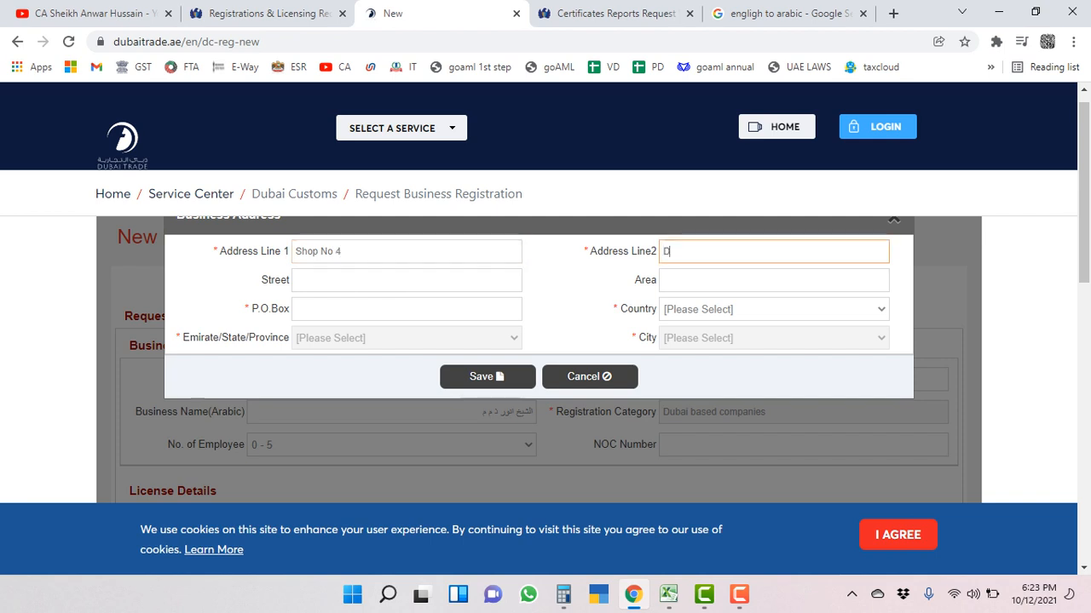
type("eira")
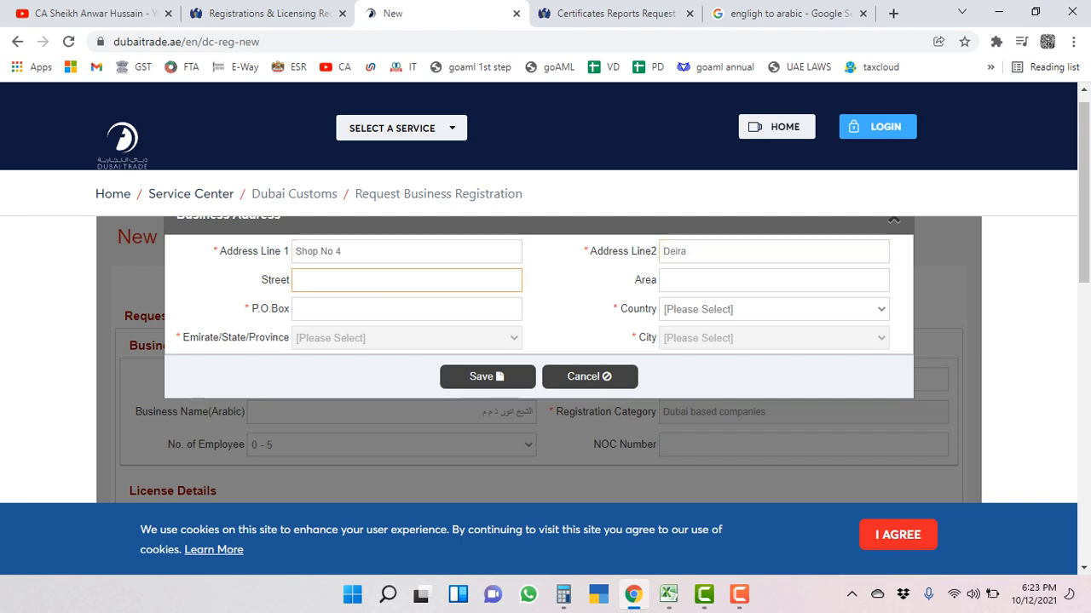
type("G")
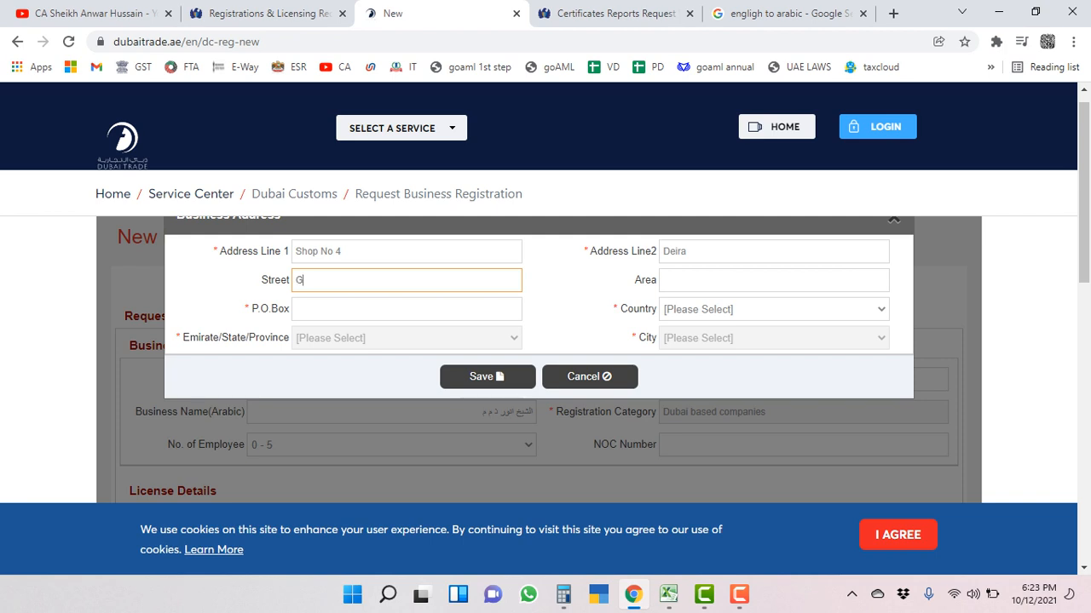
type("old Souq")
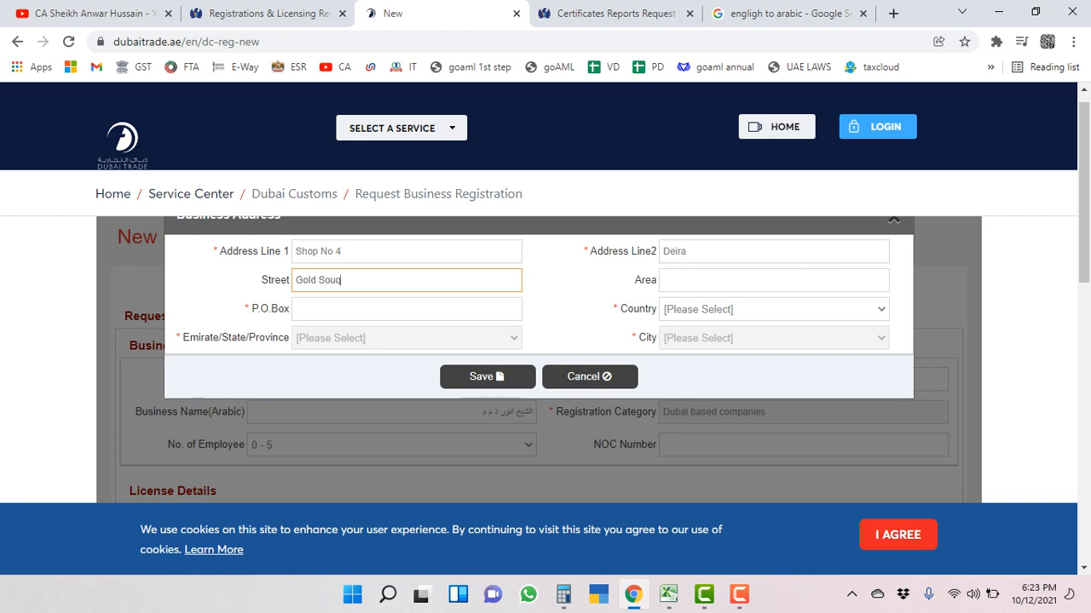
type("112212")
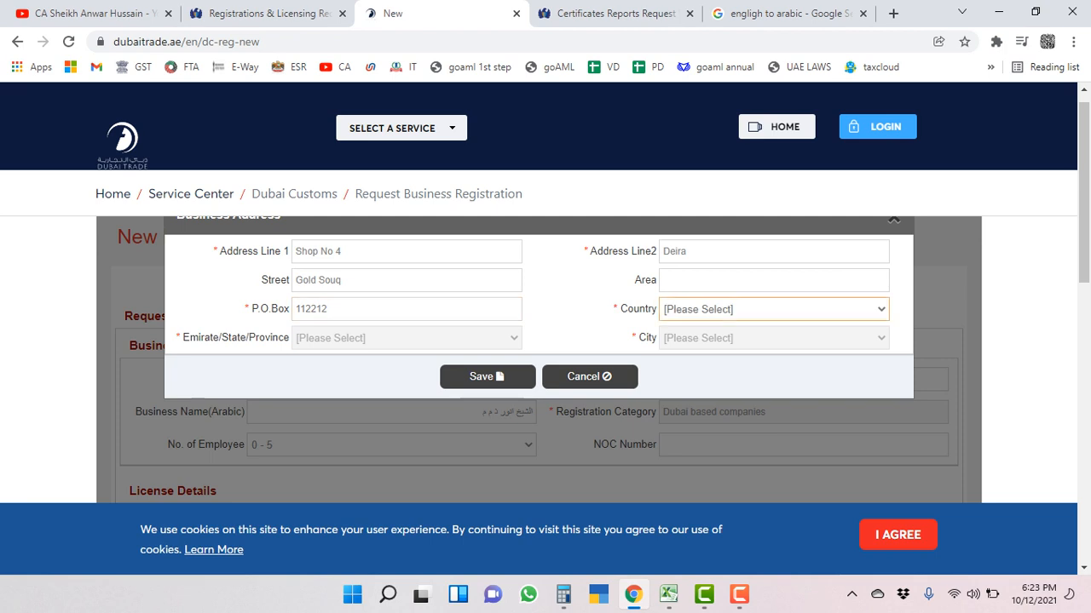
- Set country United Arab Emirates and city Dubai, then save the address
left_click(771, 308)
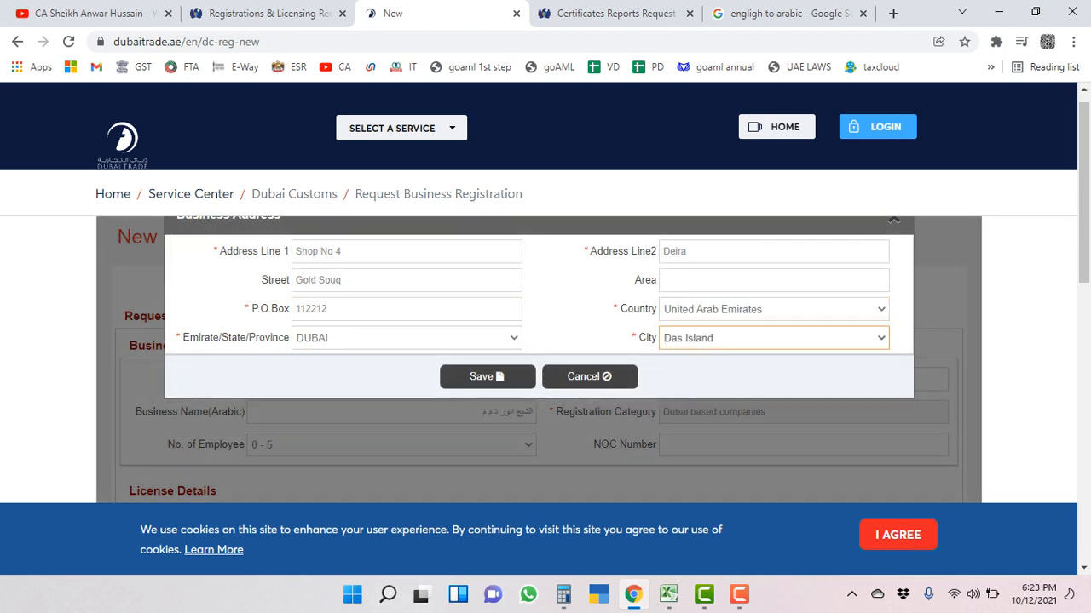
left_click(774, 337)
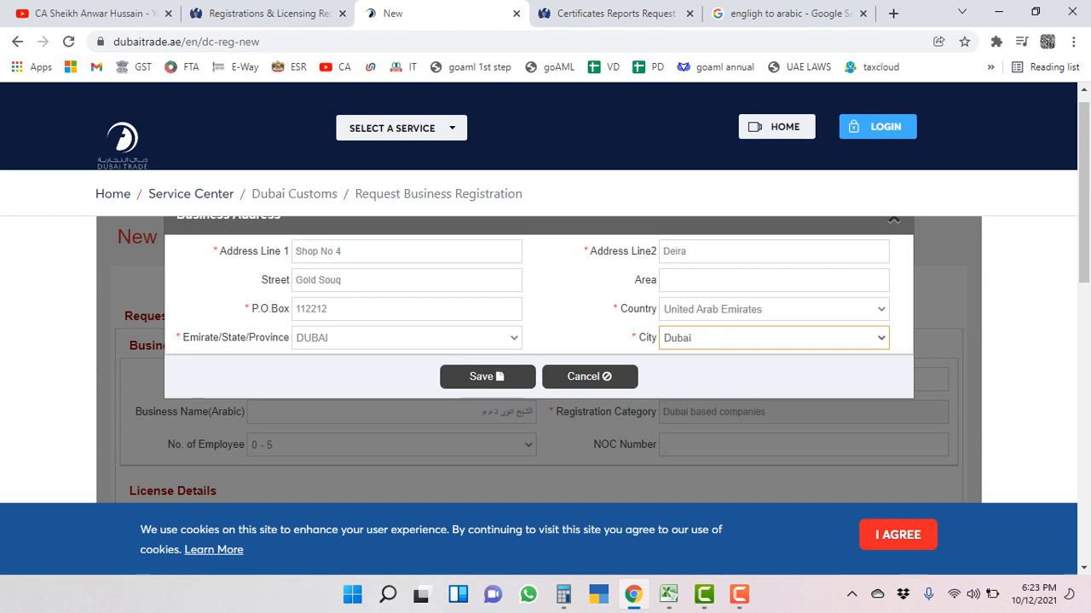
left_click(487, 377)
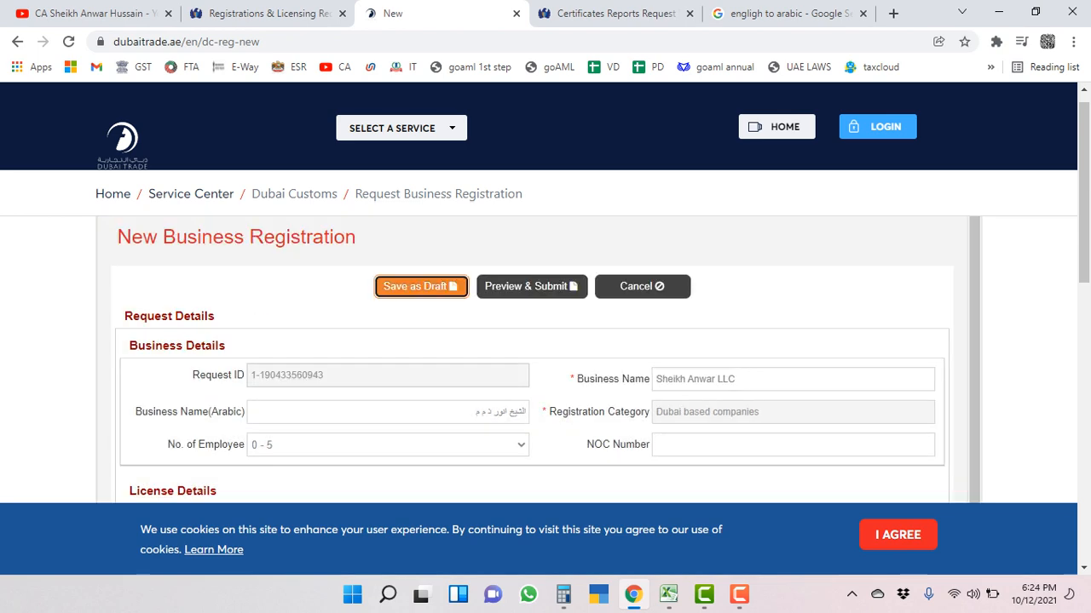
- Add Exporter (Commercial) as a business type
scroll("down", 3)
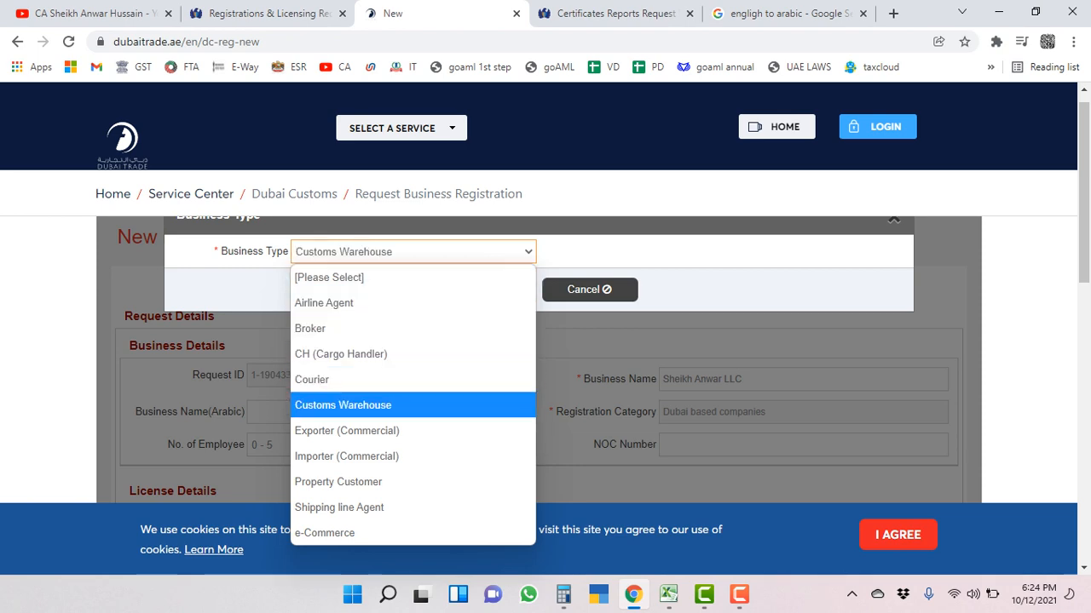
left_click(346, 429)
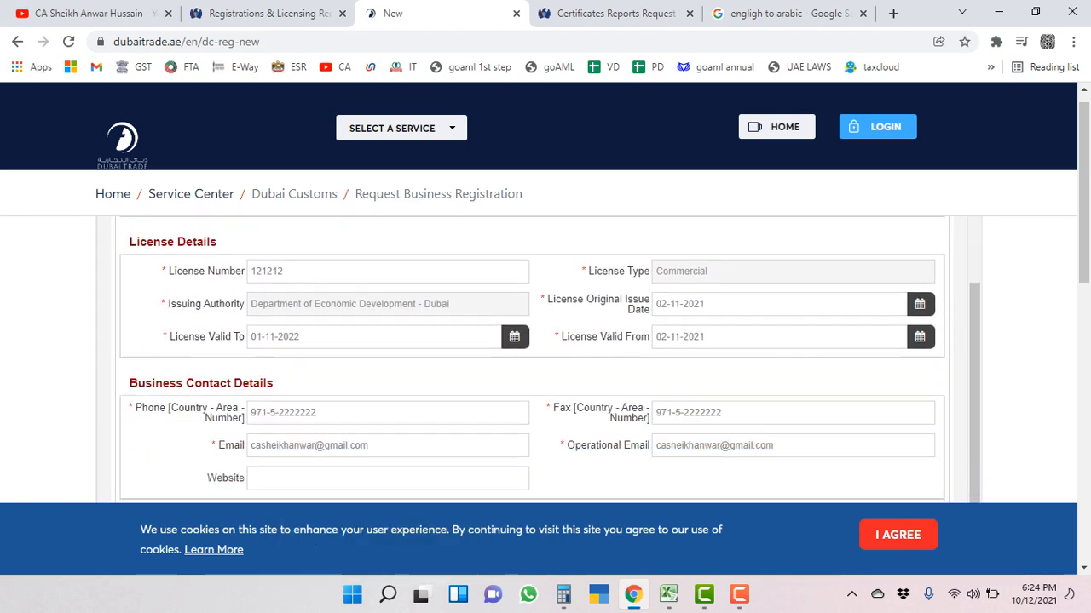
scroll("down", 3)
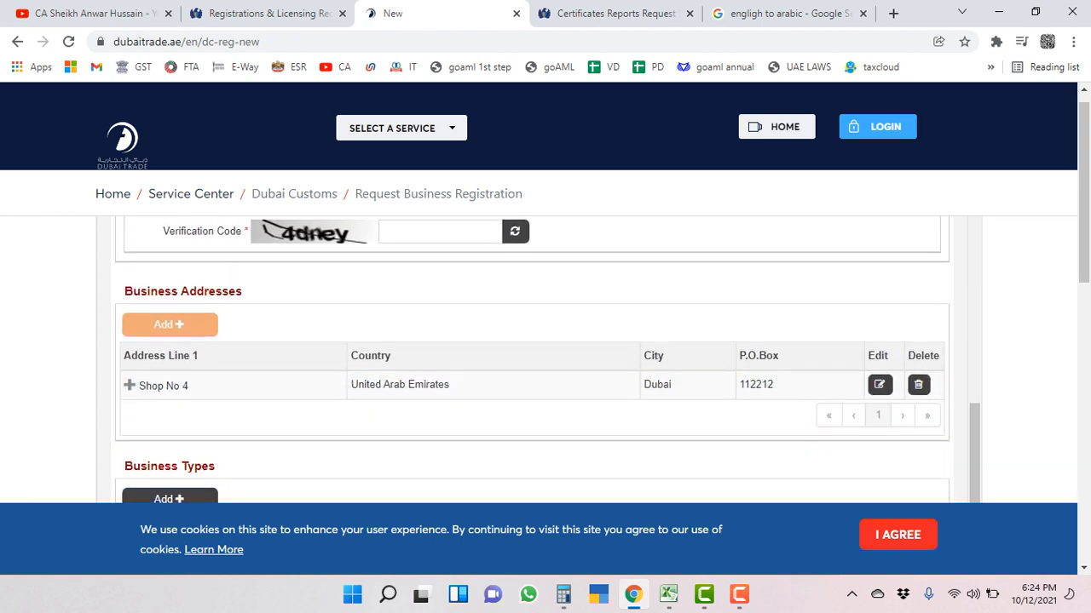
scroll("down", 3)
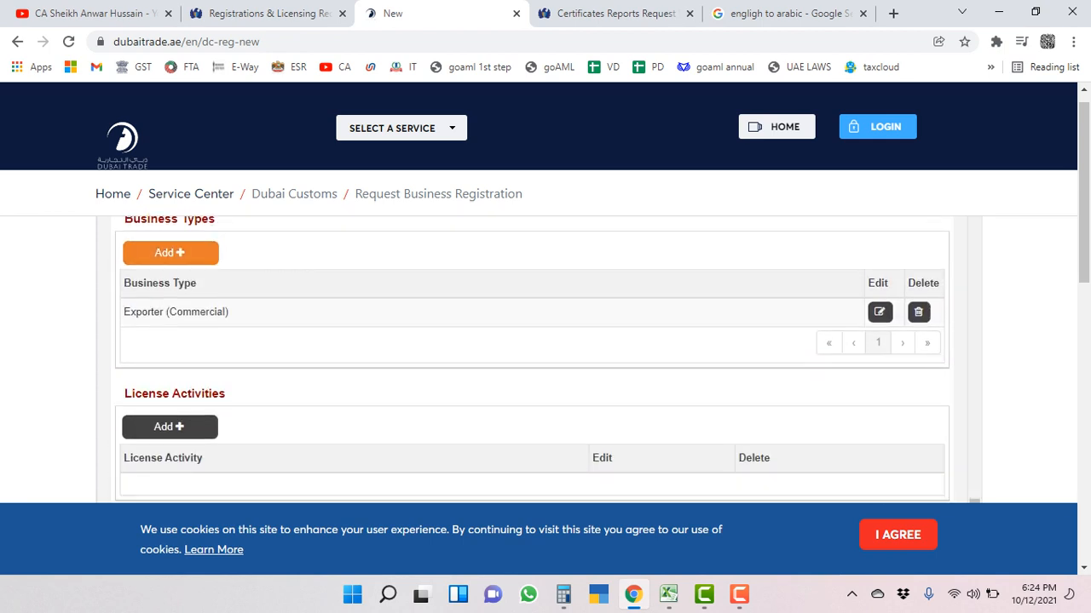
- Add and save Importer (Commercial) as a second business type
left_click(413, 252)
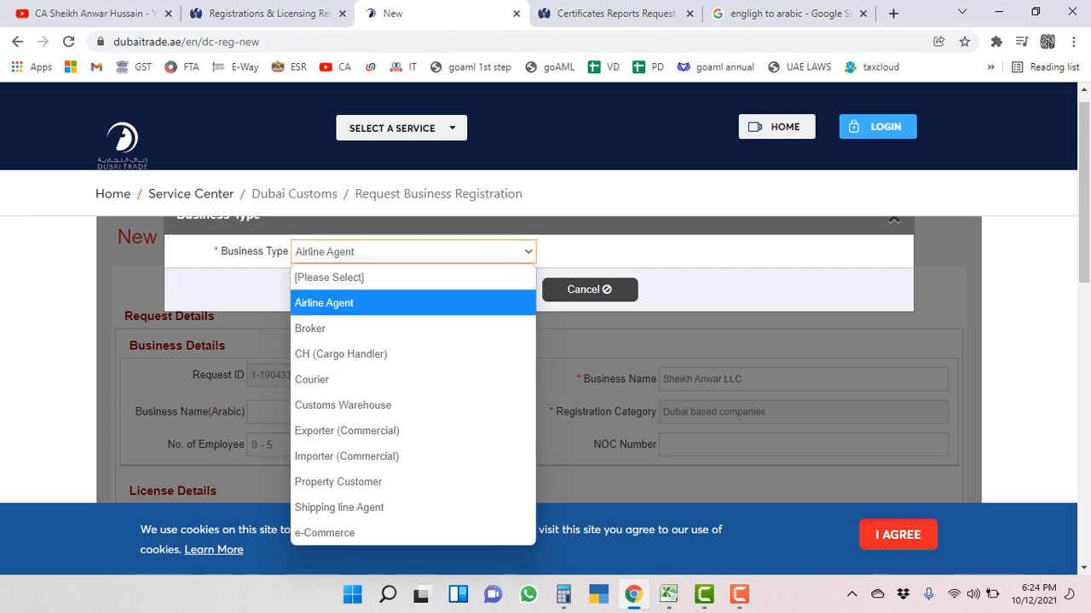
left_click(348, 457)
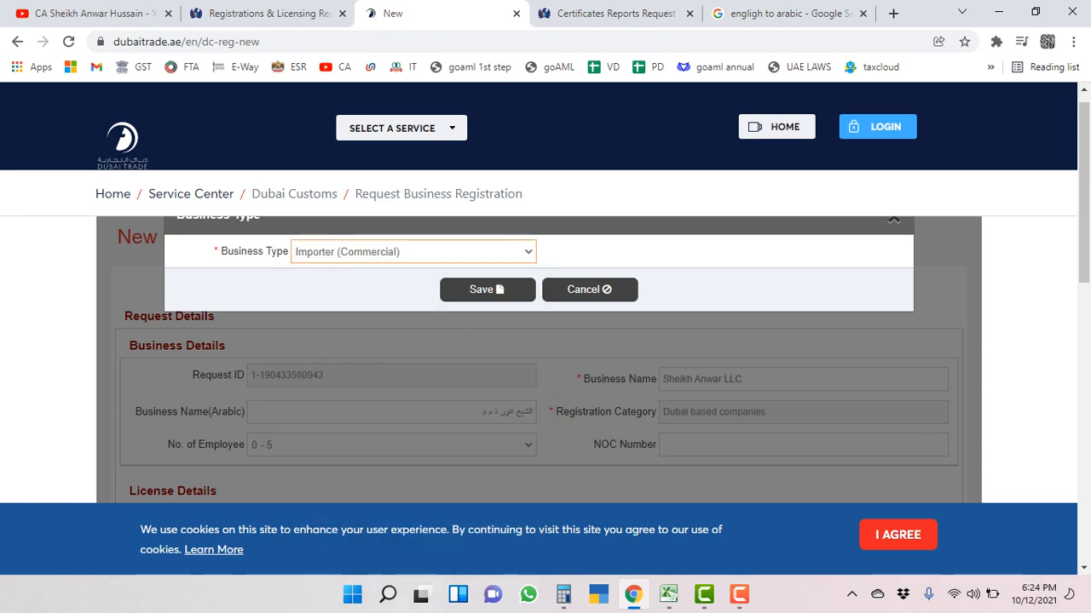
left_click(487, 289)
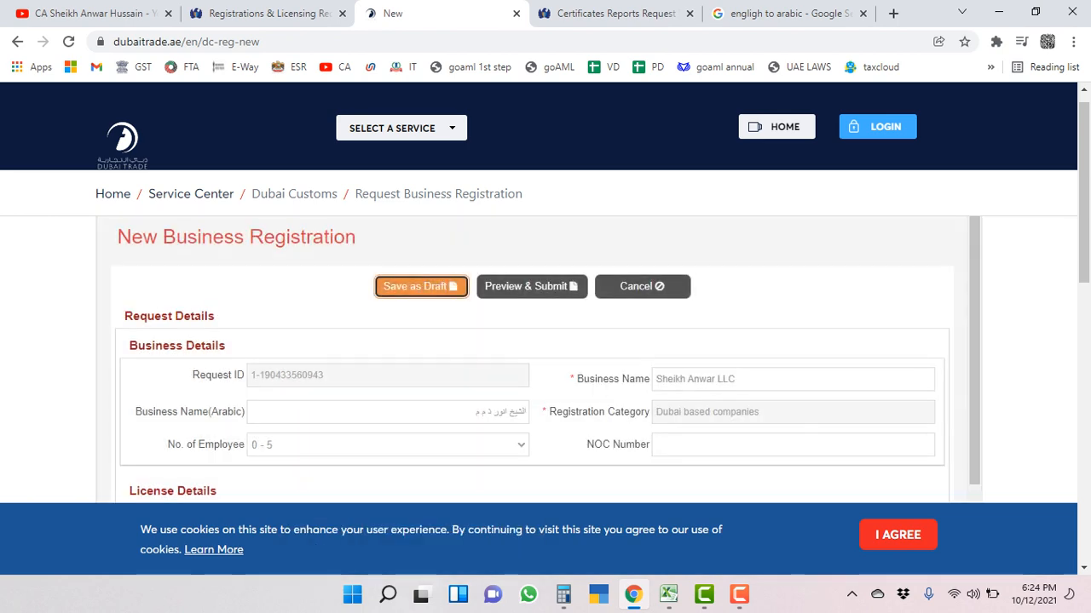
scroll("down", 3)
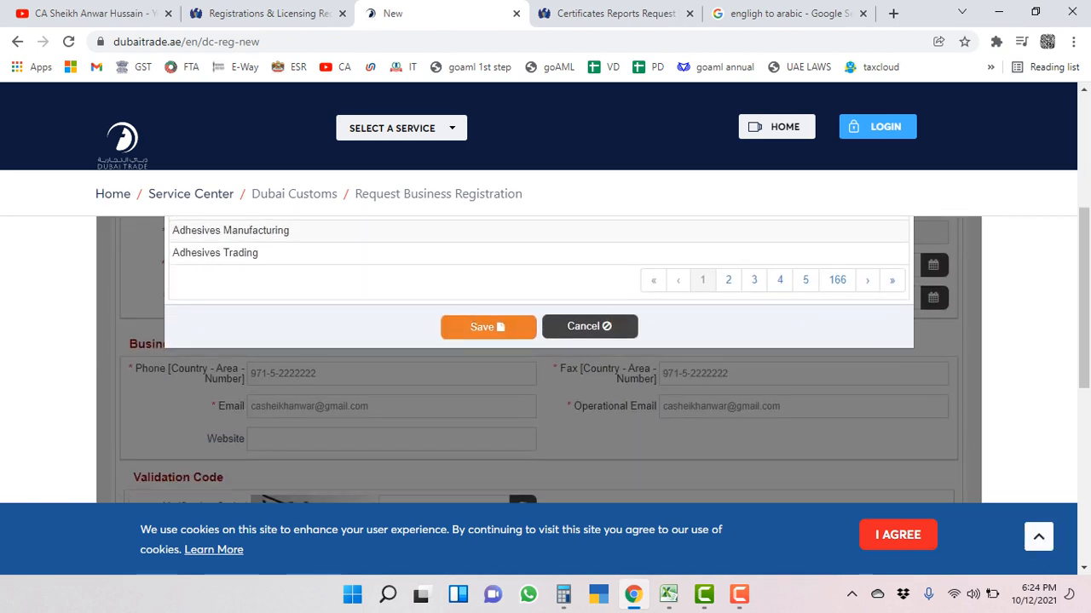
- Save the selected license activity and move on to the Facility Details section
left_click(590, 327)
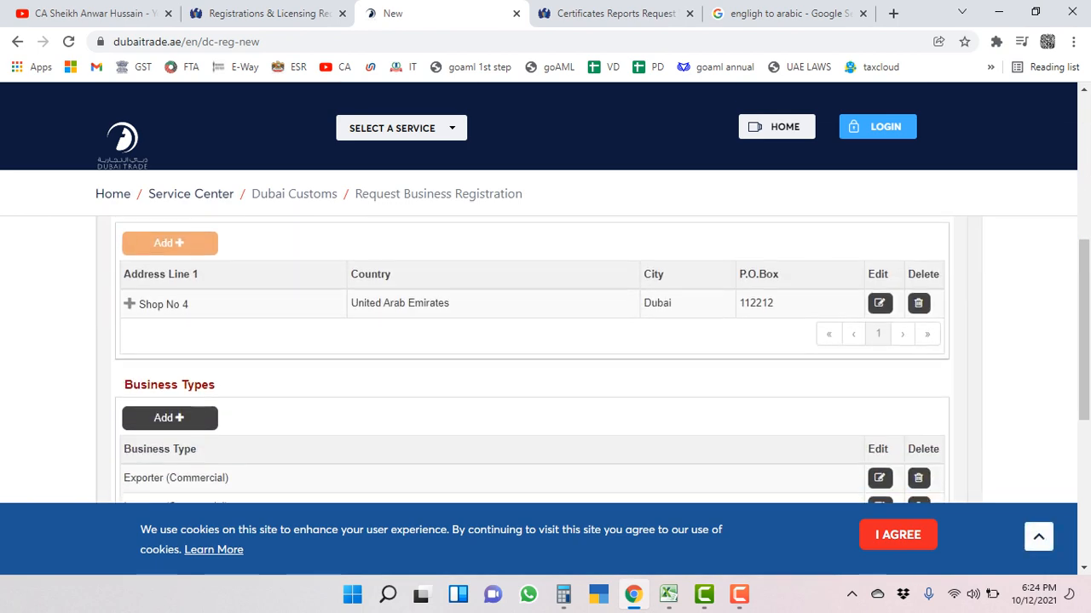
scroll("down", 3)
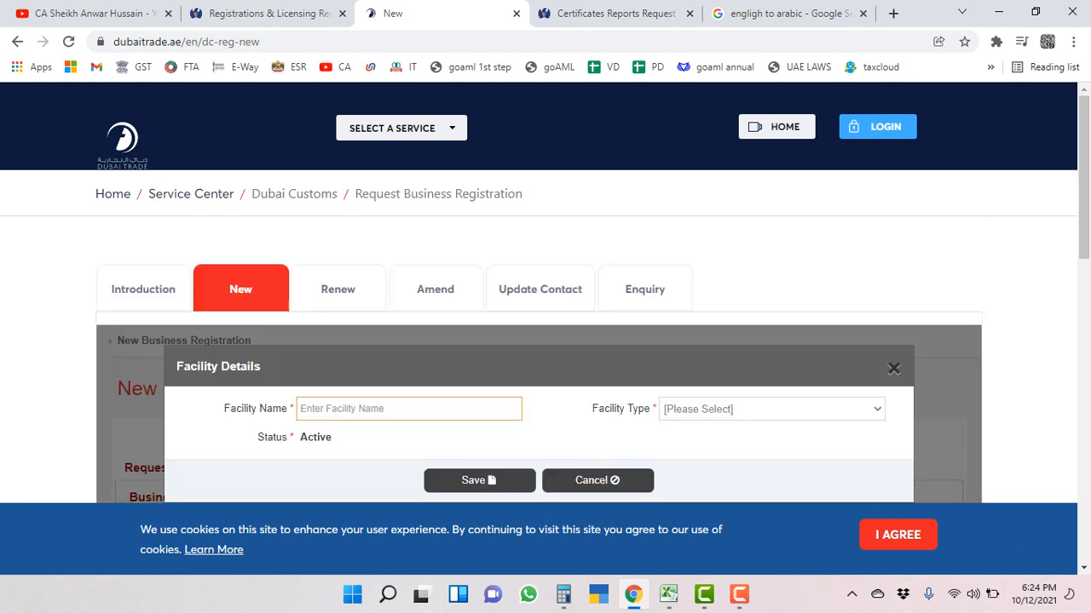
- Cancel the Facility Details entry, leaving the facility list empty, and reach the User Registration section
left_click(770, 409)
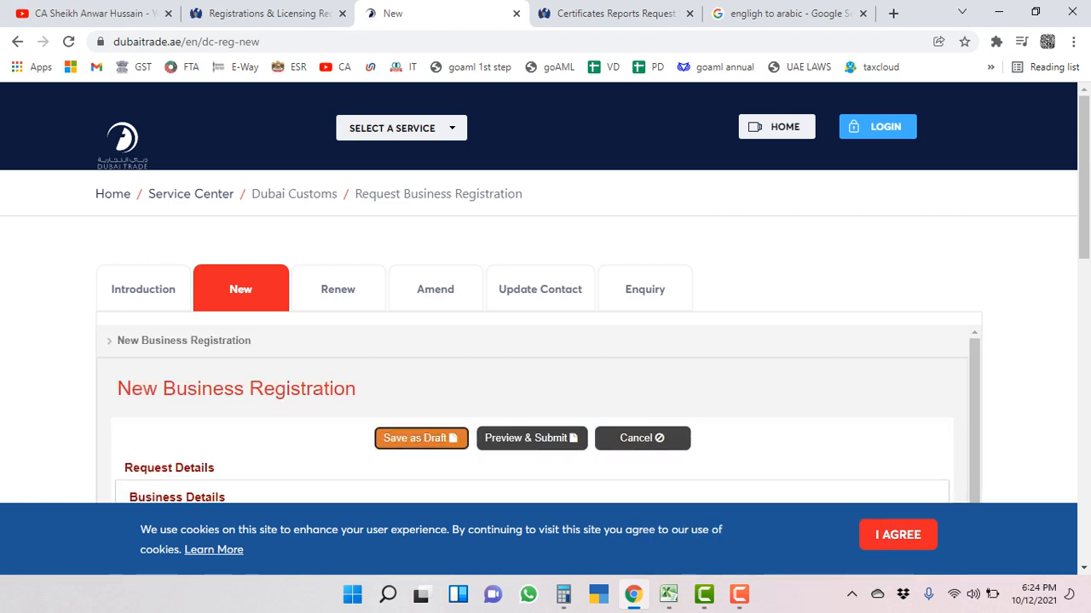
scroll("down", 3)
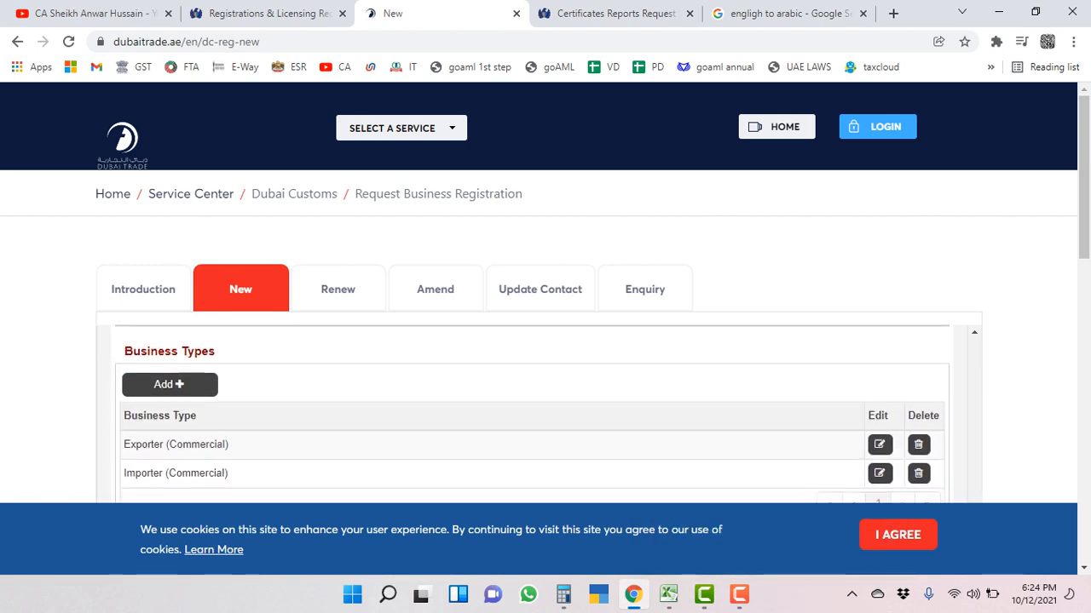
scroll("down", 3)
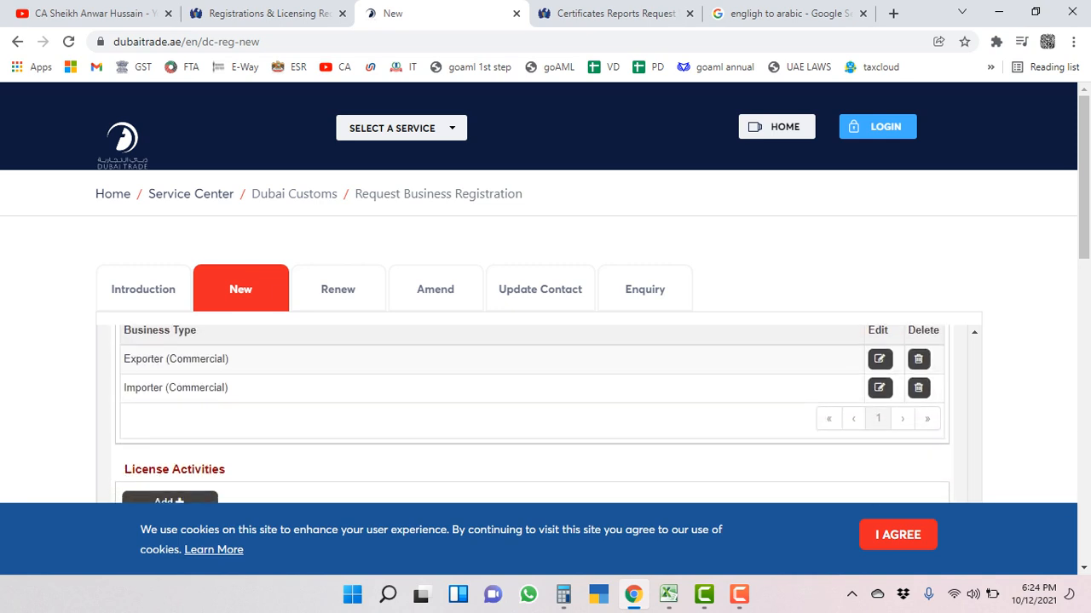
scroll("down", 3)
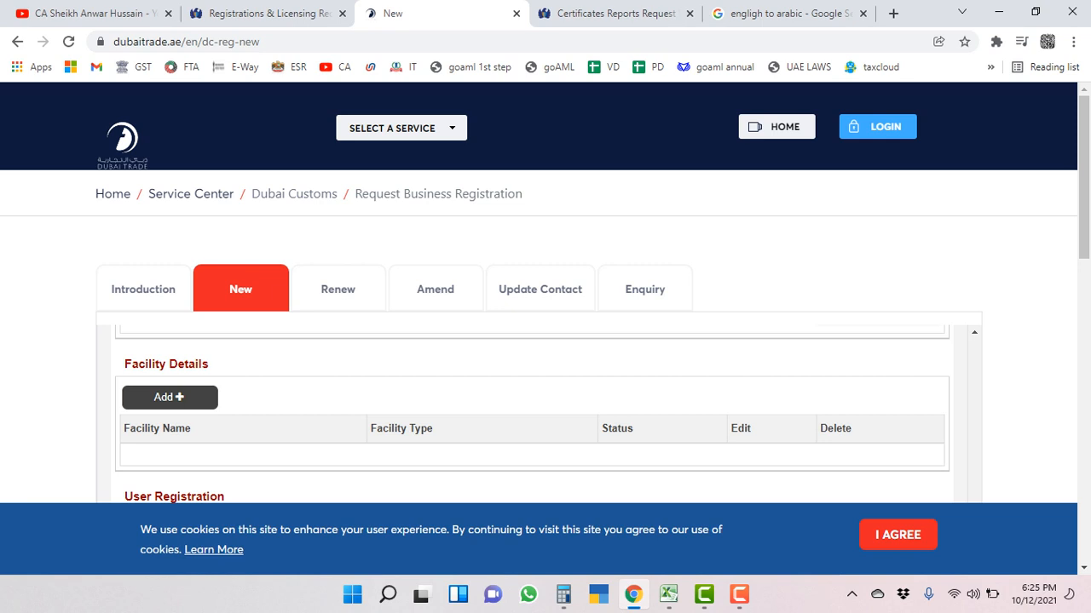
scroll("down", 3)
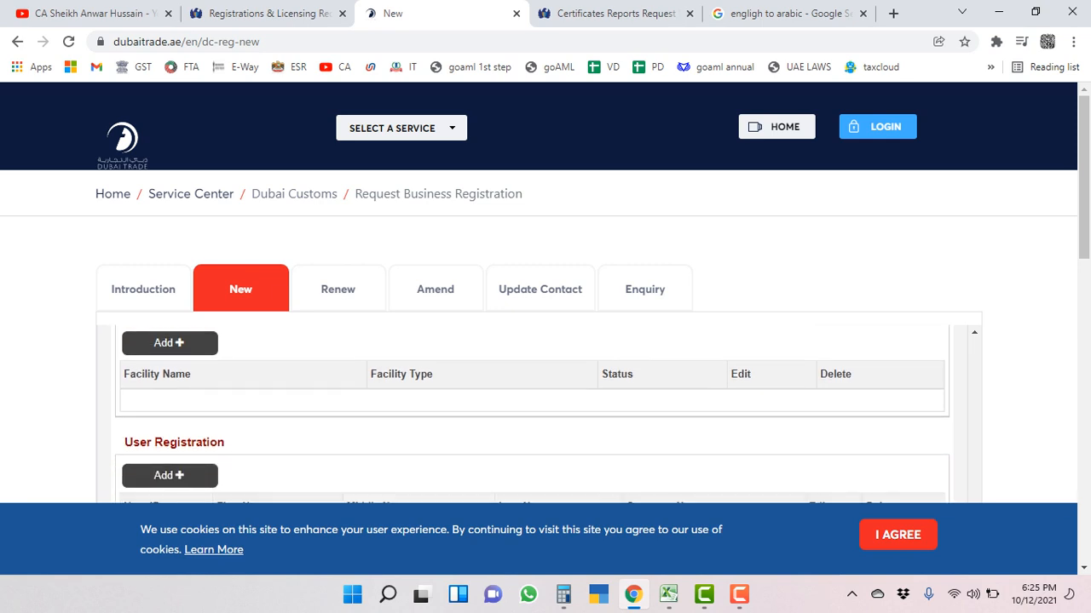
scroll("down", 3)
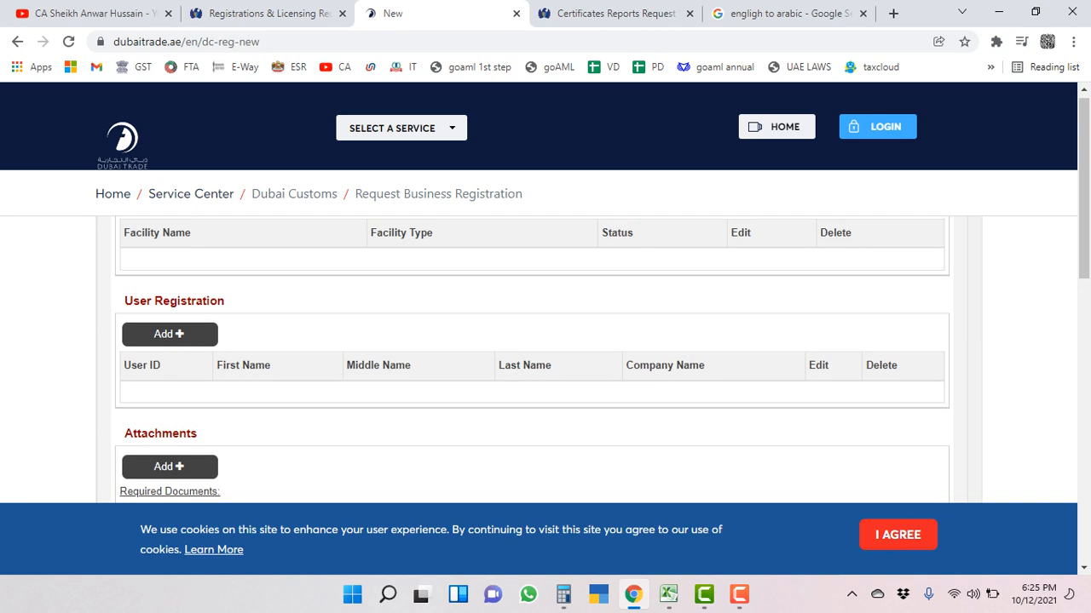
left_click(168, 334)
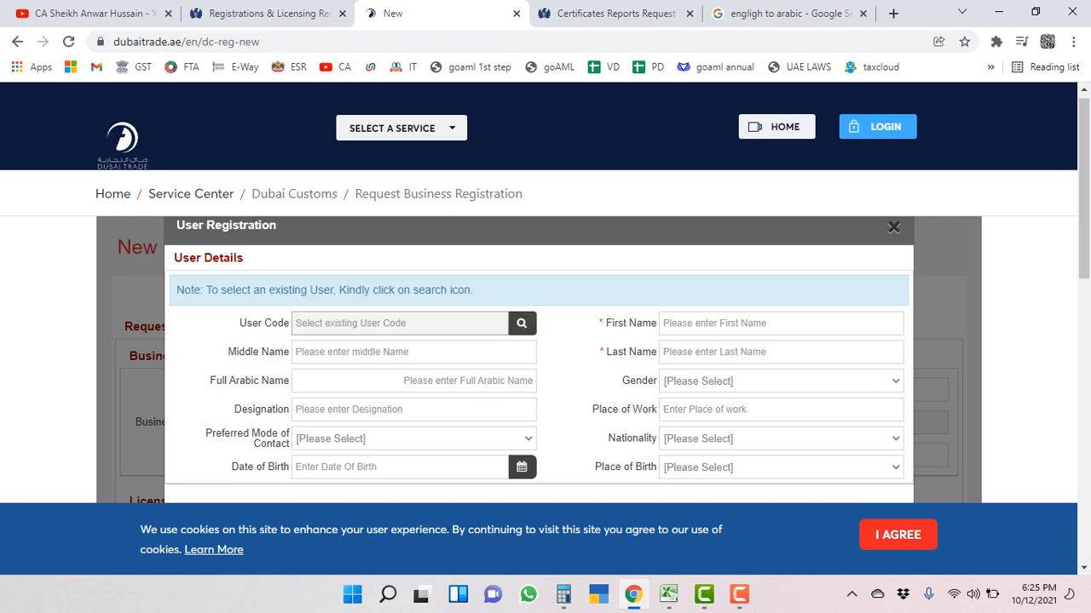
left_click(780, 324)
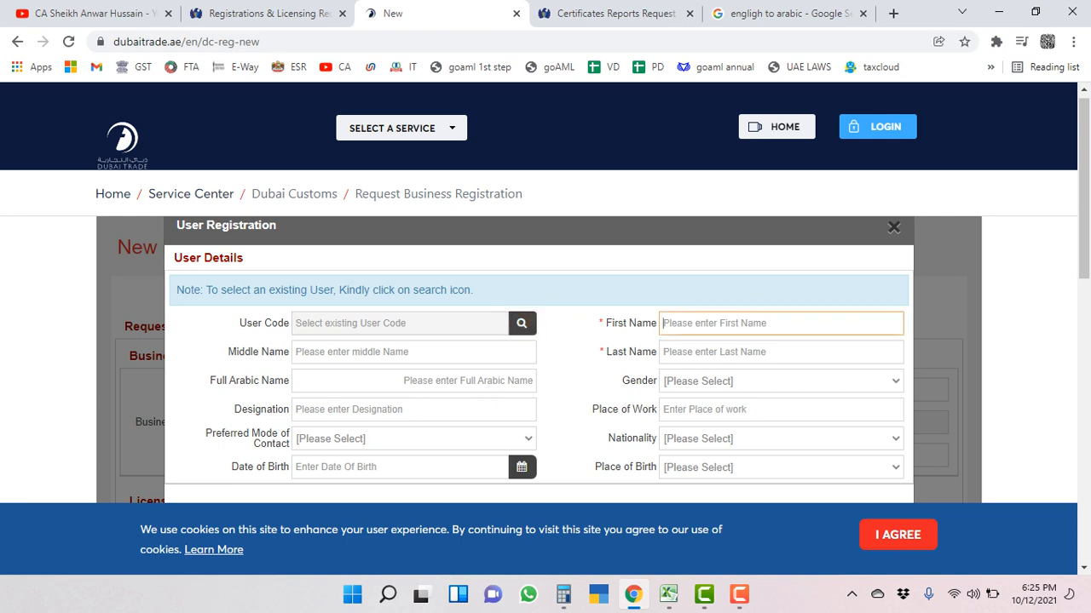
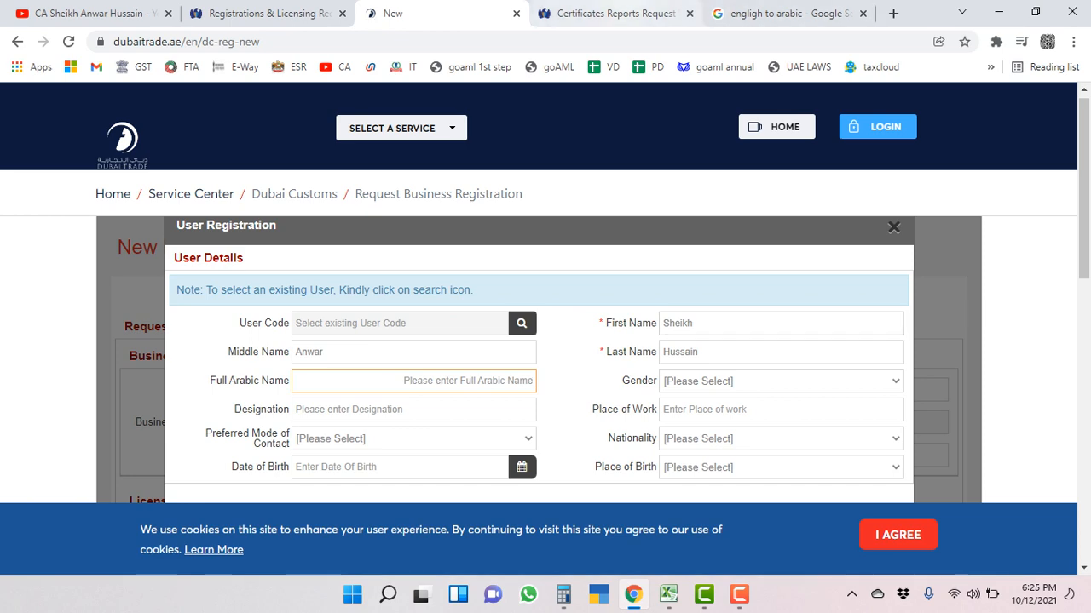
- Set the user's gender to Male, leaving the Arabic name field to be filled
left_click(784, 14)
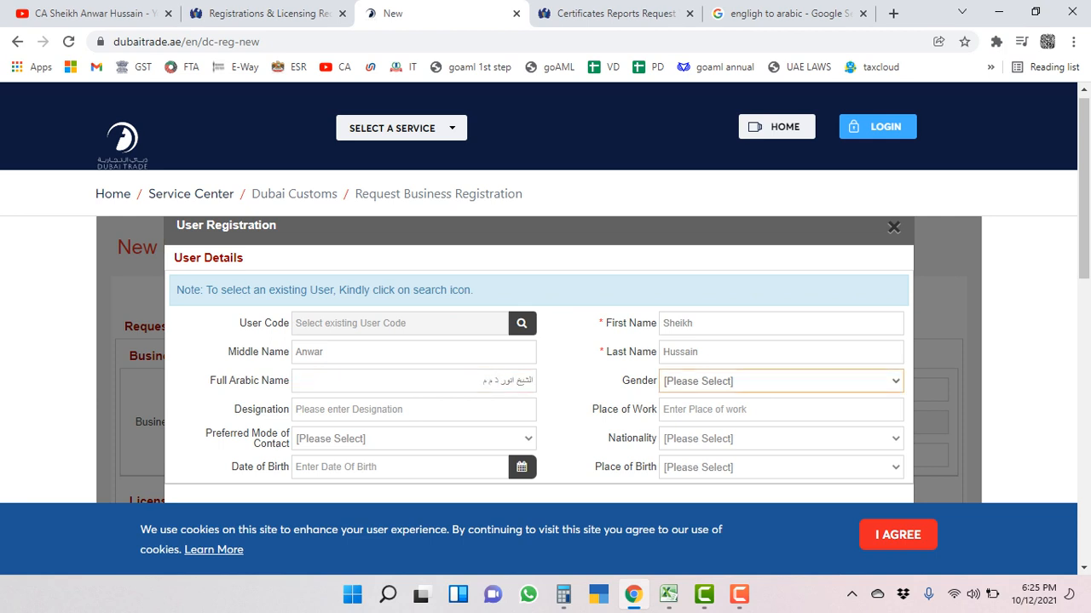
left_click(779, 382)
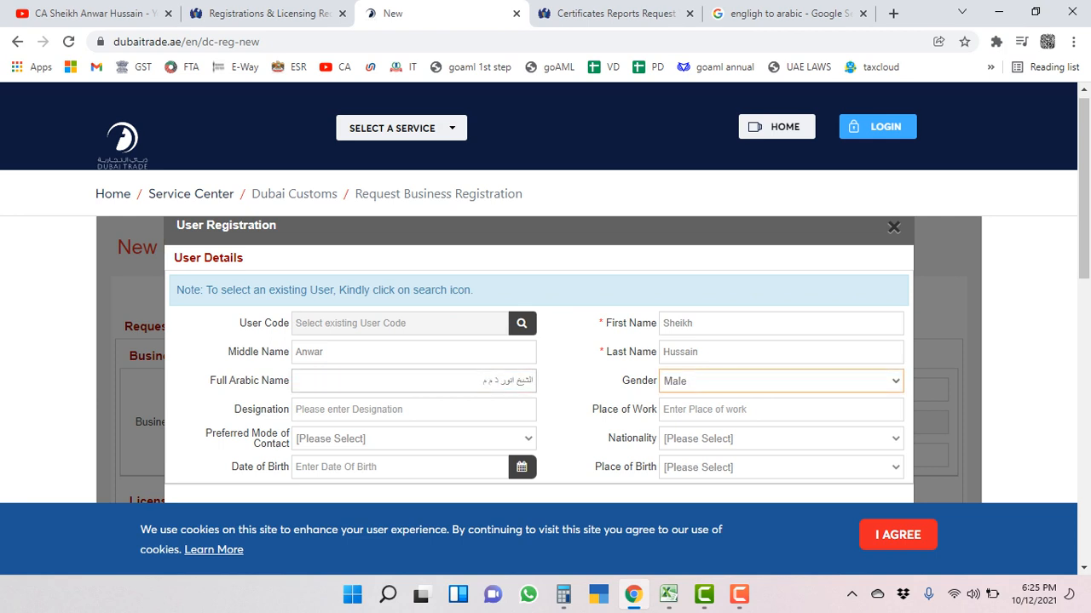
left_click(412, 382)
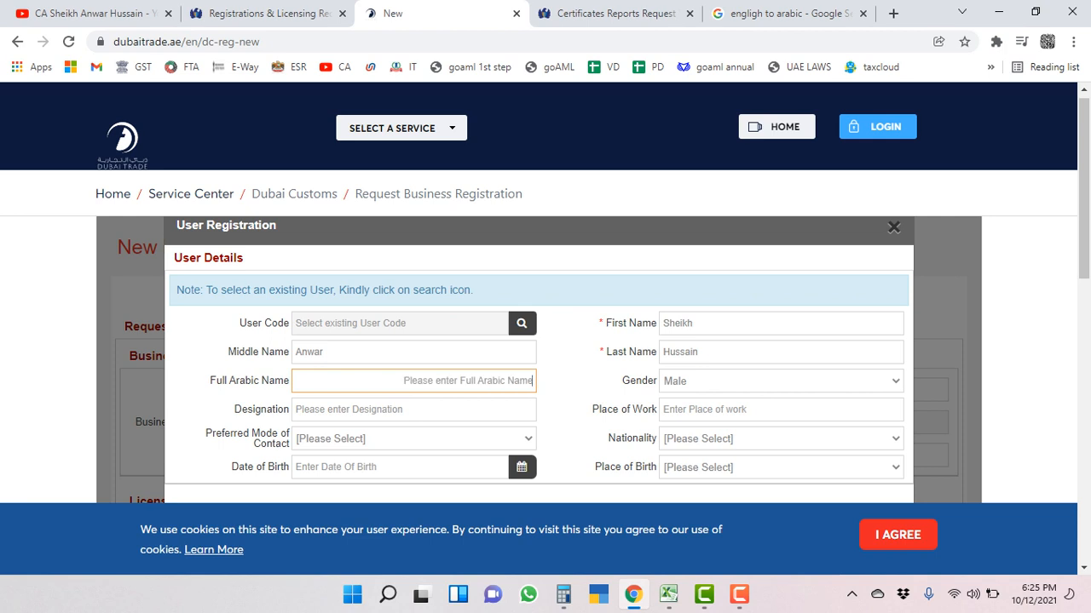
left_click(785, 13)
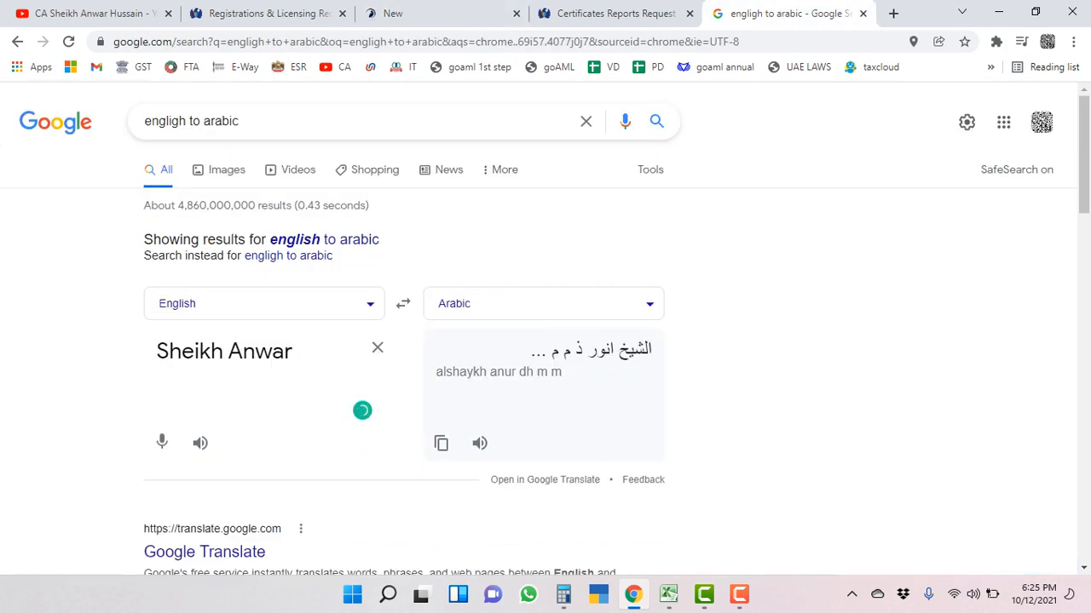
type("Hussain")
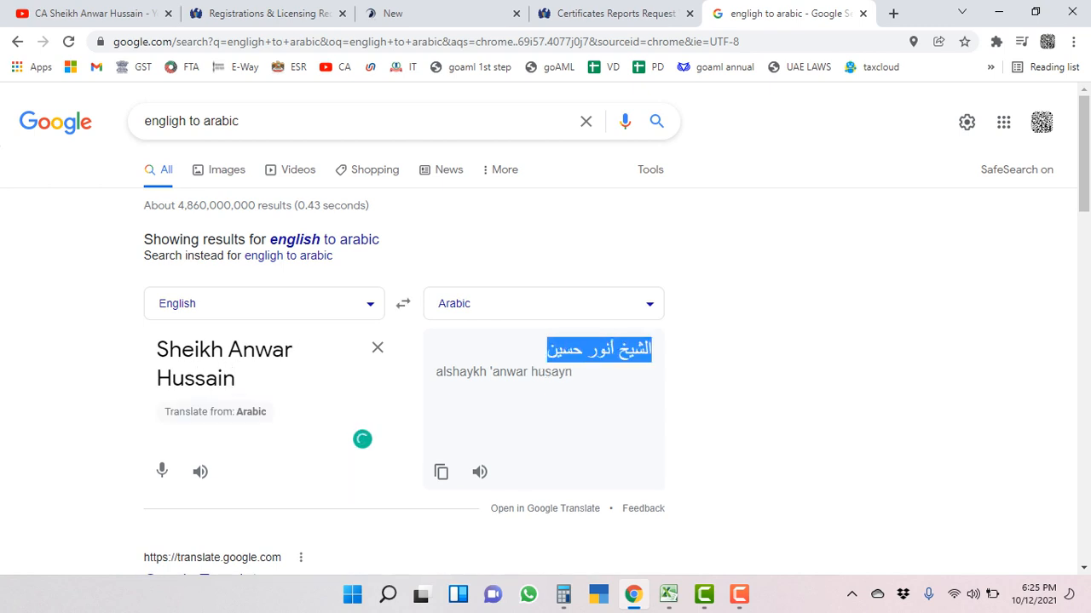
left_click(392, 14)
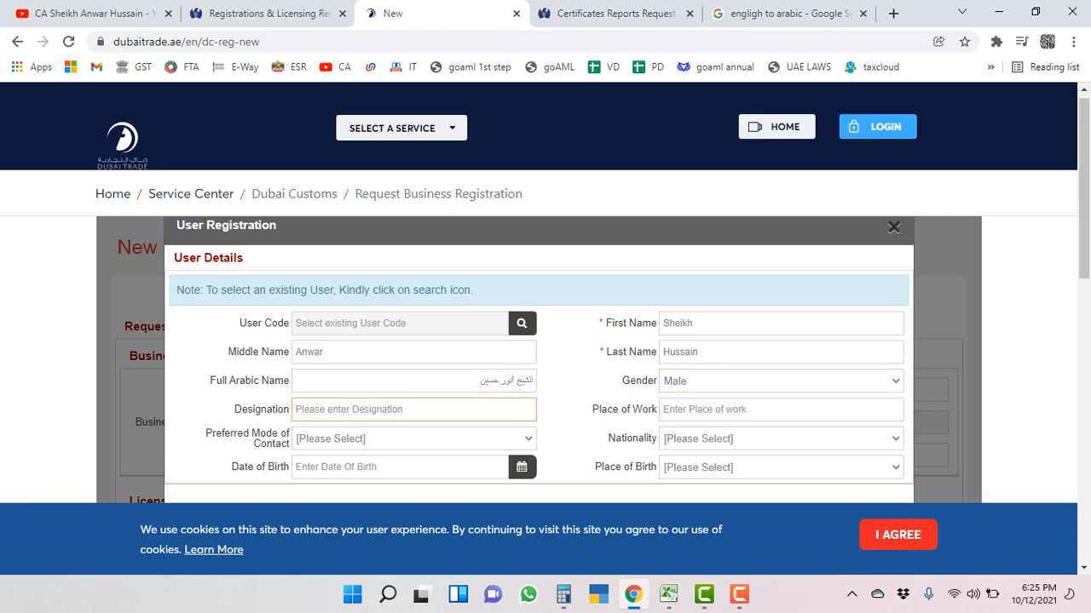
- Enter designation manager, place of work Dubai and Email as the preferred contact
type("manager")
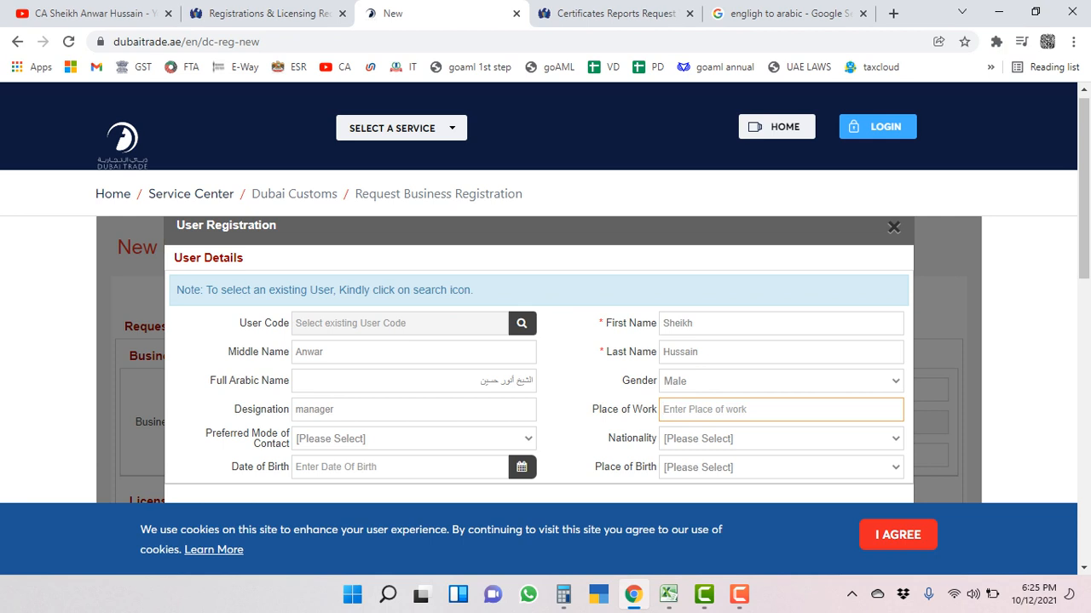
type("Dubai")
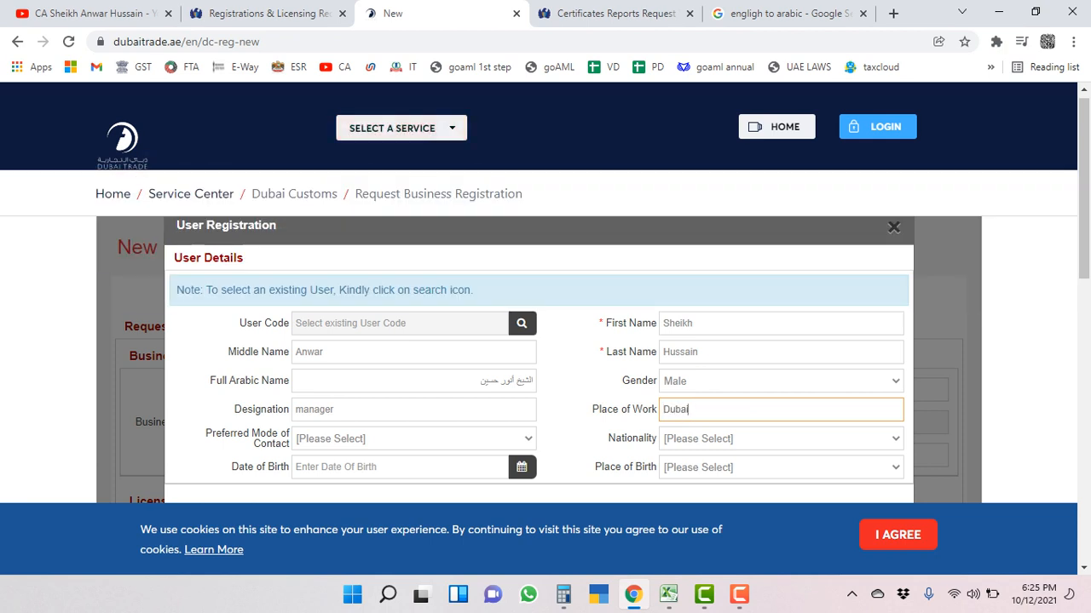
left_click(413, 438)
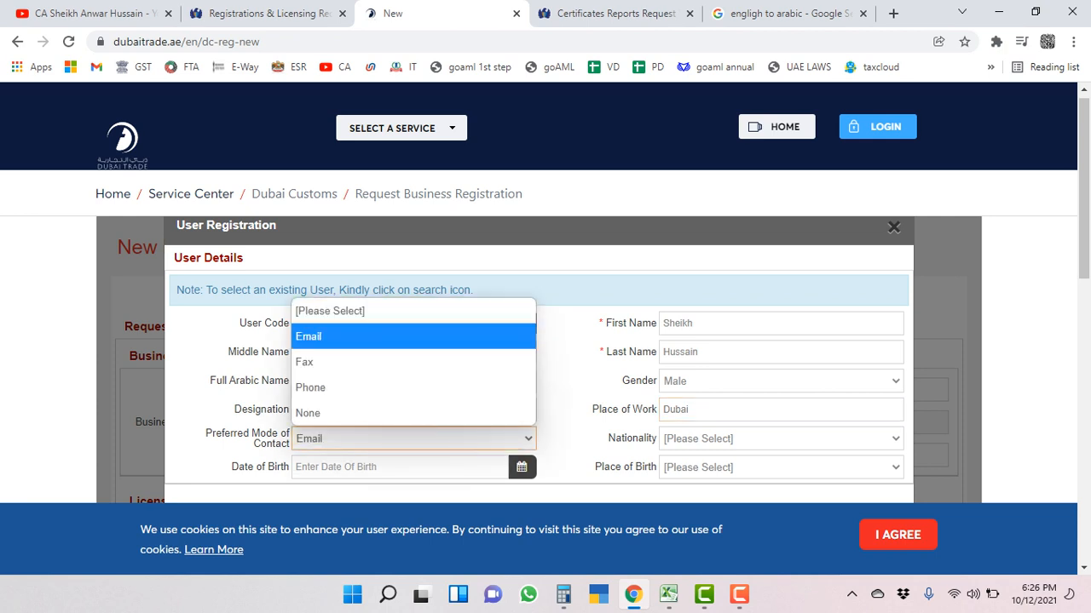
left_click(309, 335)
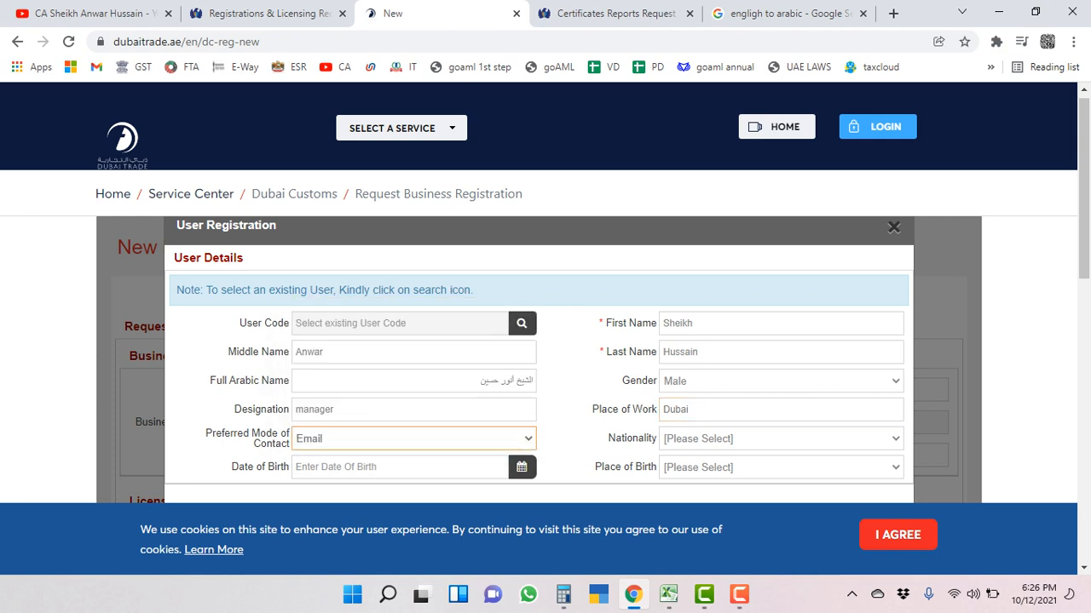
left_click(781, 438)
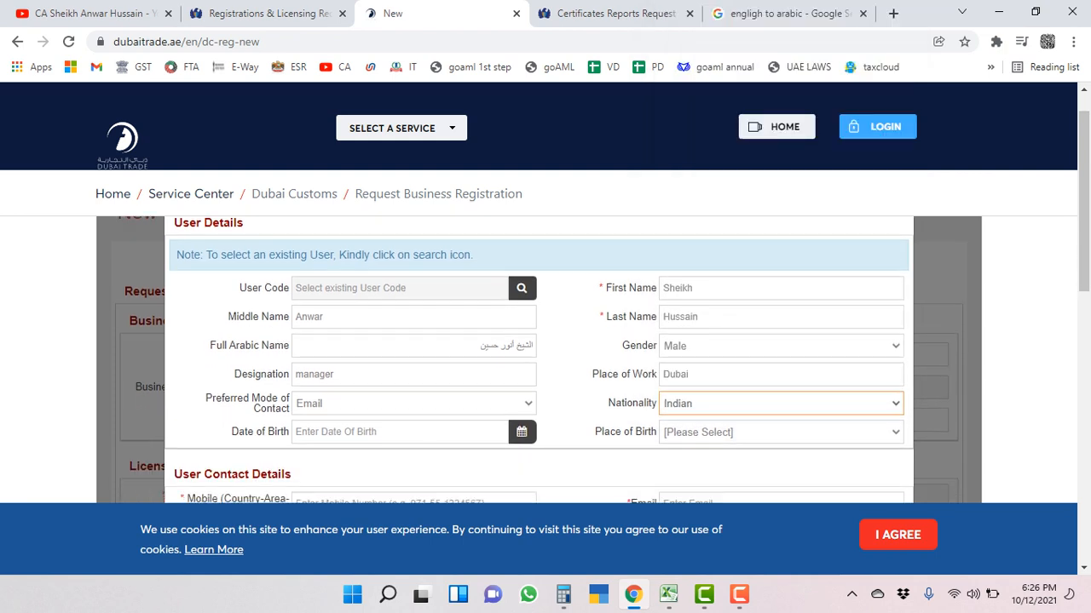
left_click(399, 431)
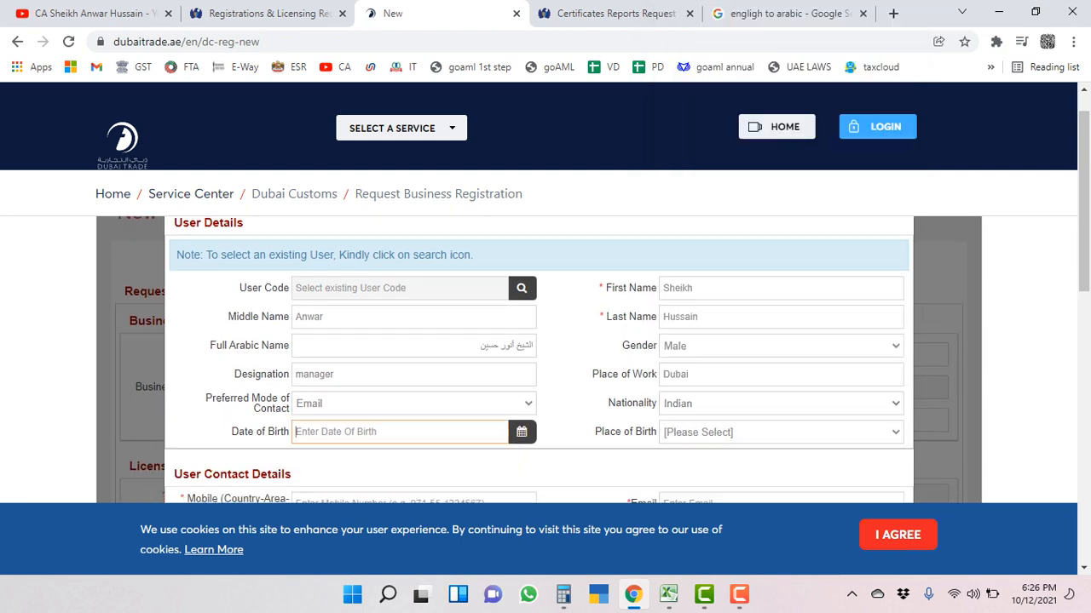
type("10-04-199")
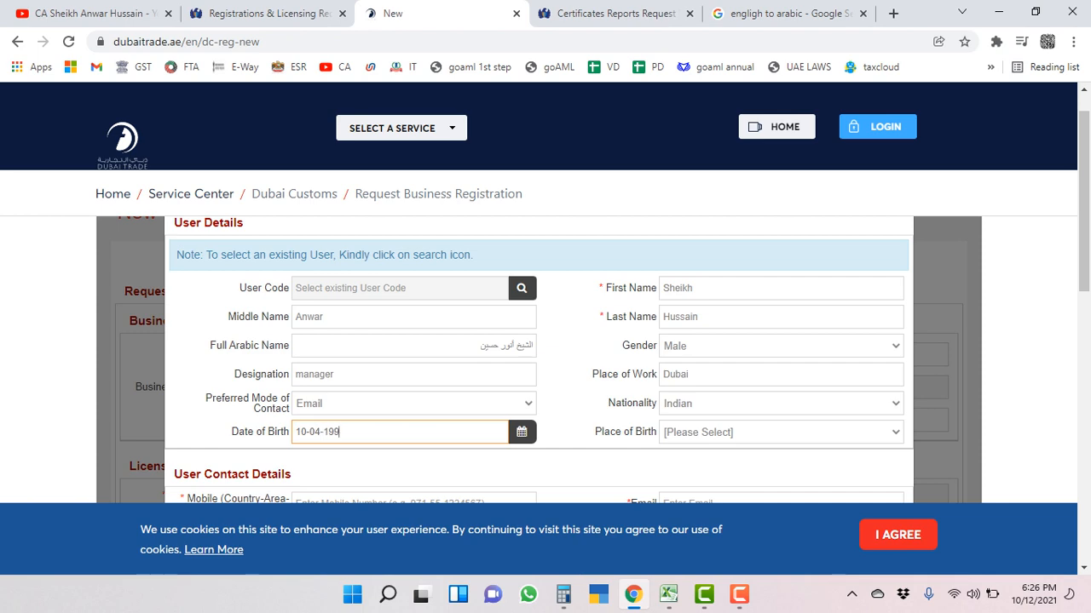
left_click(780, 433)
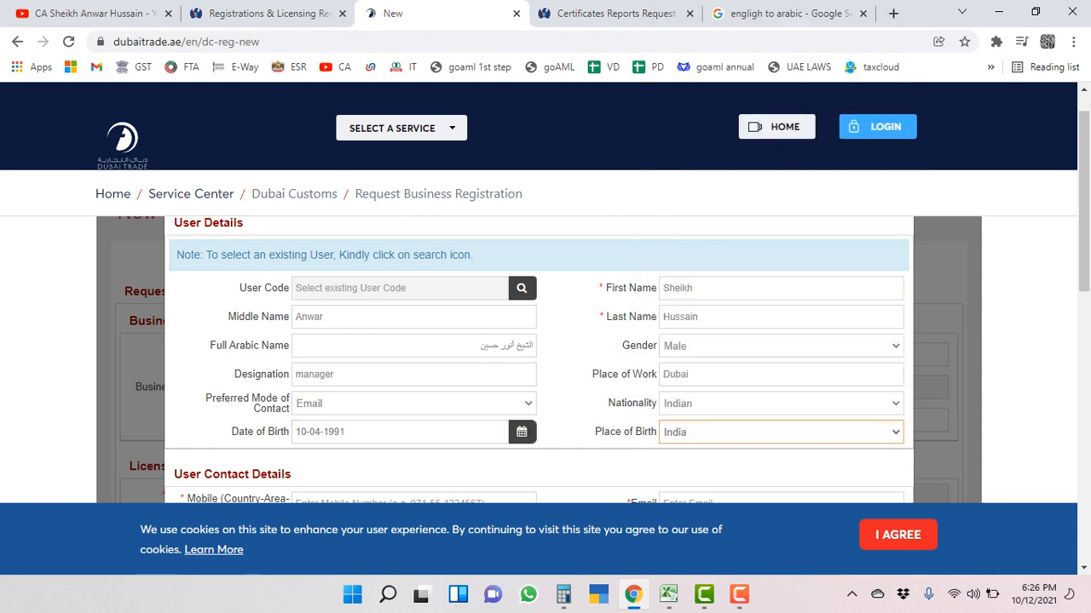
scroll("down", 3)
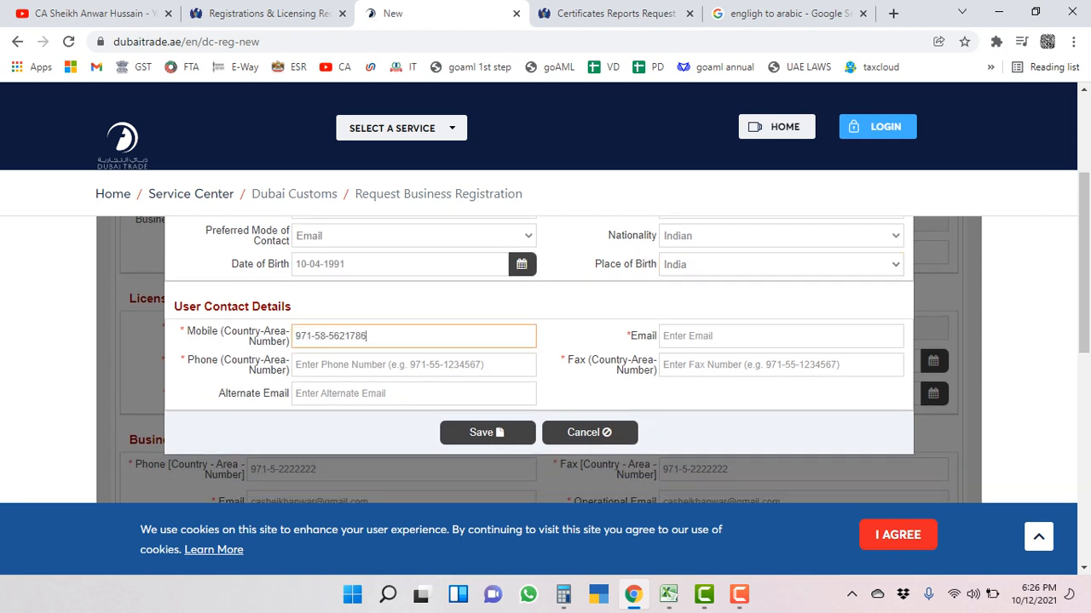
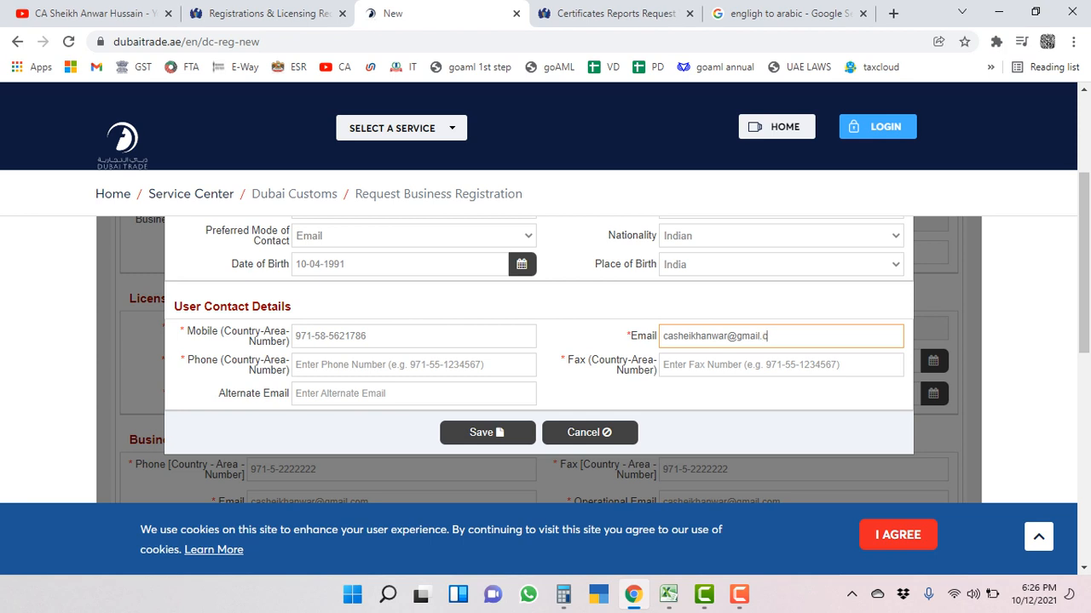
- Enter the user's gmail email address and move on to the phone number
left_click(412, 365)
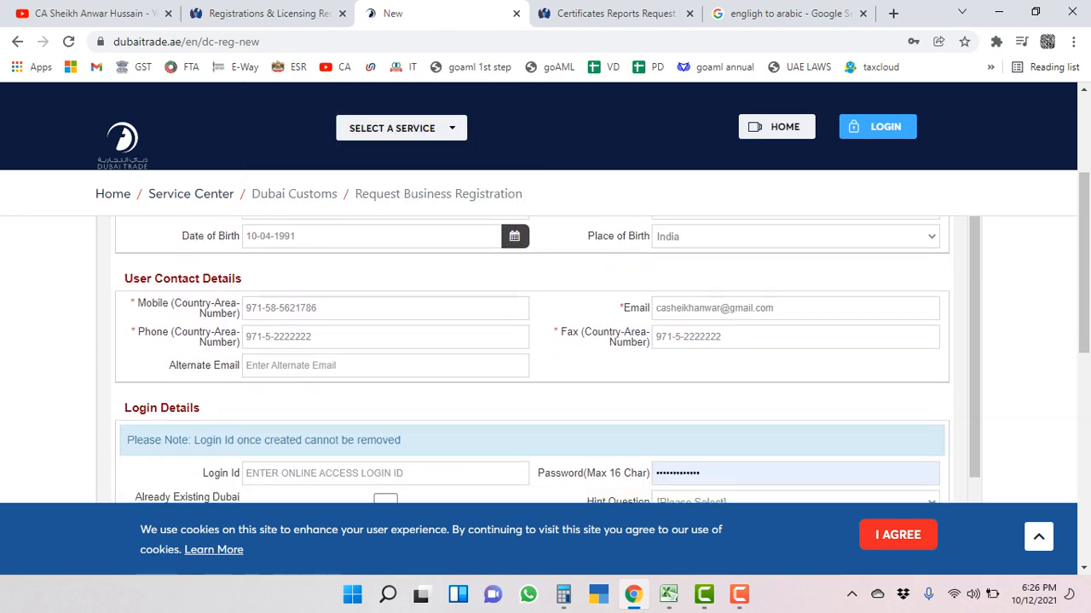
scroll("down", 3)
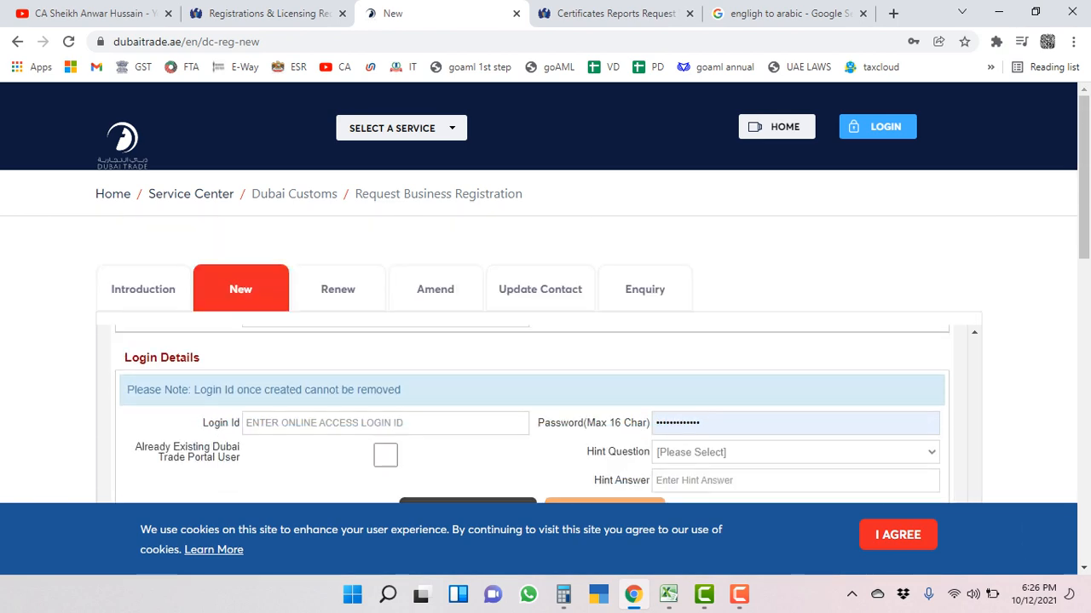
left_click(385, 361)
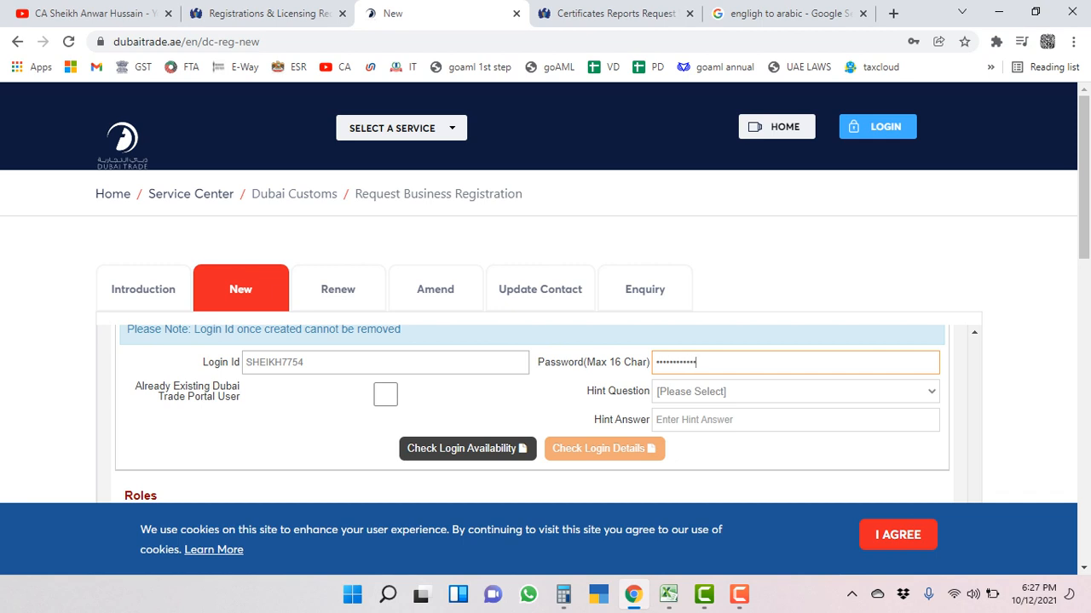
left_click(385, 396)
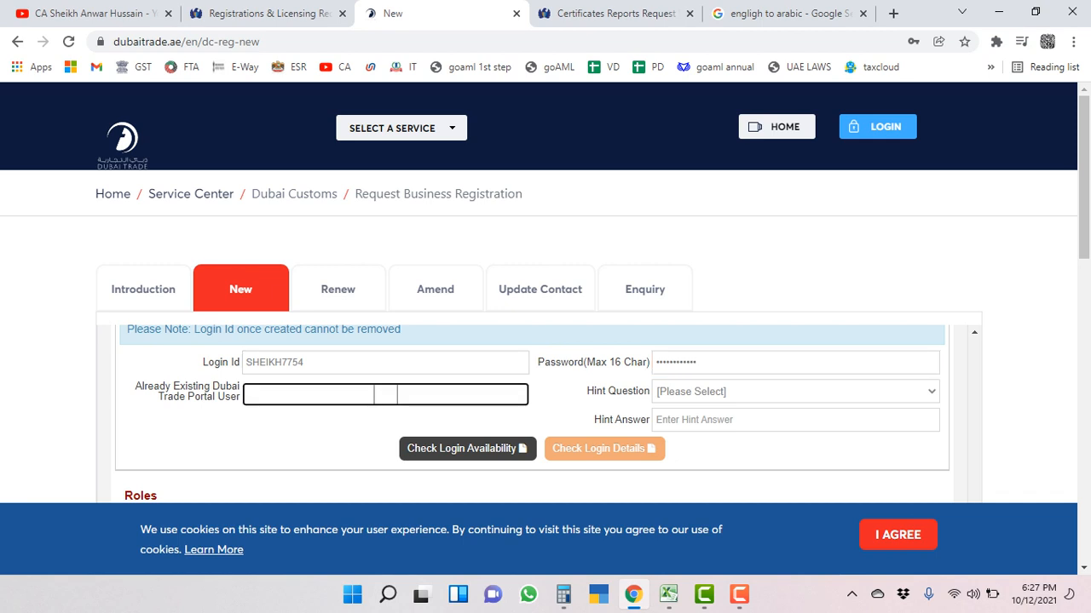
left_click(792, 390)
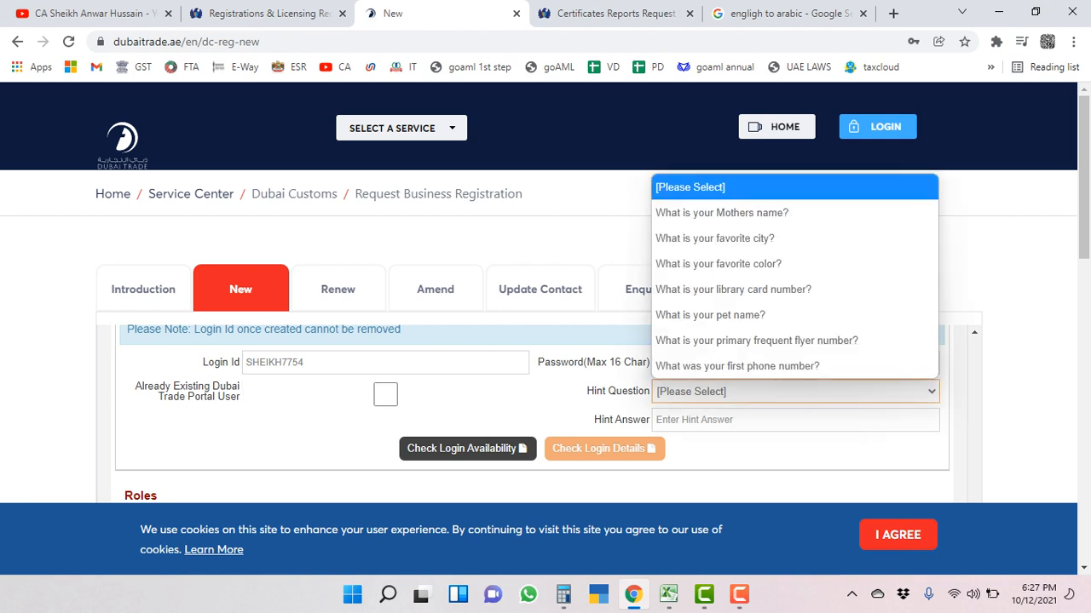
left_click(721, 211)
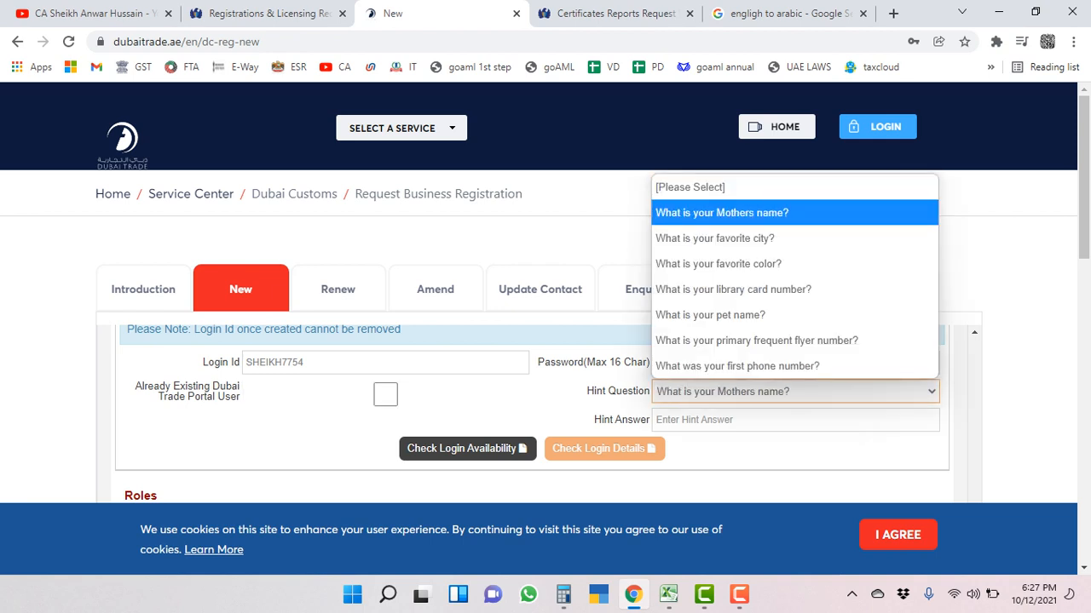
left_click(714, 238)
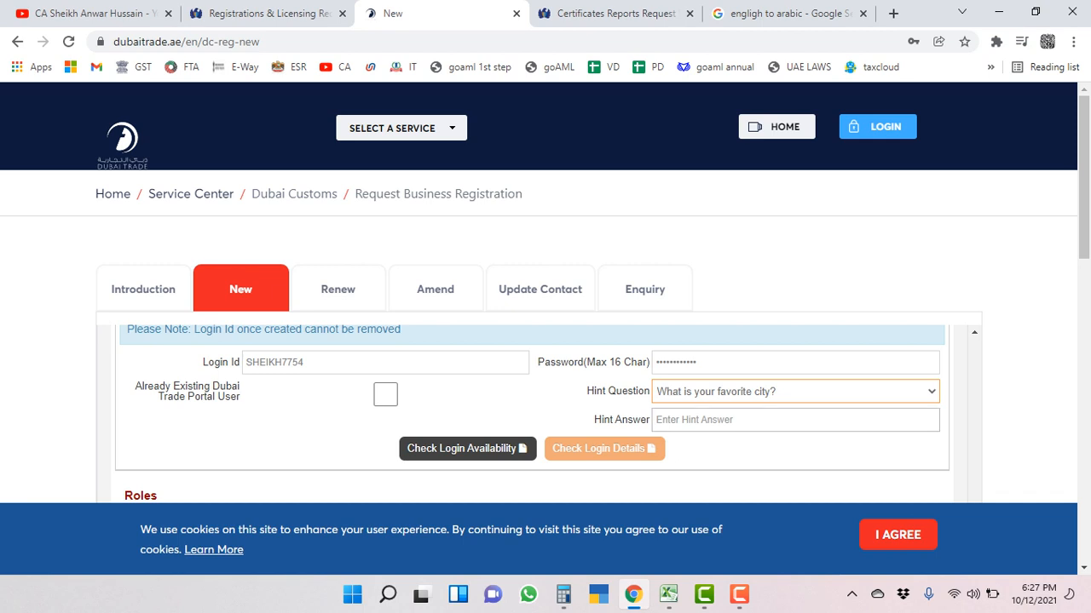
type("dubai")
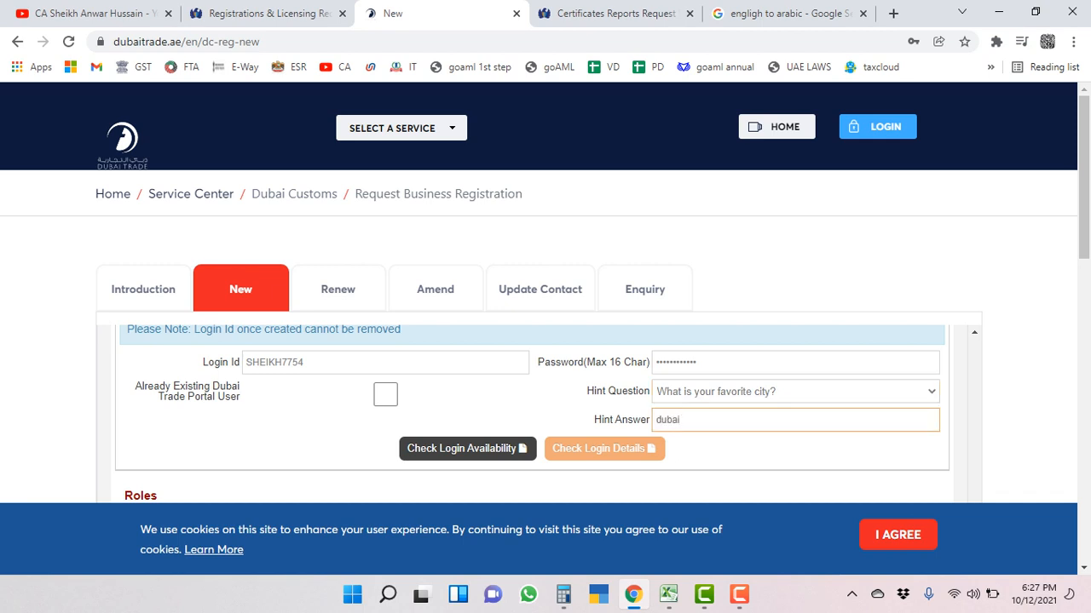
left_click(467, 449)
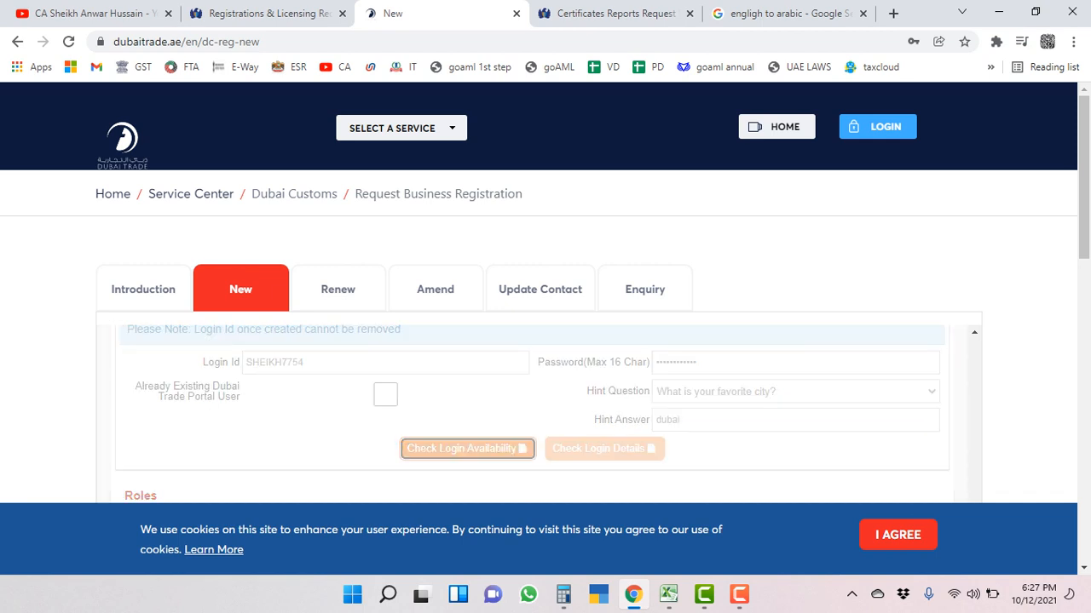
left_click(467, 448)
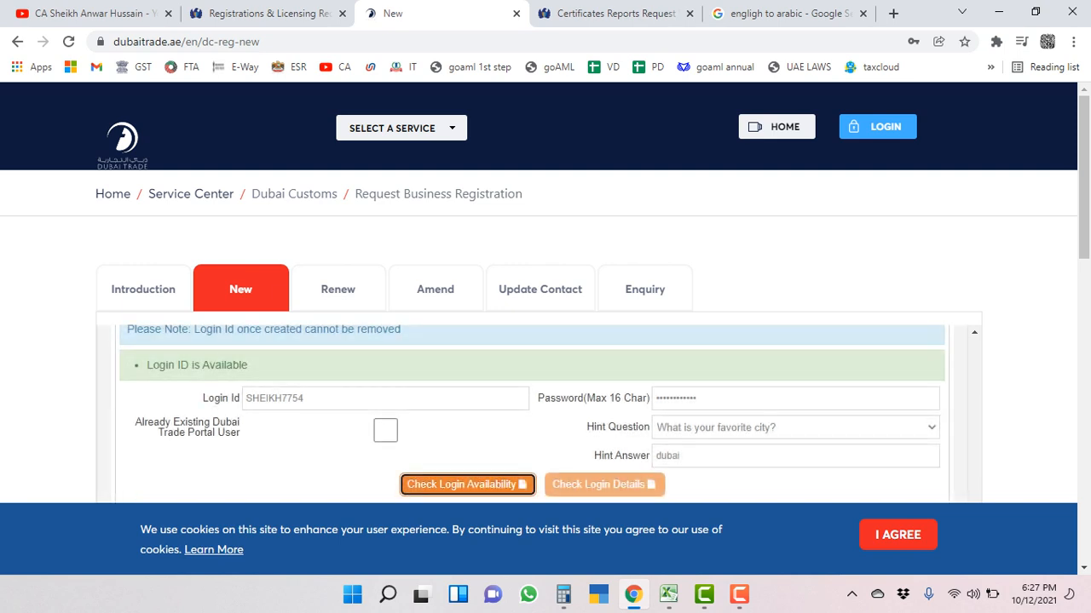
scroll("down", 3)
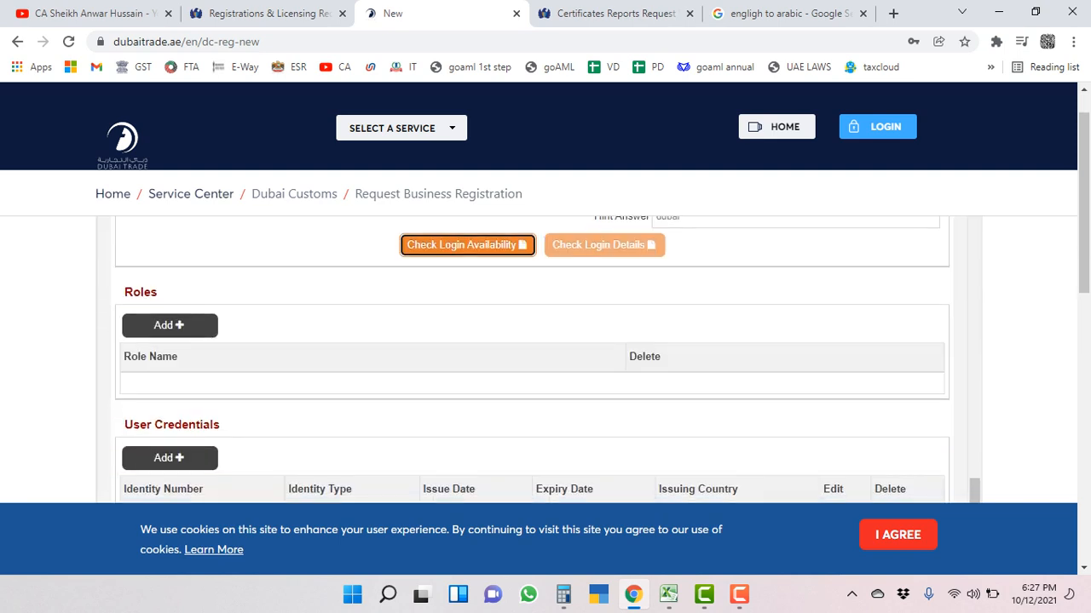
- Add Authorized Person as the user's role under Roles
scroll("up", 3)
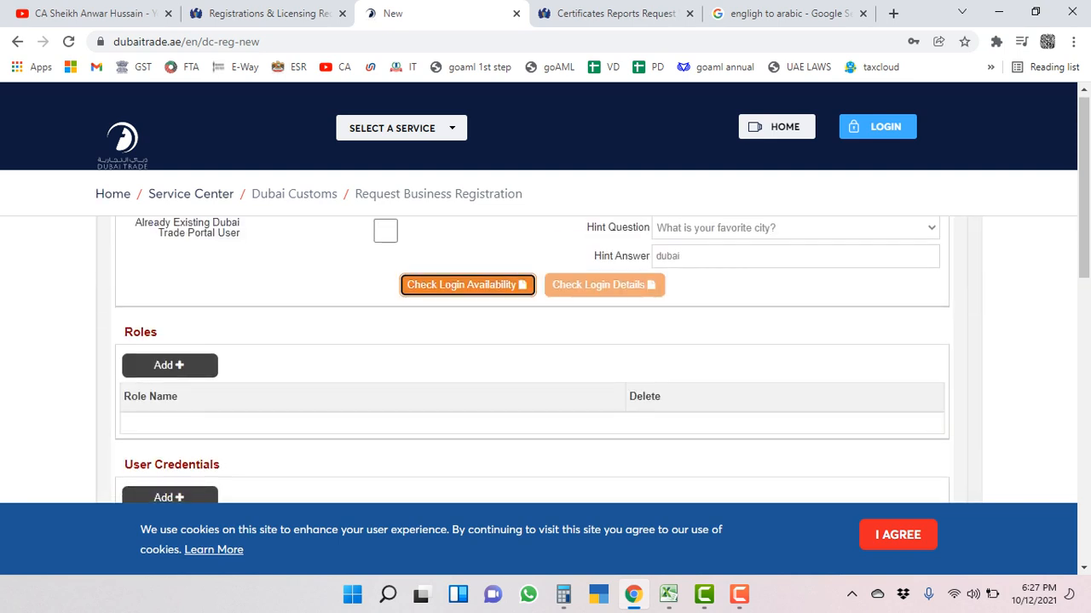
scroll("down", 3)
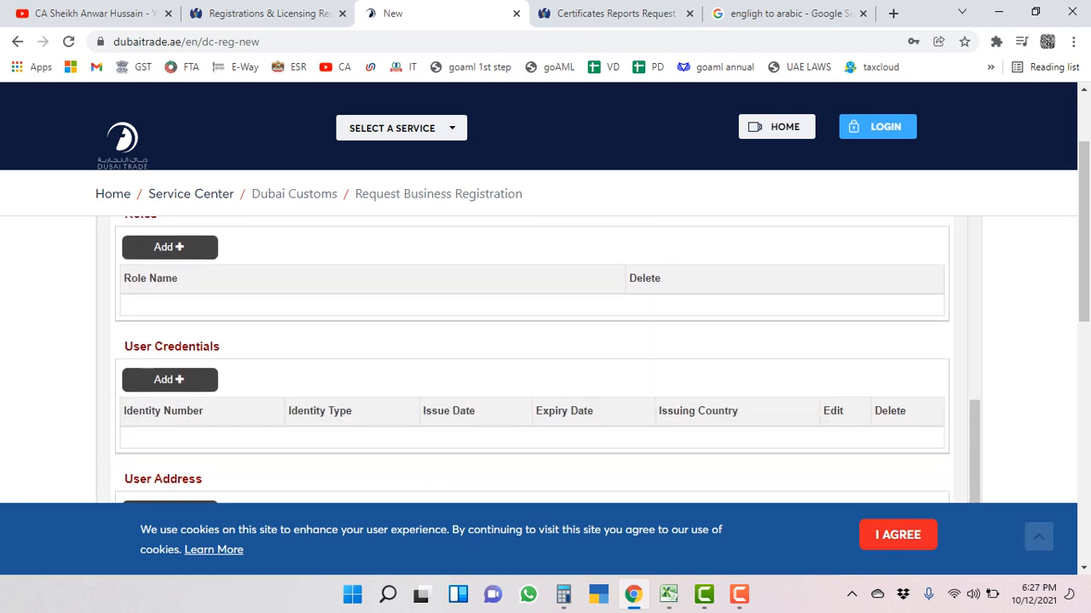
scroll("down", 3)
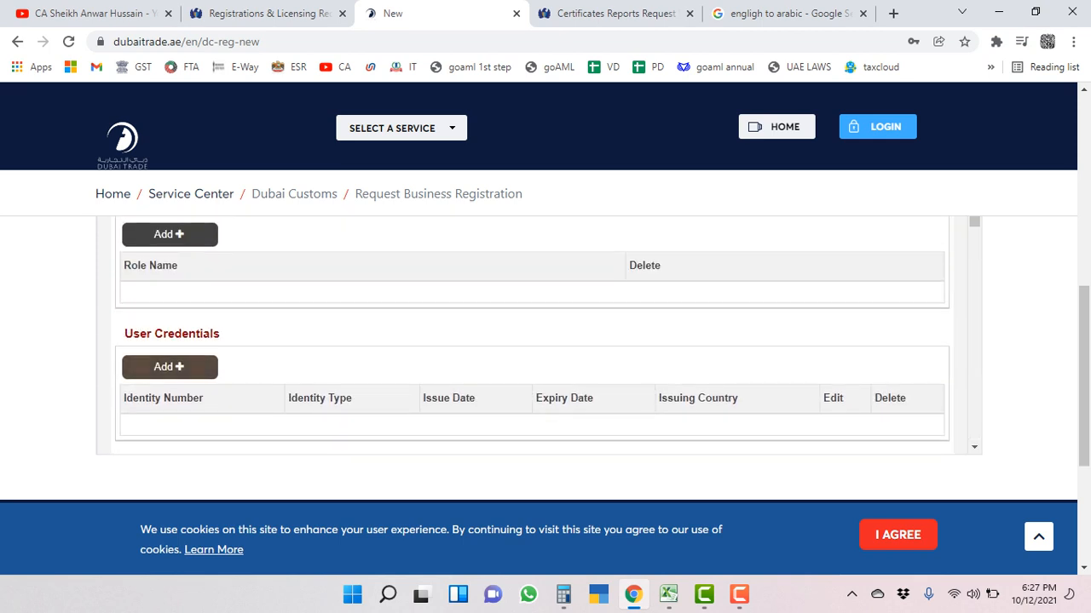
scroll("up", 3)
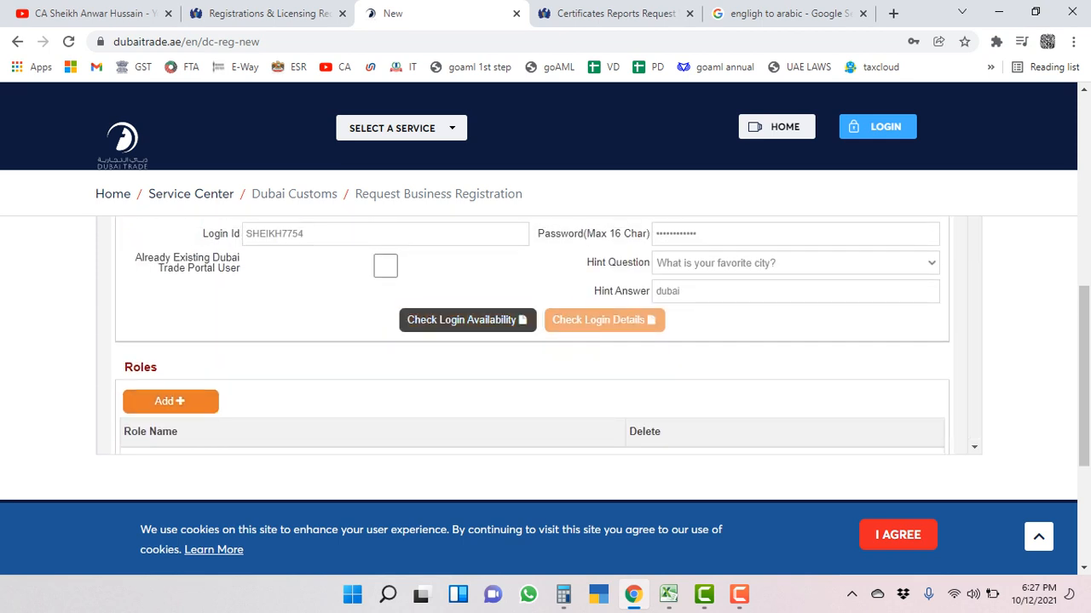
left_click(170, 402)
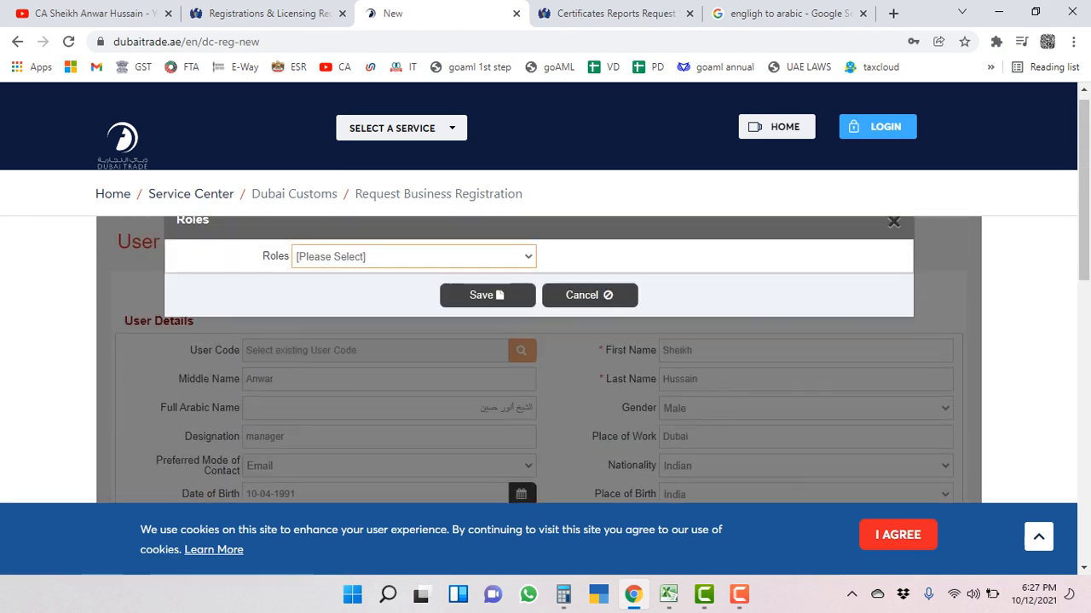
left_click(413, 255)
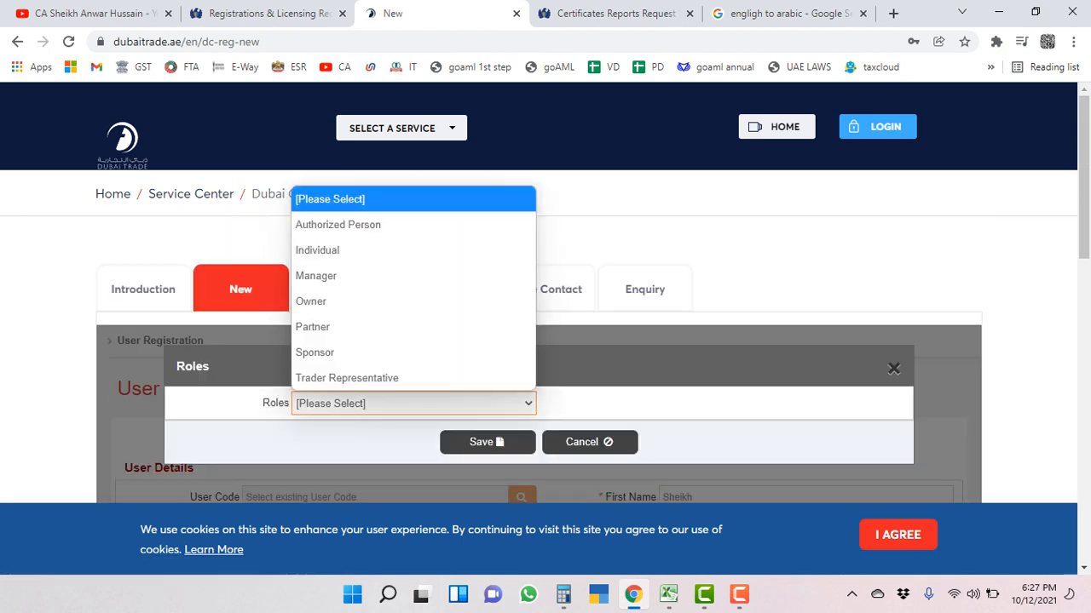
left_click(338, 225)
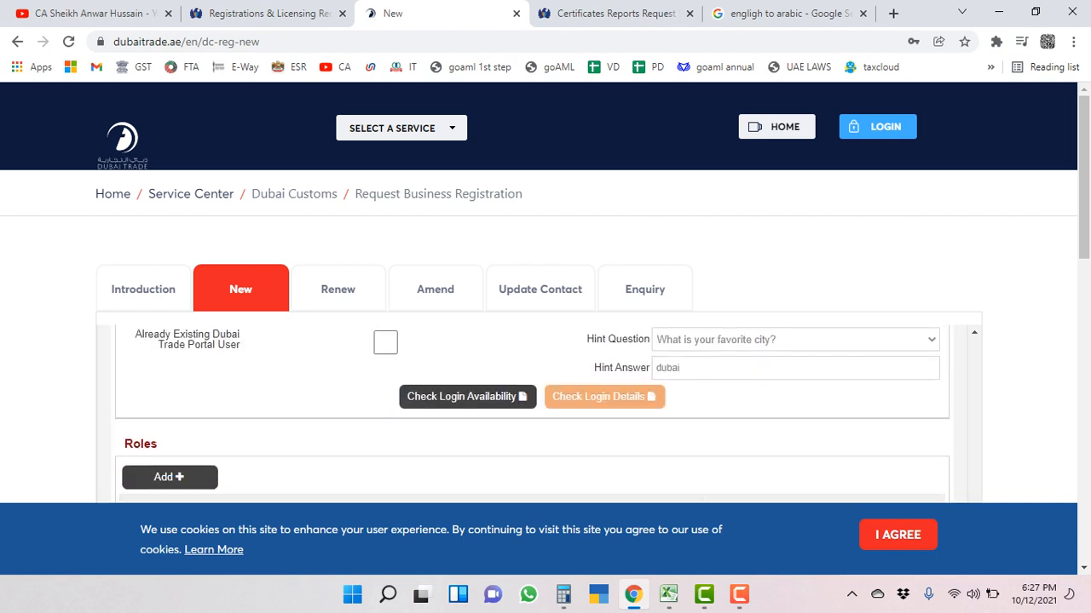
- Reach User Credentials and begin a new identity credential entry
scroll("down", 3)
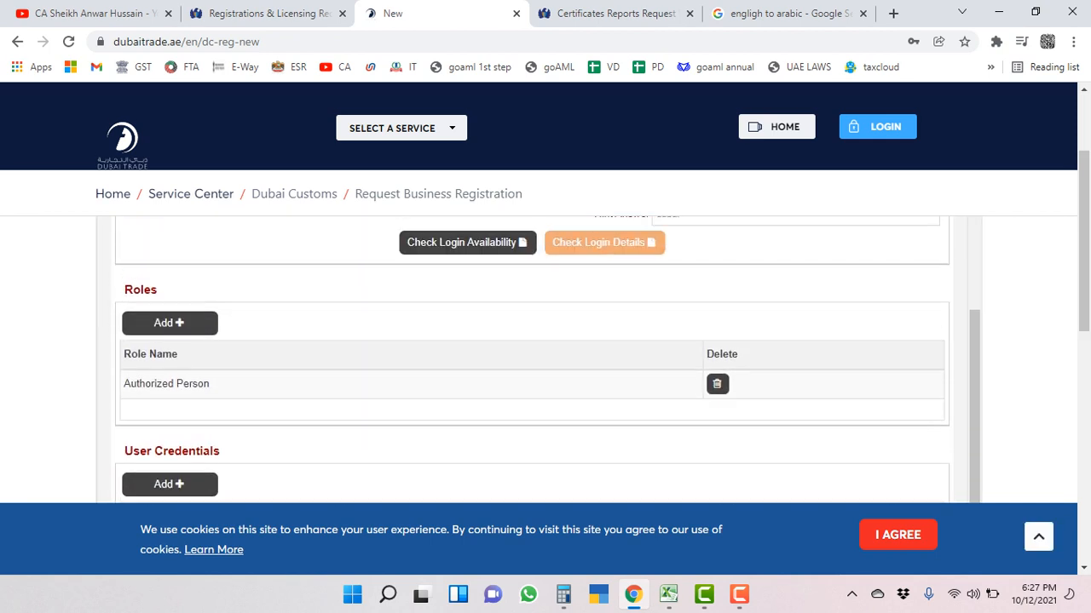
scroll("down", 3)
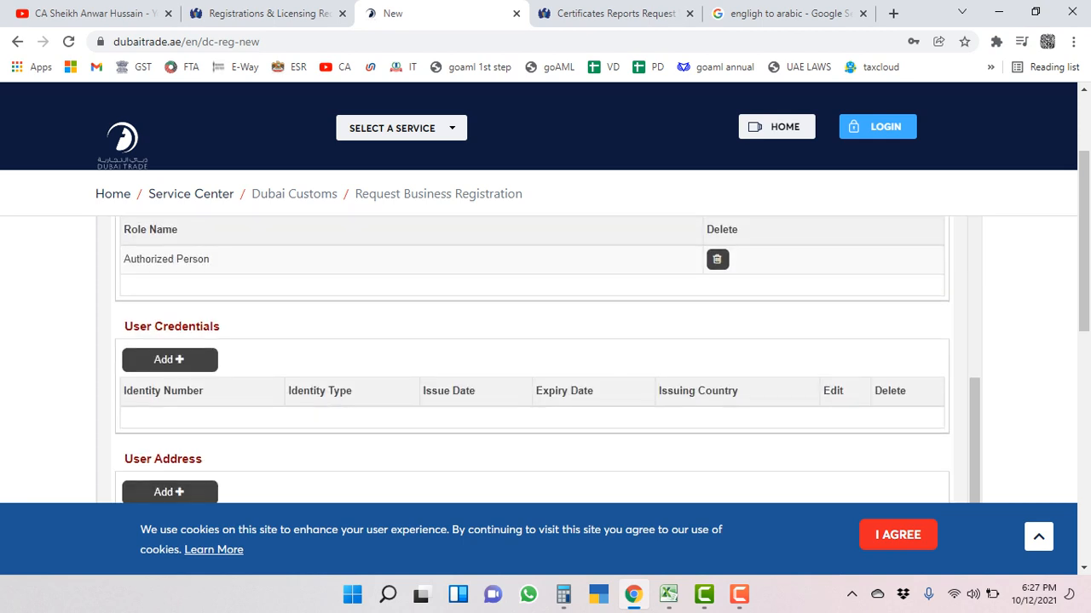
left_click(168, 360)
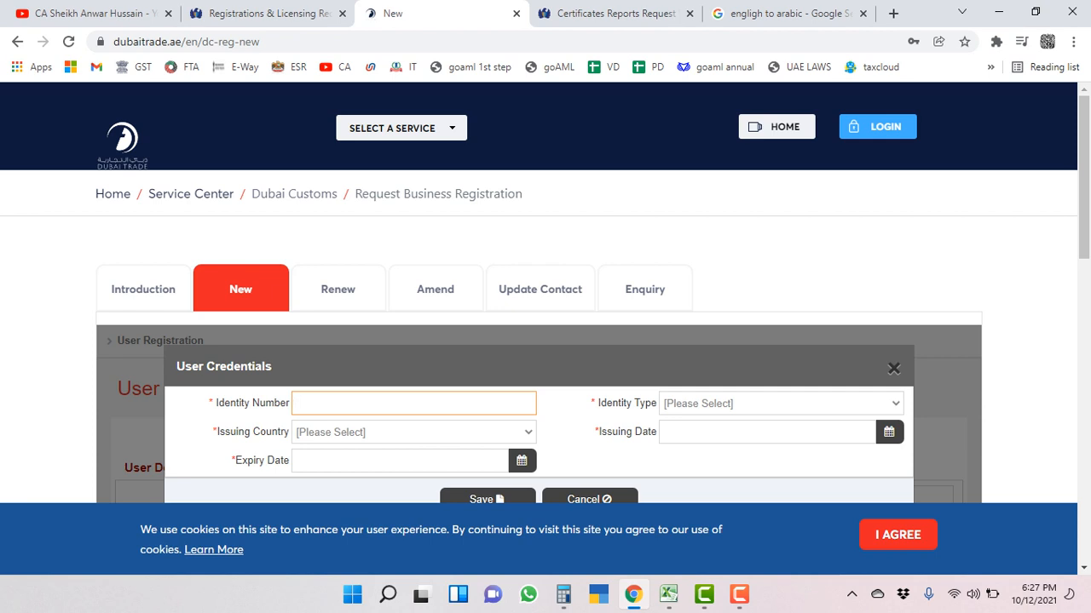
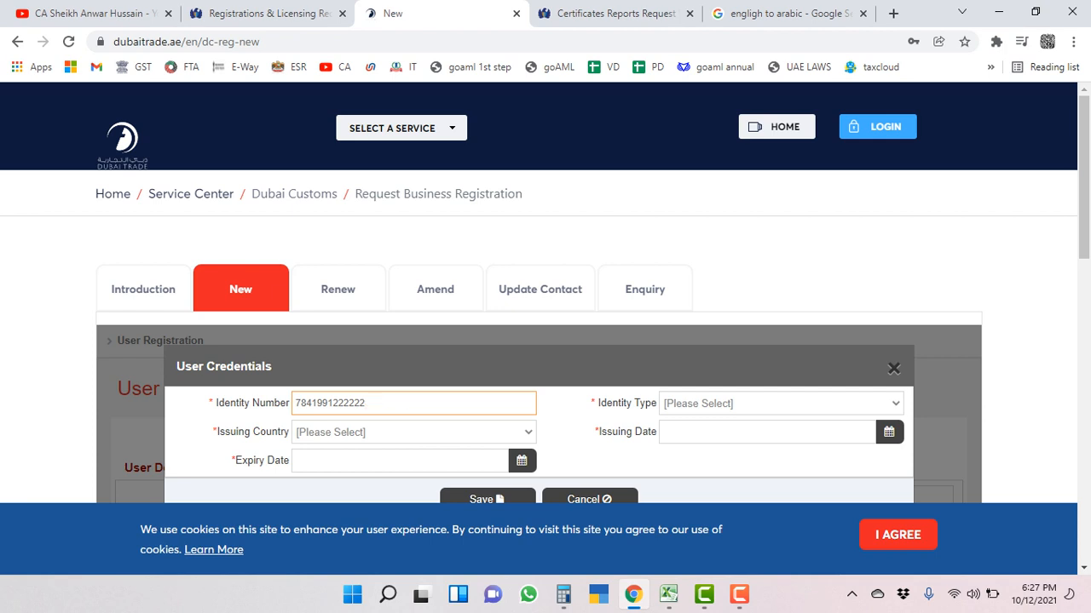
left_click(779, 402)
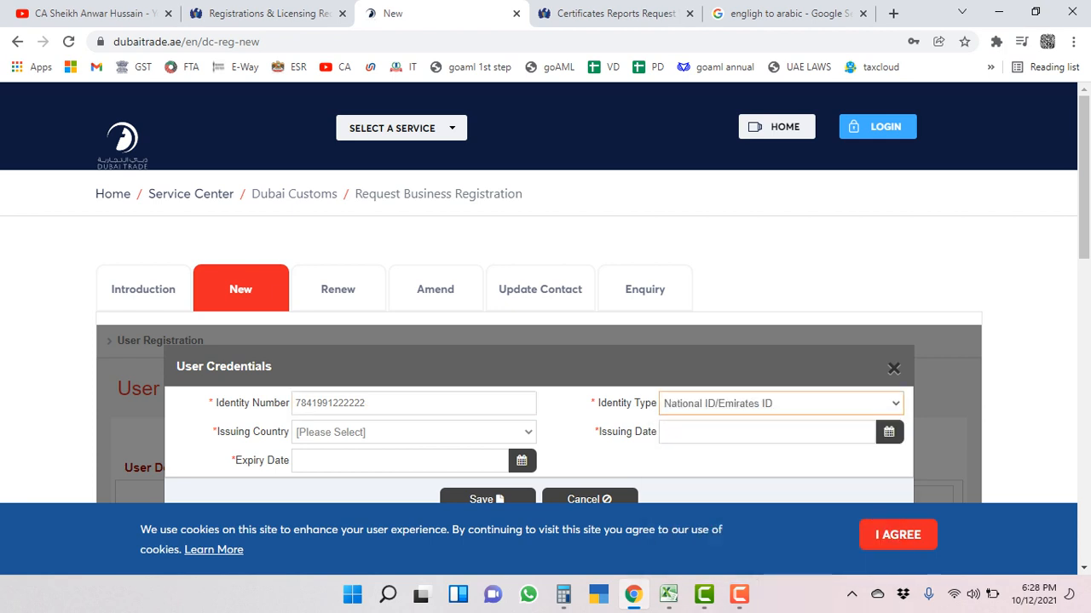
left_click(413, 433)
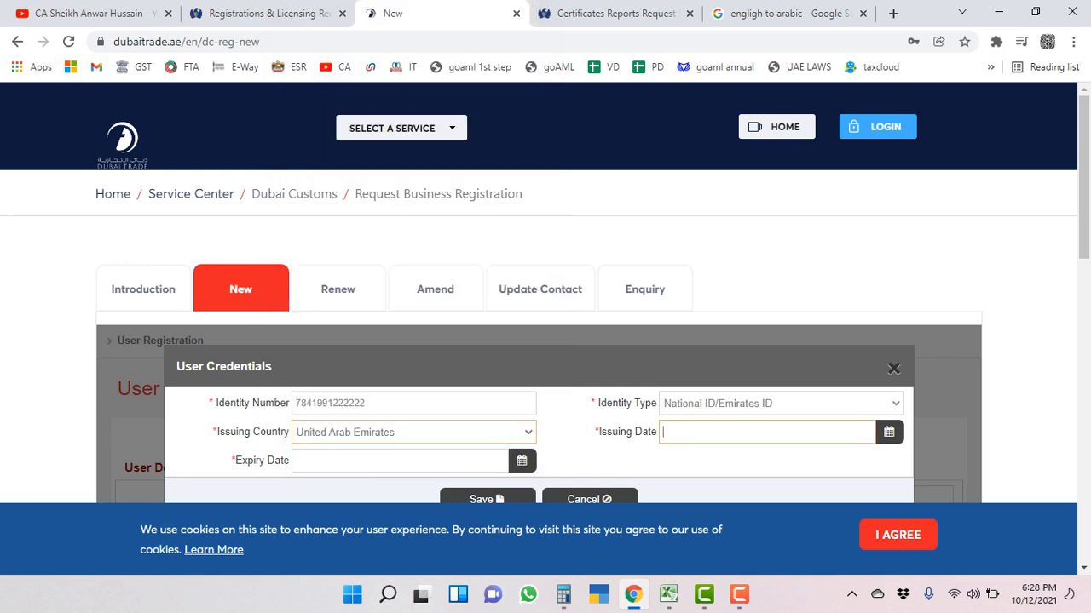
type("12-12-2020")
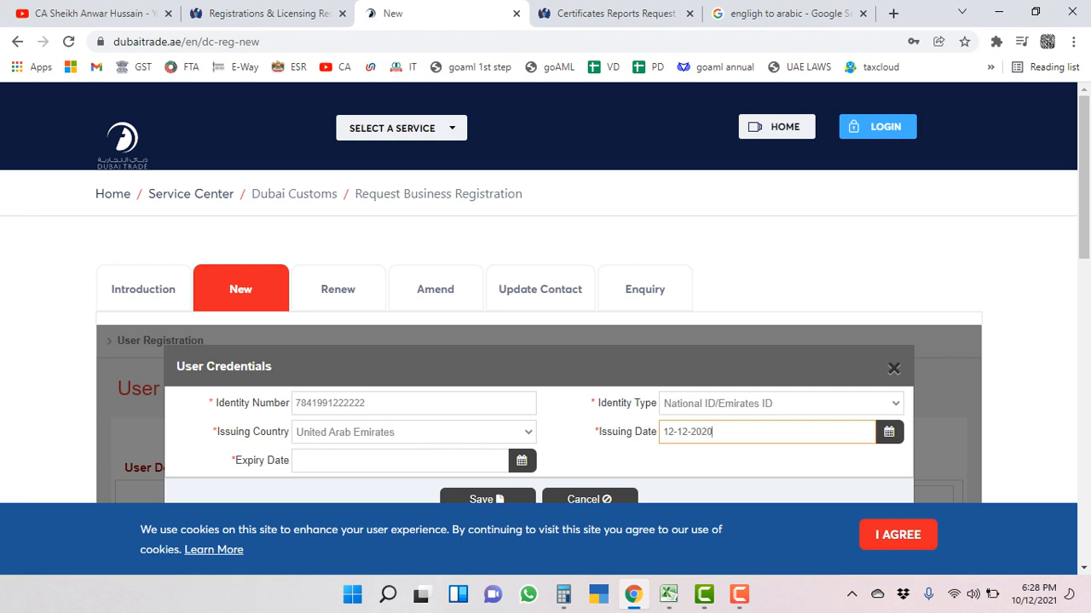
type("12-12-2022")
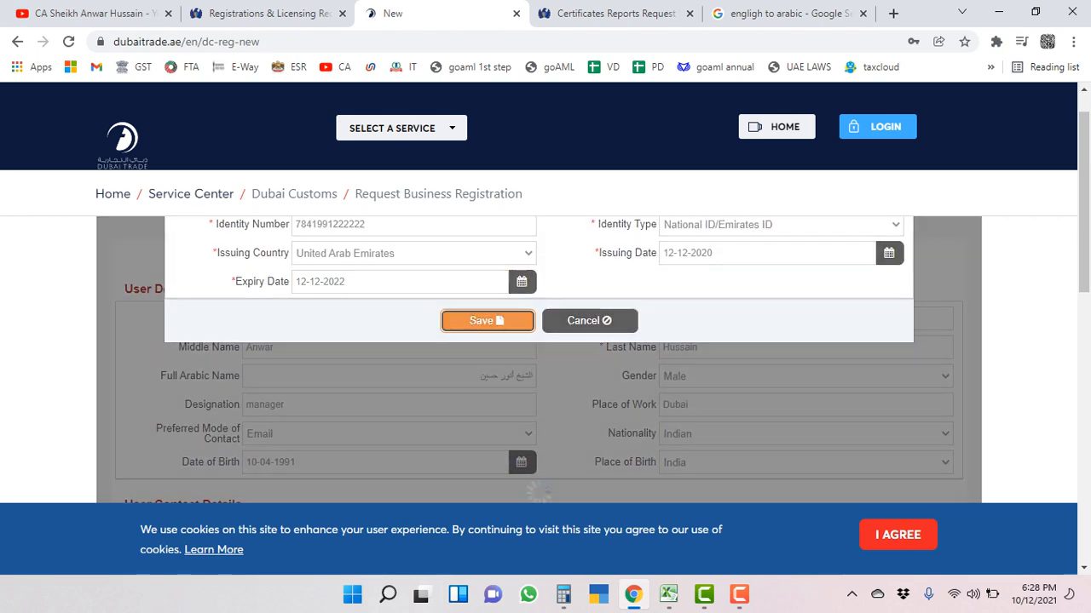
- Save the Emirates ID credential to the list and reach the User Address section
left_click(488, 320)
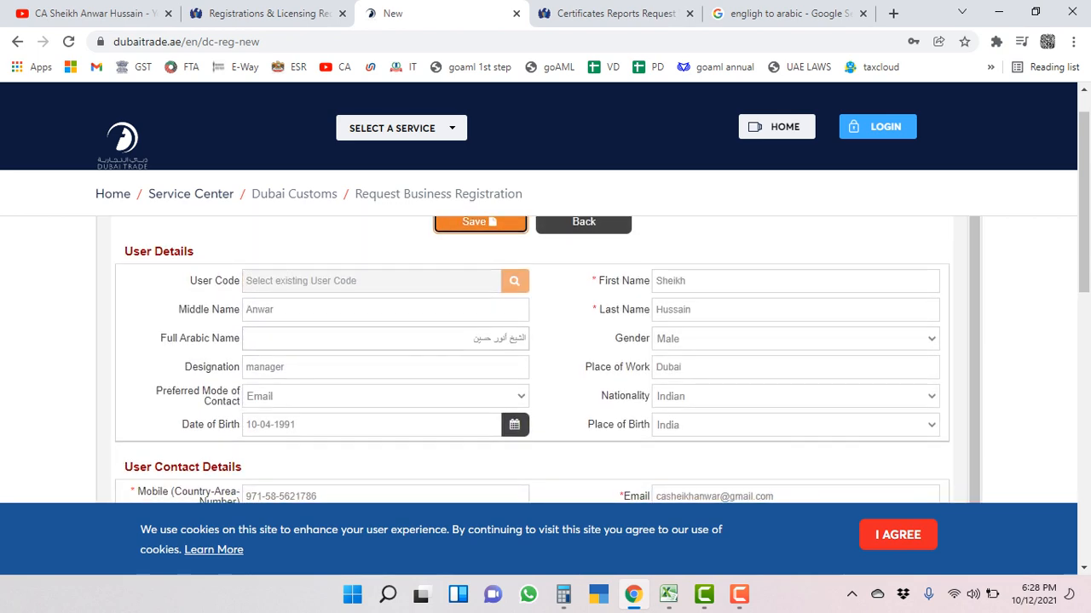
scroll("down", 3)
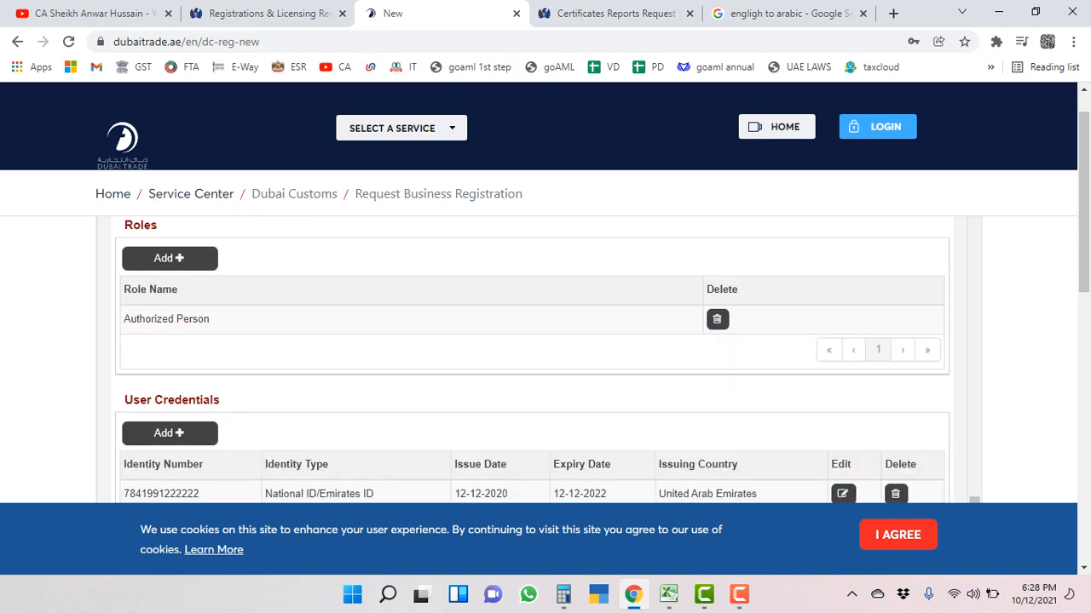
scroll("down", 3)
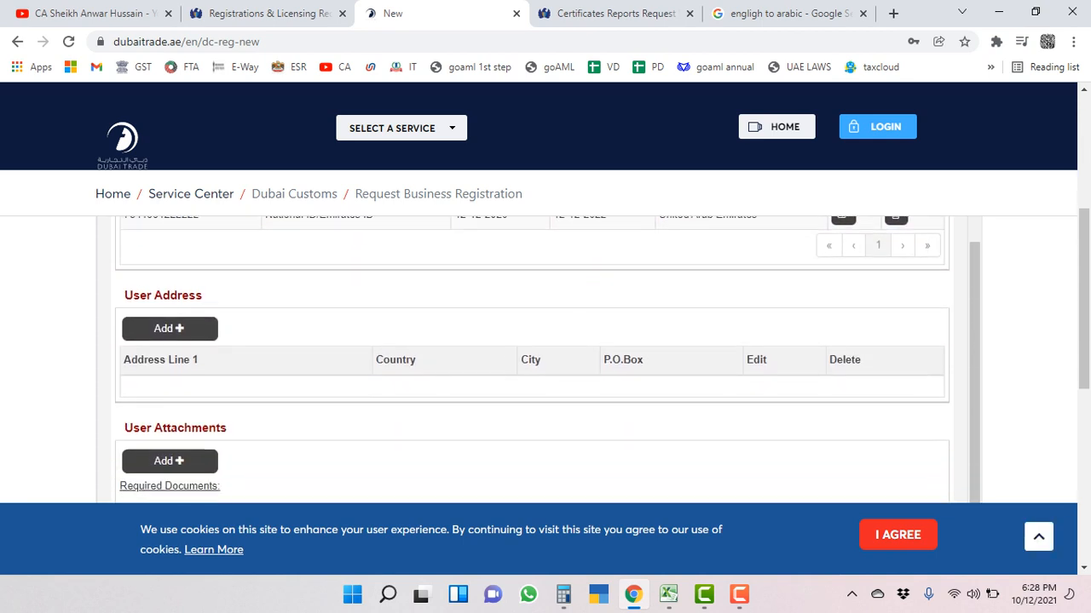
scroll("down", 3)
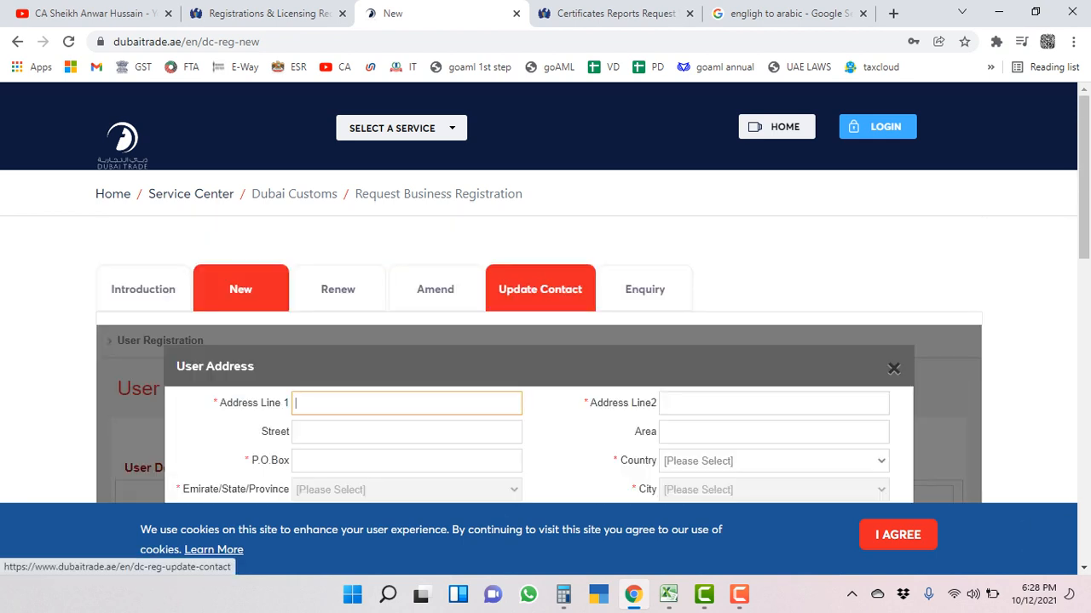
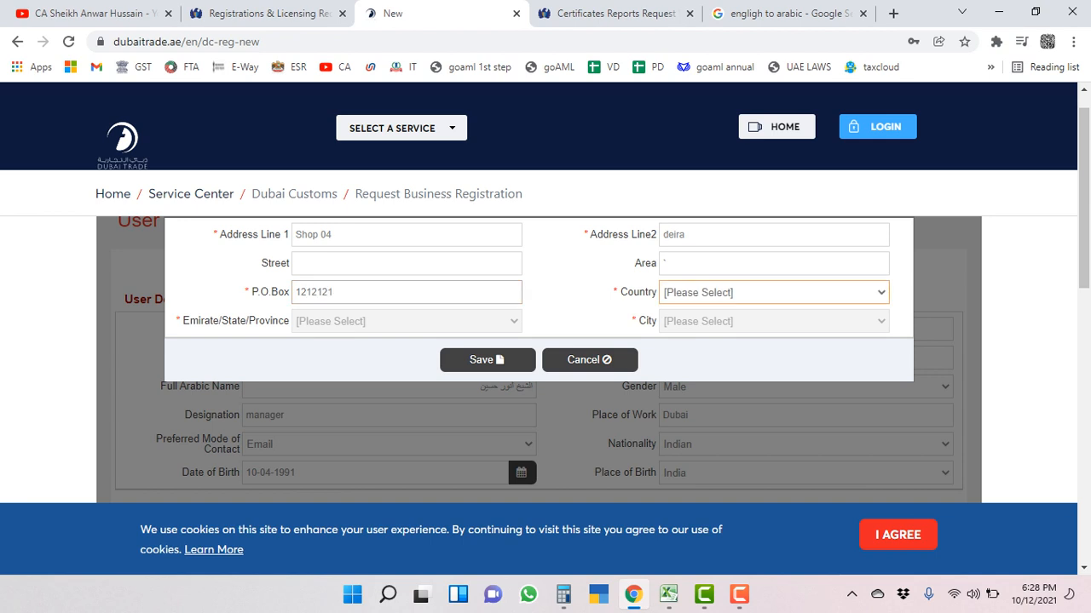
left_click(770, 293)
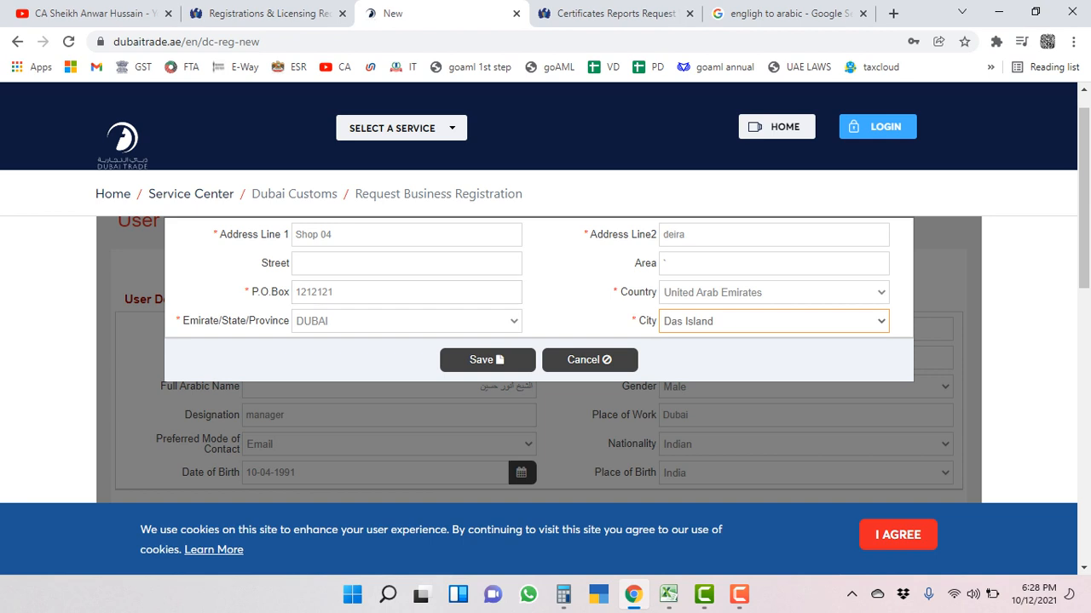
left_click(770, 320)
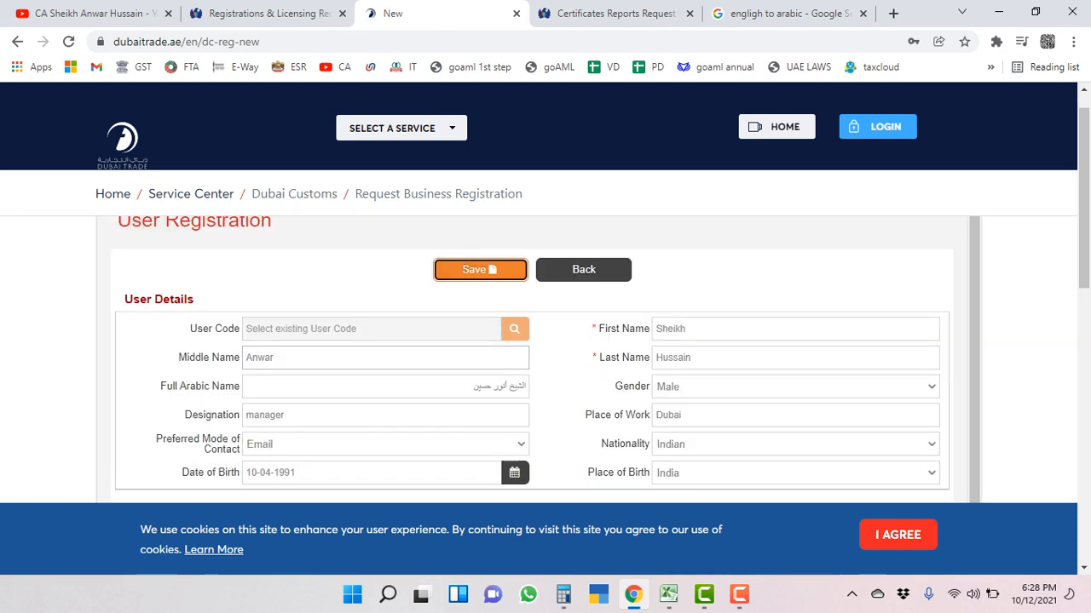
- Scroll down to the User Attachments section to reach the Add upload control
scroll("down", 3)
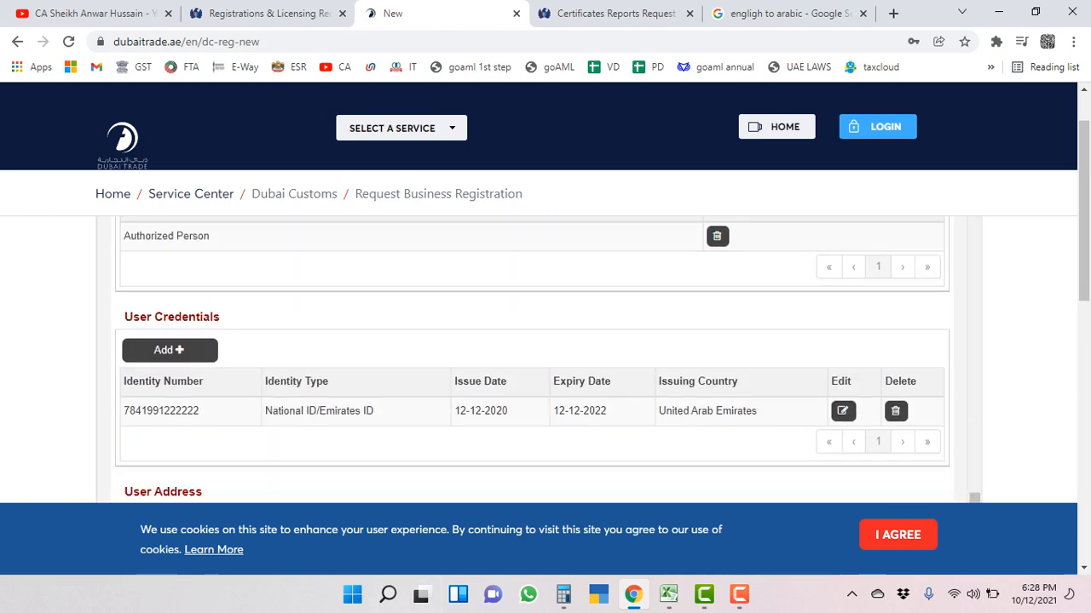
scroll("down", 3)
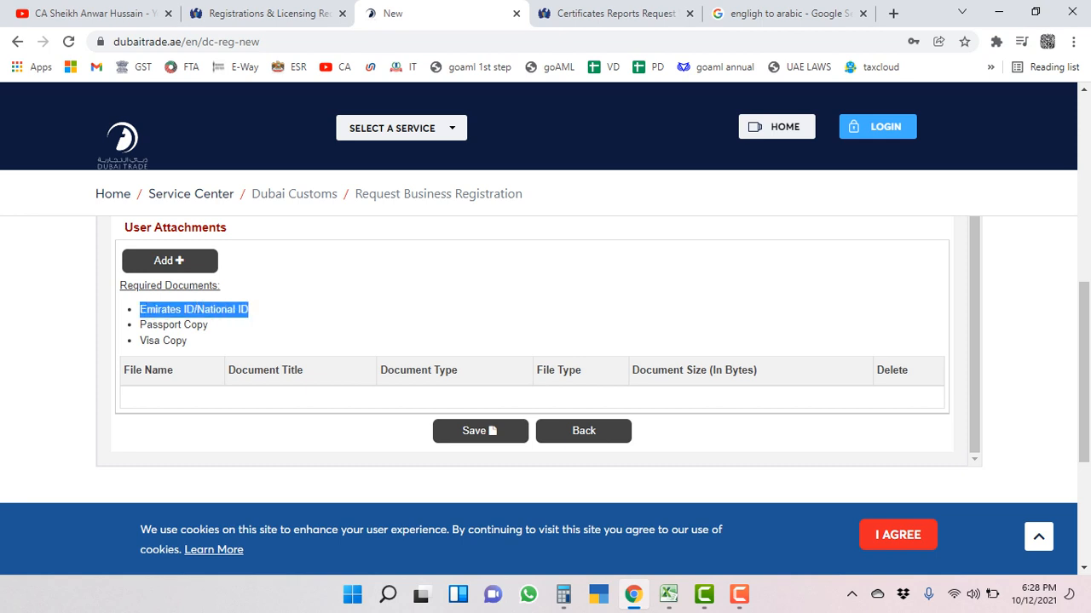
scroll("down", 3)
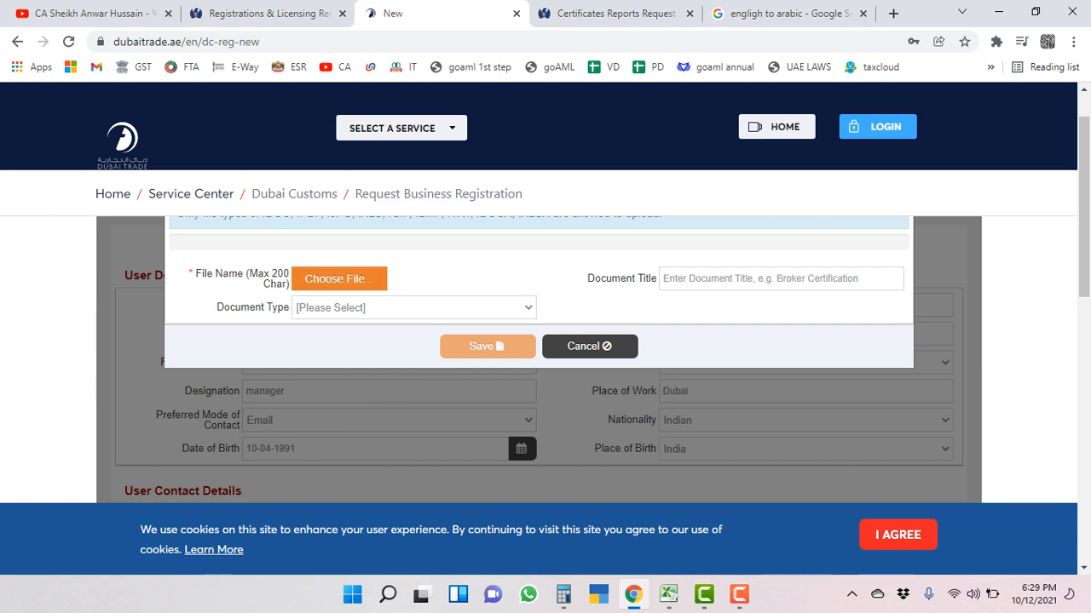
- Upload the PDF 2021-12-07_153957 titled 'VISA EMIRATES ID AND PASSPORT' and save the attachment
left_click(337, 279)
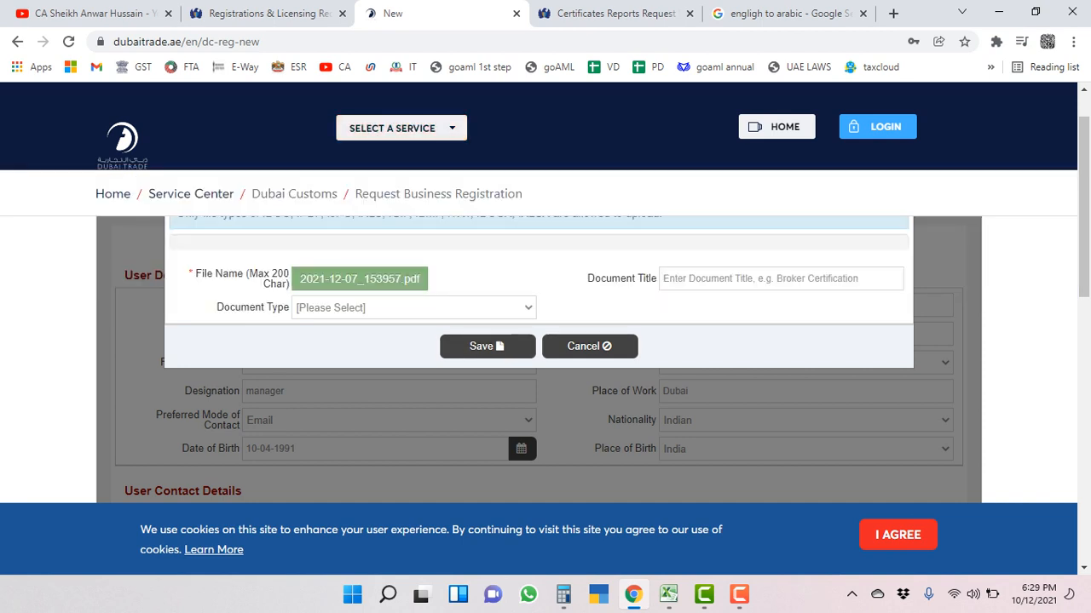
left_click(781, 278)
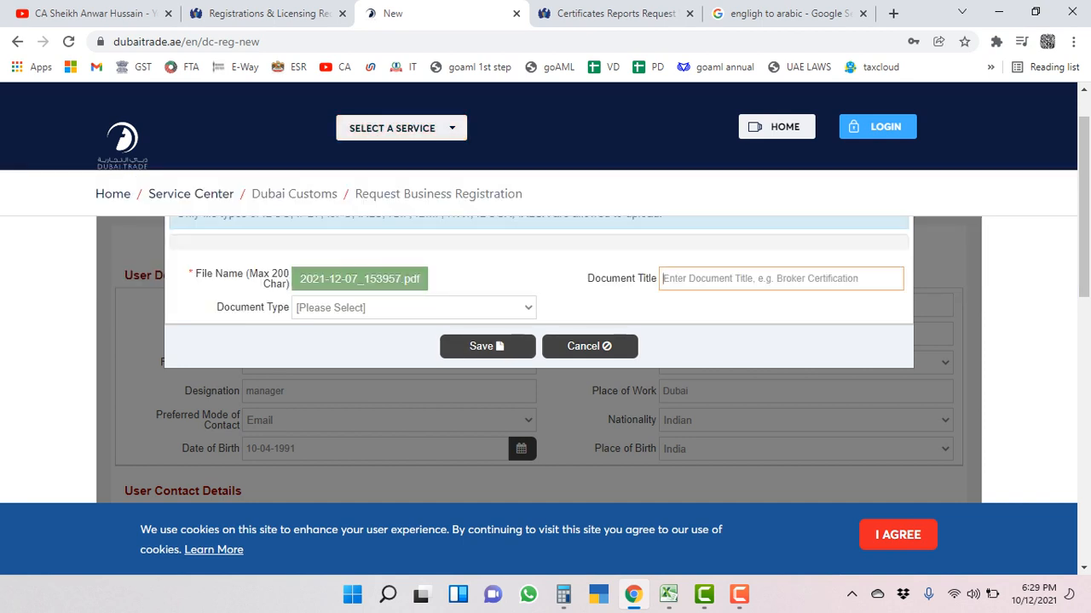
type("VISA")
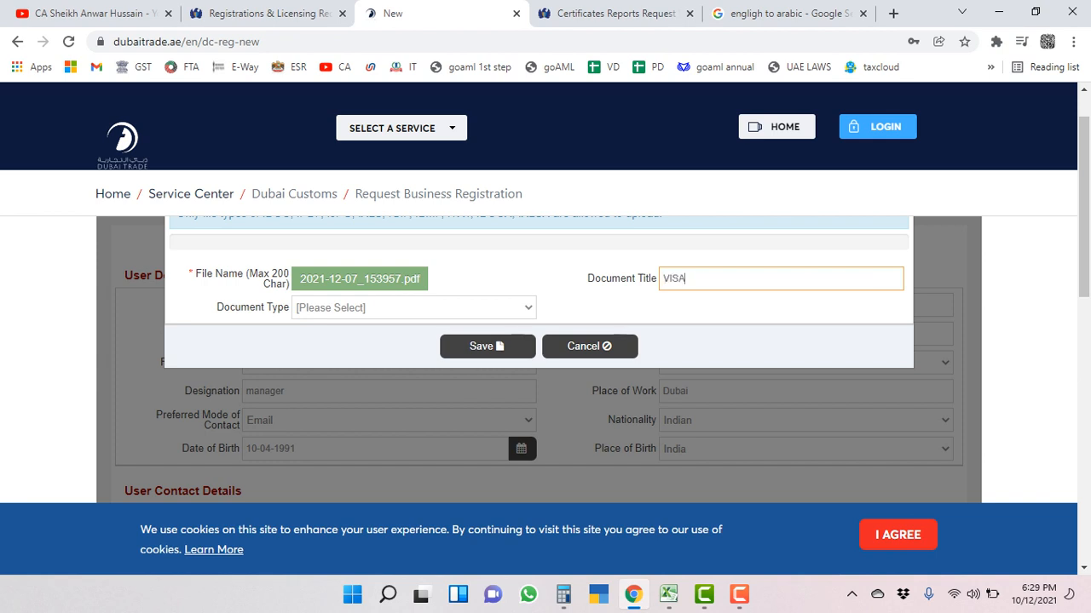
type("EMIRATES ID AND PA")
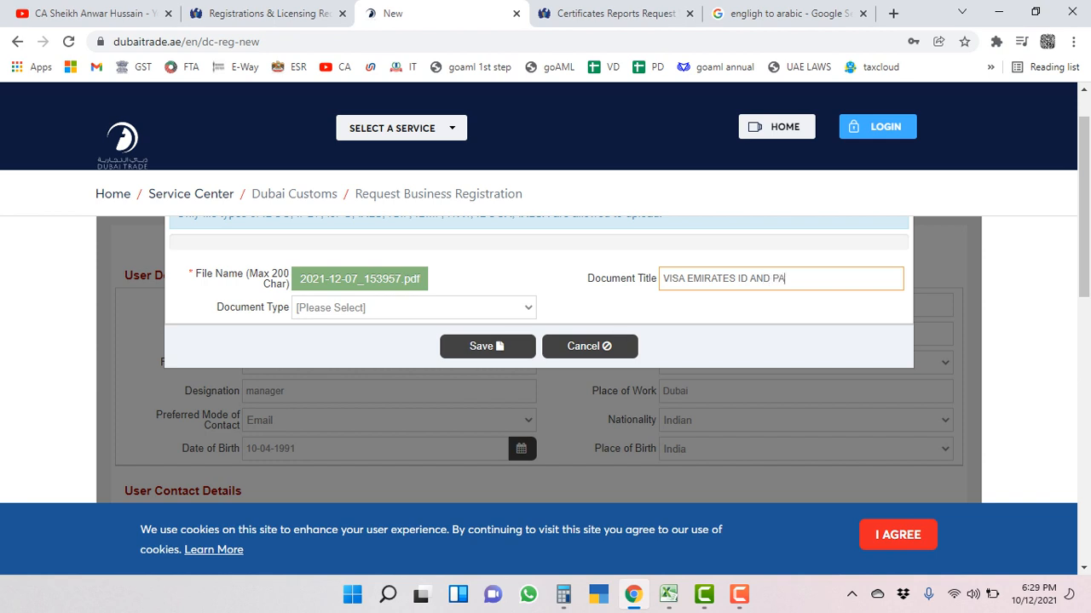
type("SSPORT")
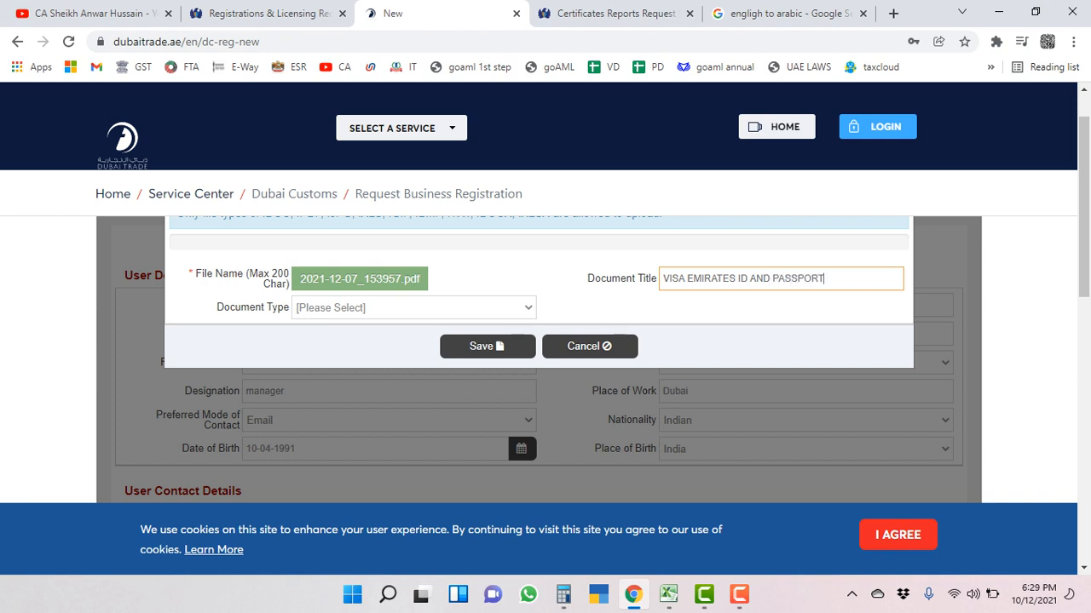
left_click(412, 307)
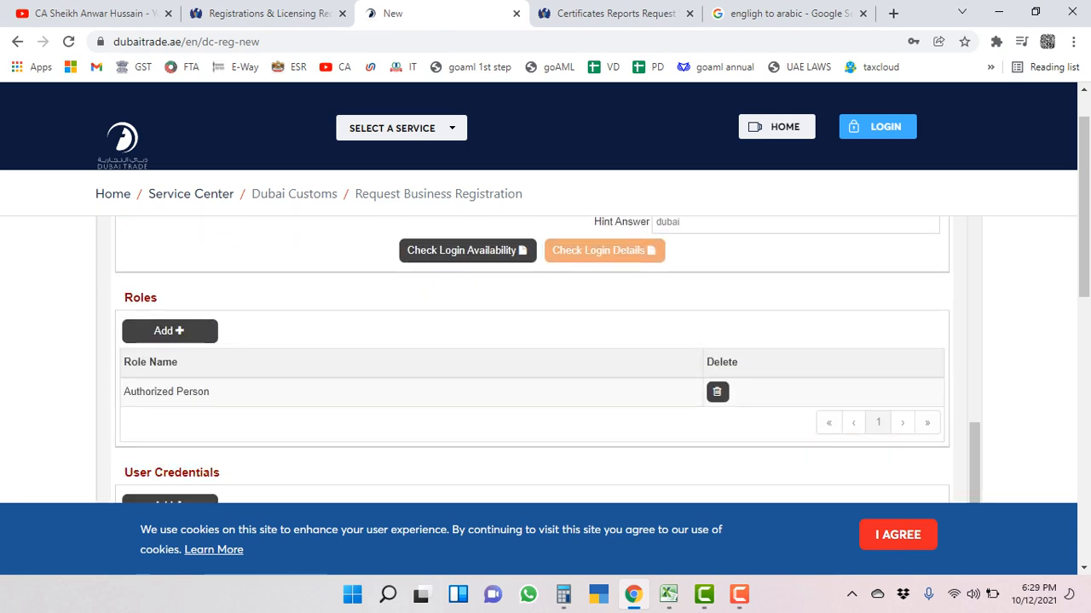
scroll("down", 3)
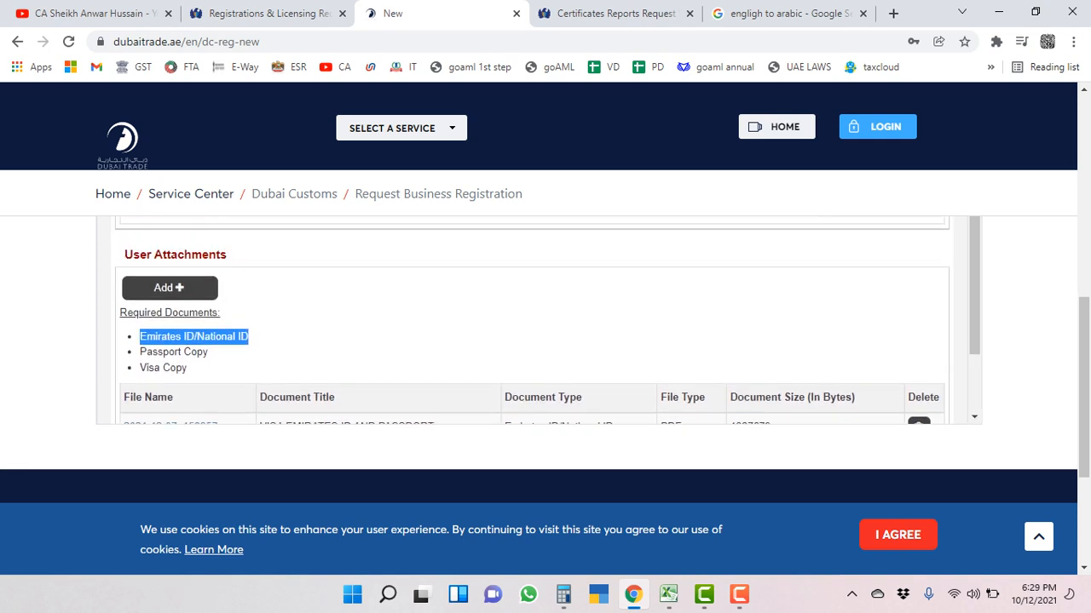
scroll("down", 3)
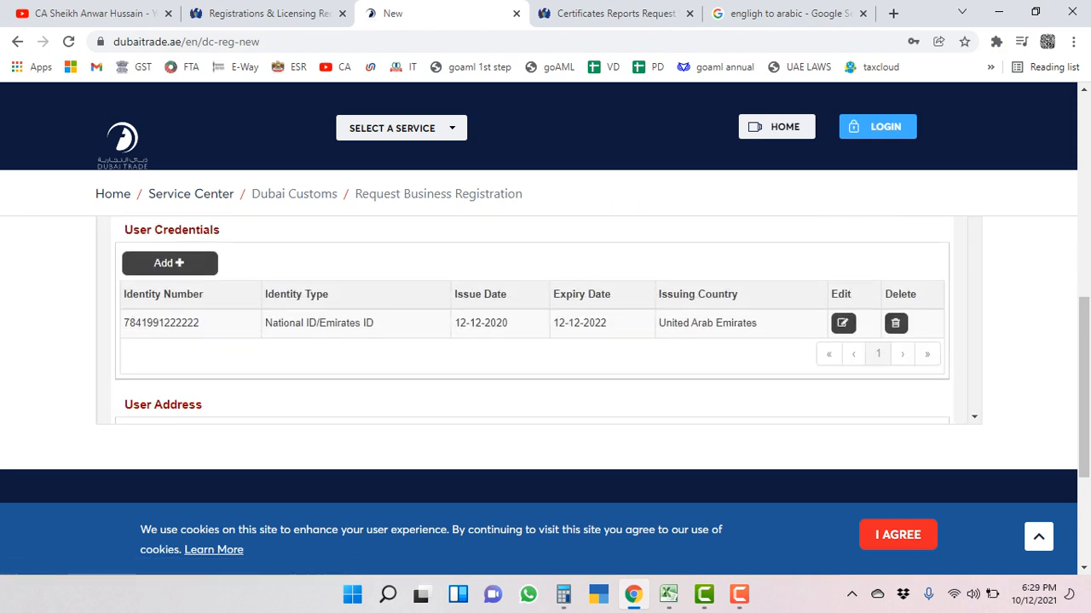
scroll("down", 3)
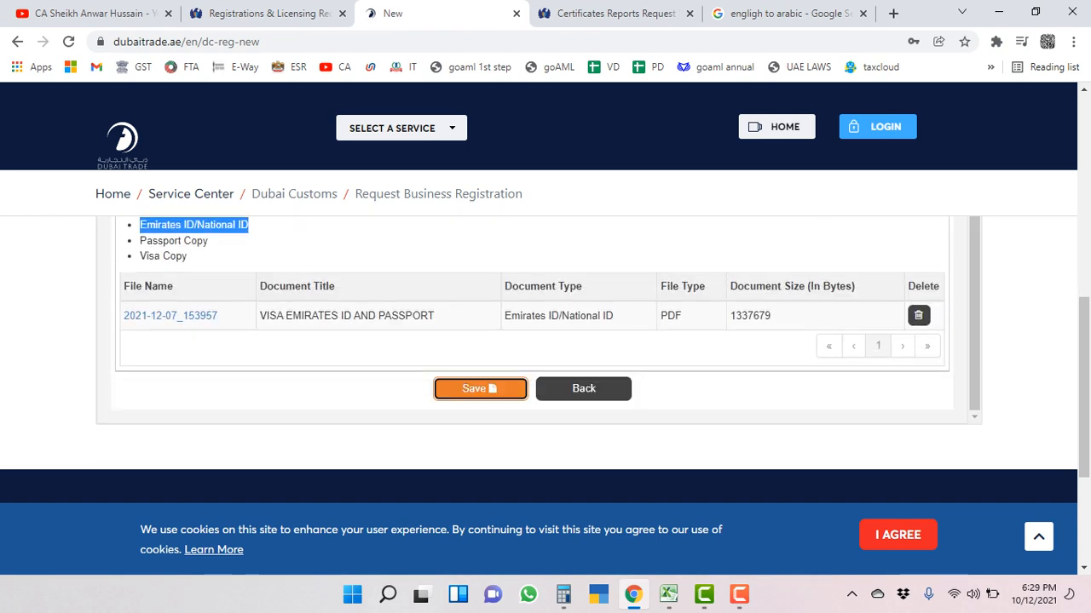
left_click(481, 388)
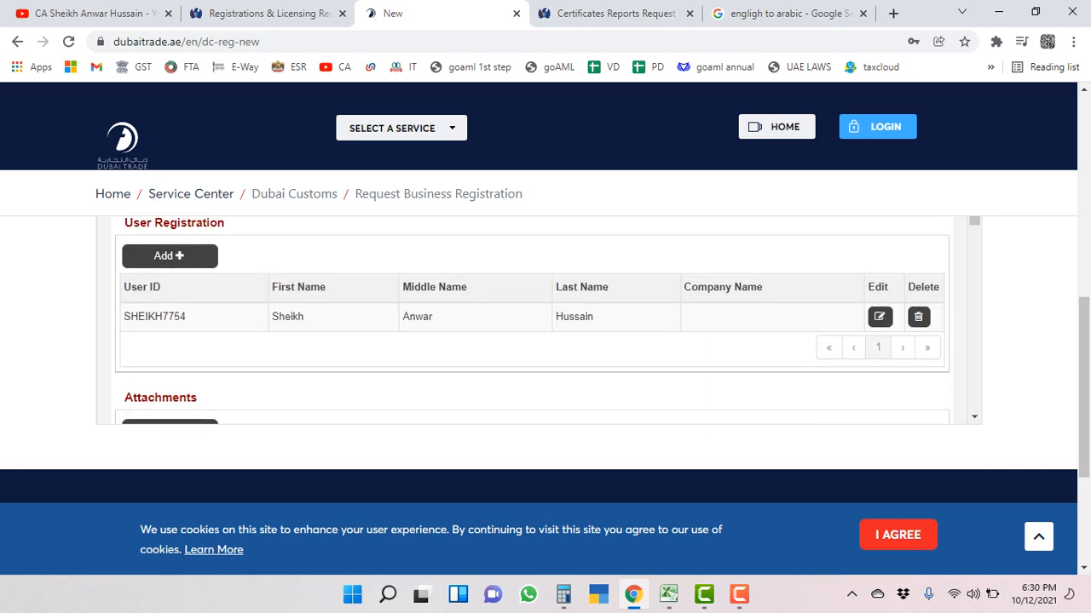
scroll("down", 3)
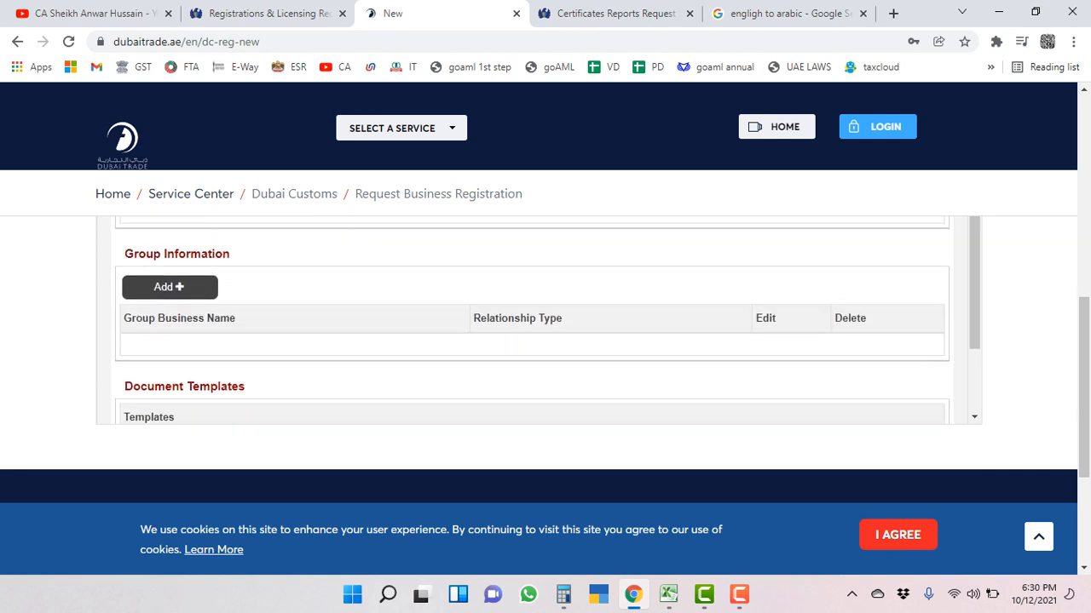
scroll("down", 3)
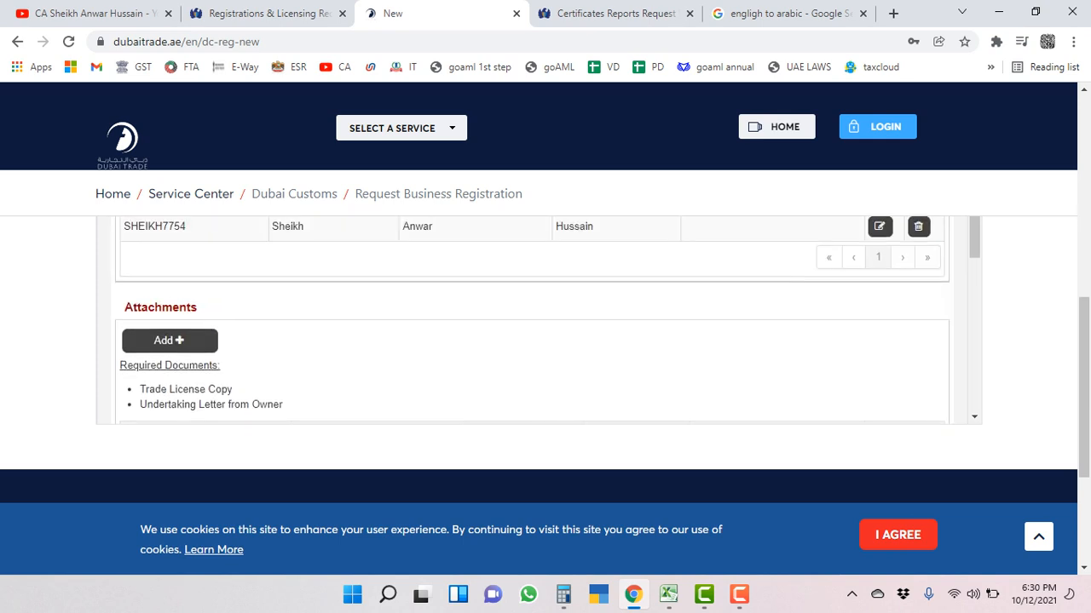
scroll("down", 3)
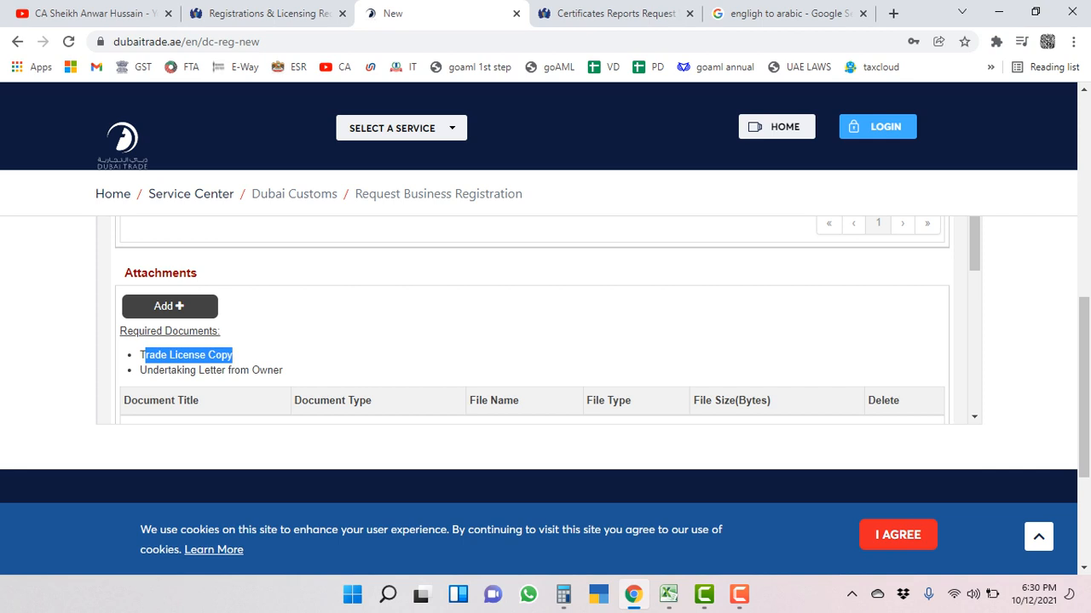
scroll("down", 3)
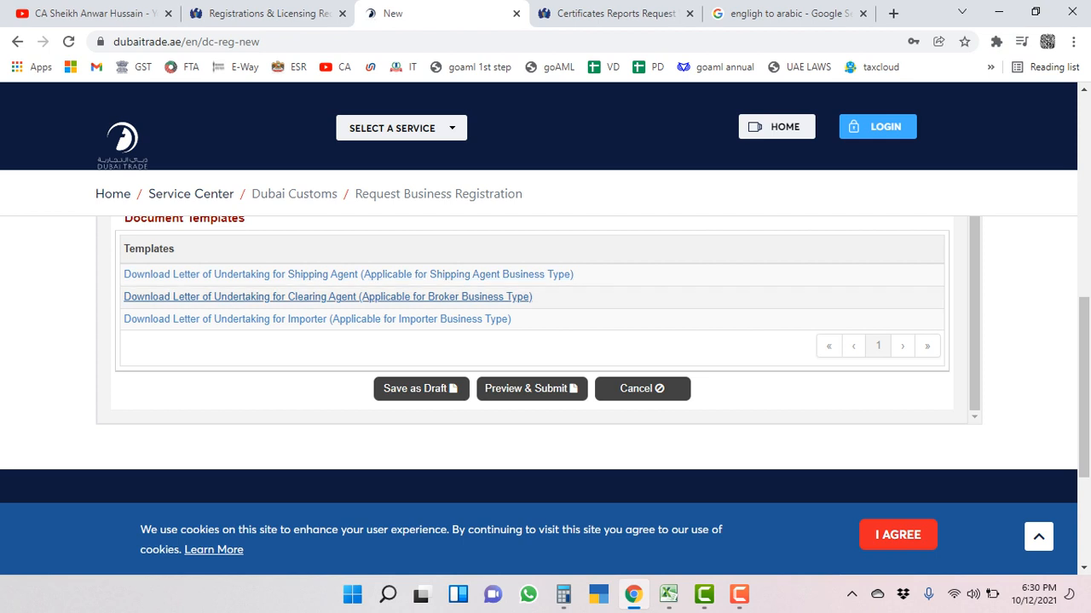
left_click(327, 296)
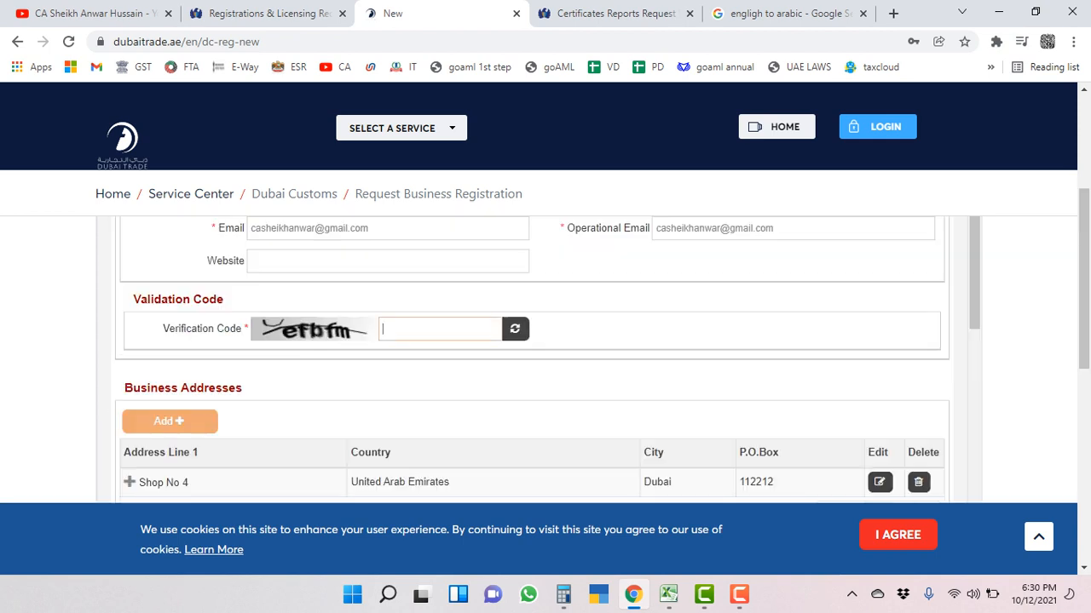
scroll("down", 3)
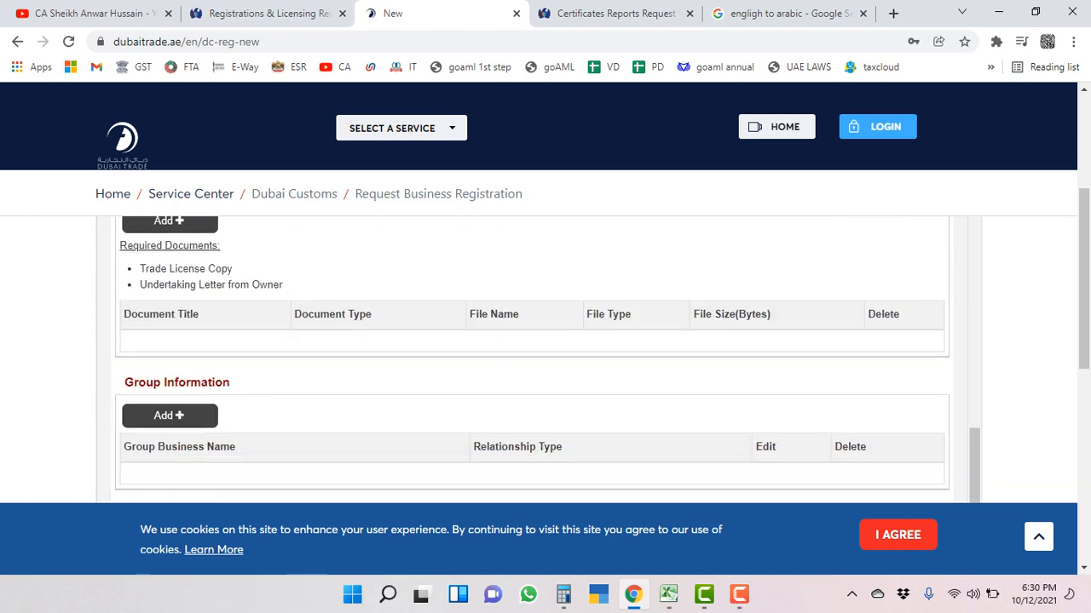
scroll("down", 3)
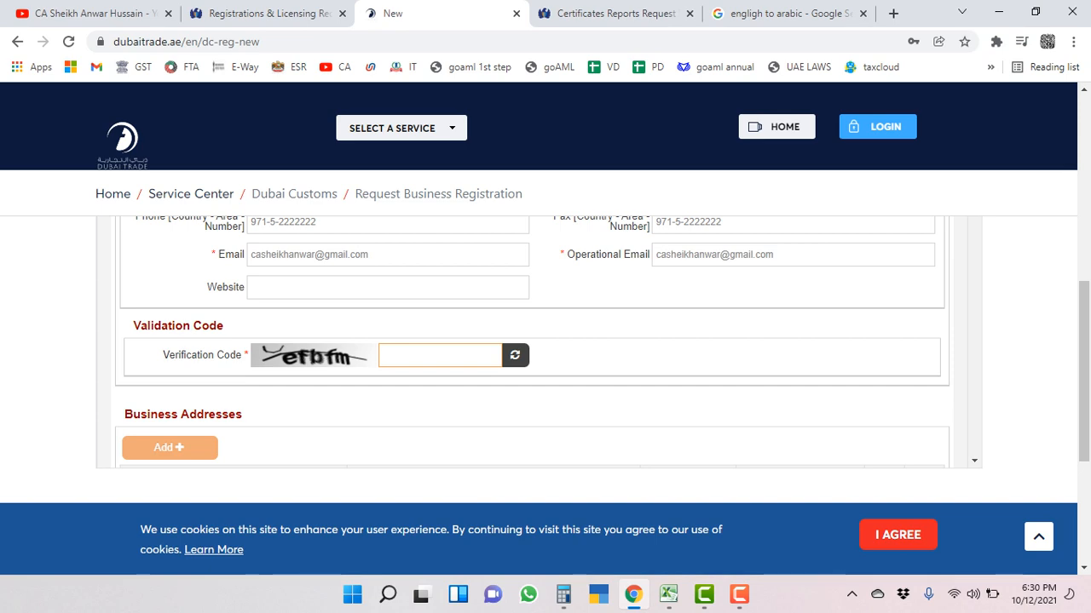
left_click(440, 357)
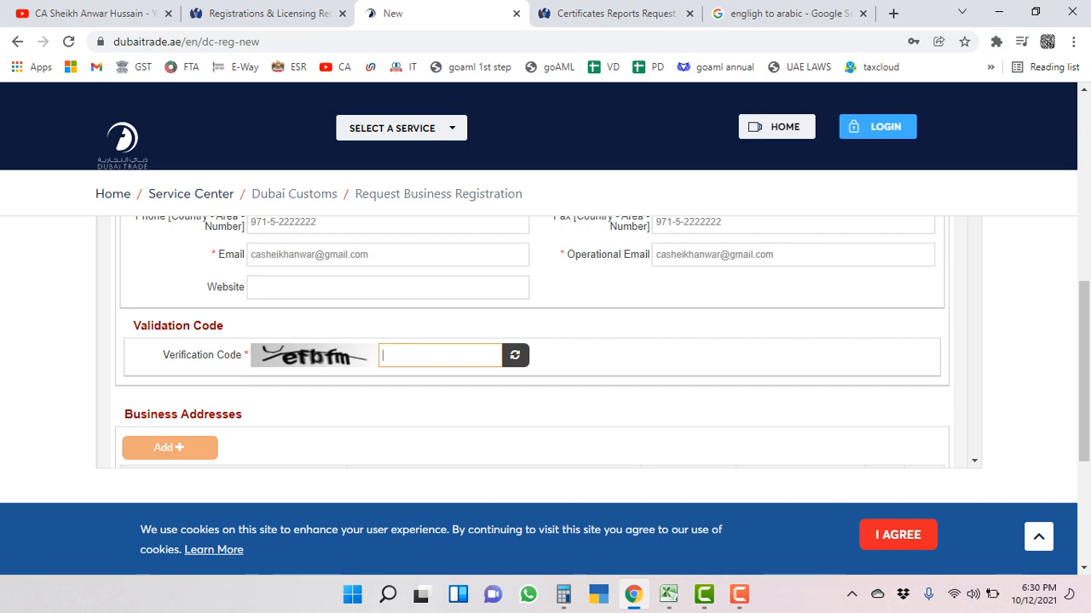
scroll("down", 3)
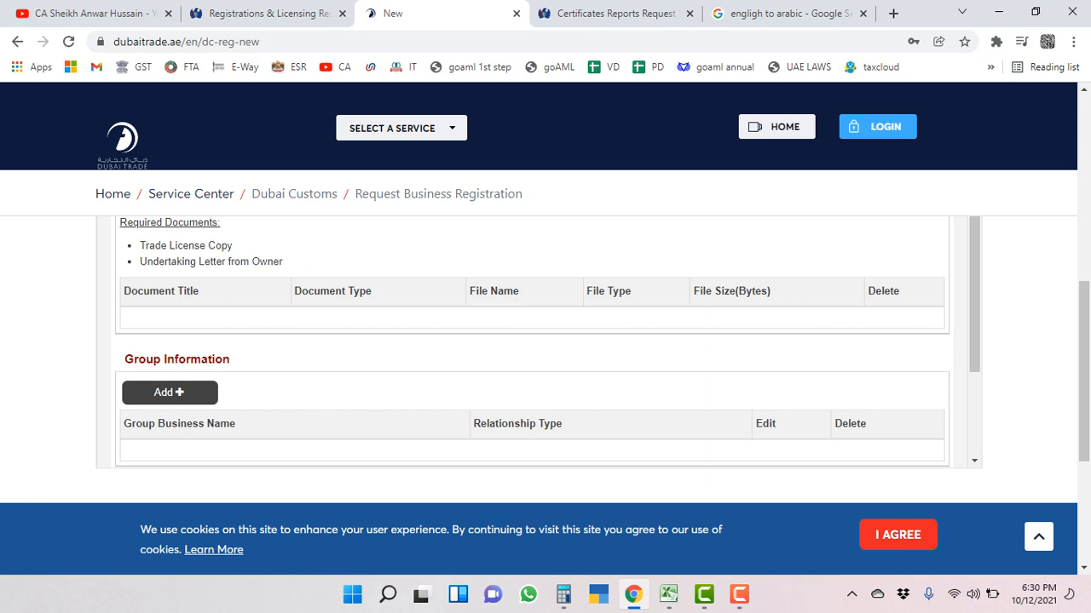
scroll("down", 3)
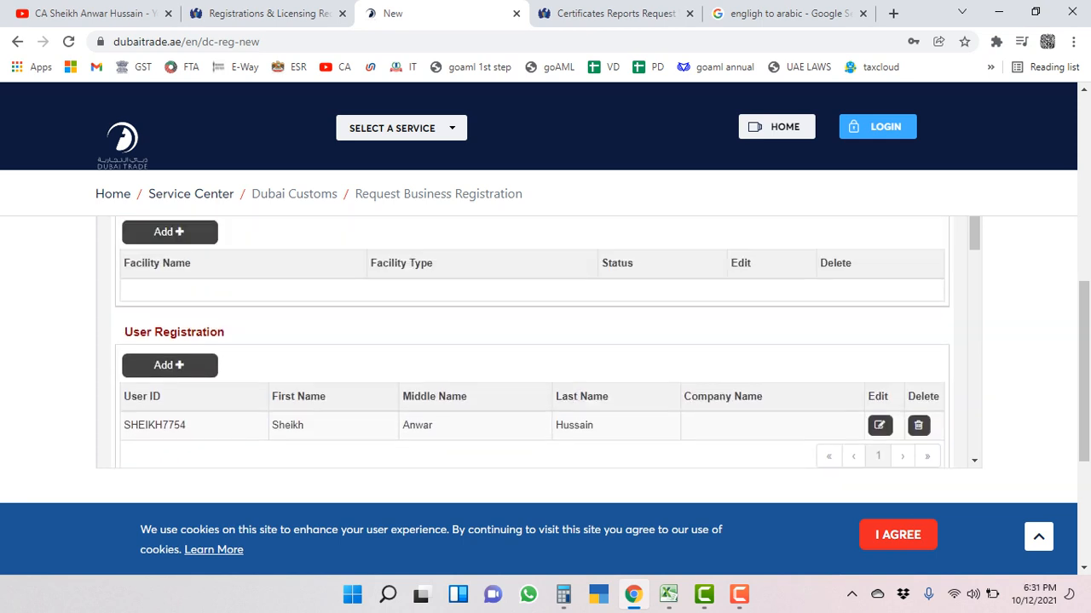